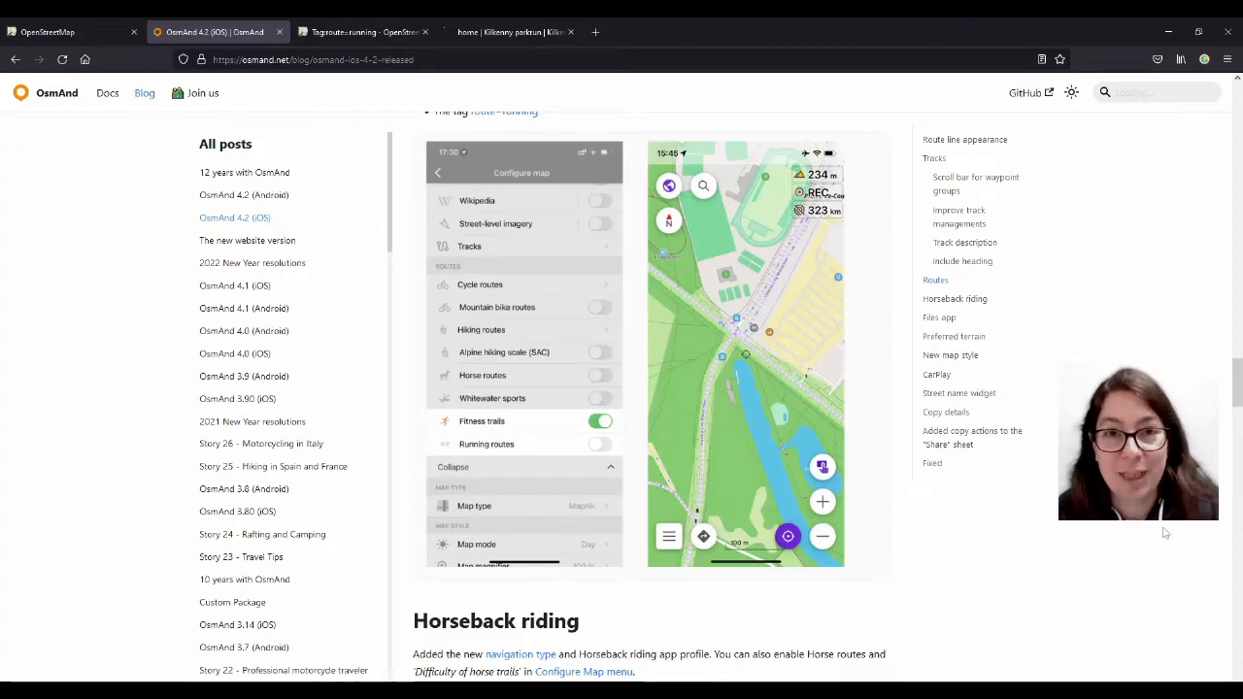
Open GPS Traces and filter to My Traces to find the Kilkenny Castle parkrun track.
{"action": "scroll", "scroll_direction": "up", "scroll_amount": 3}
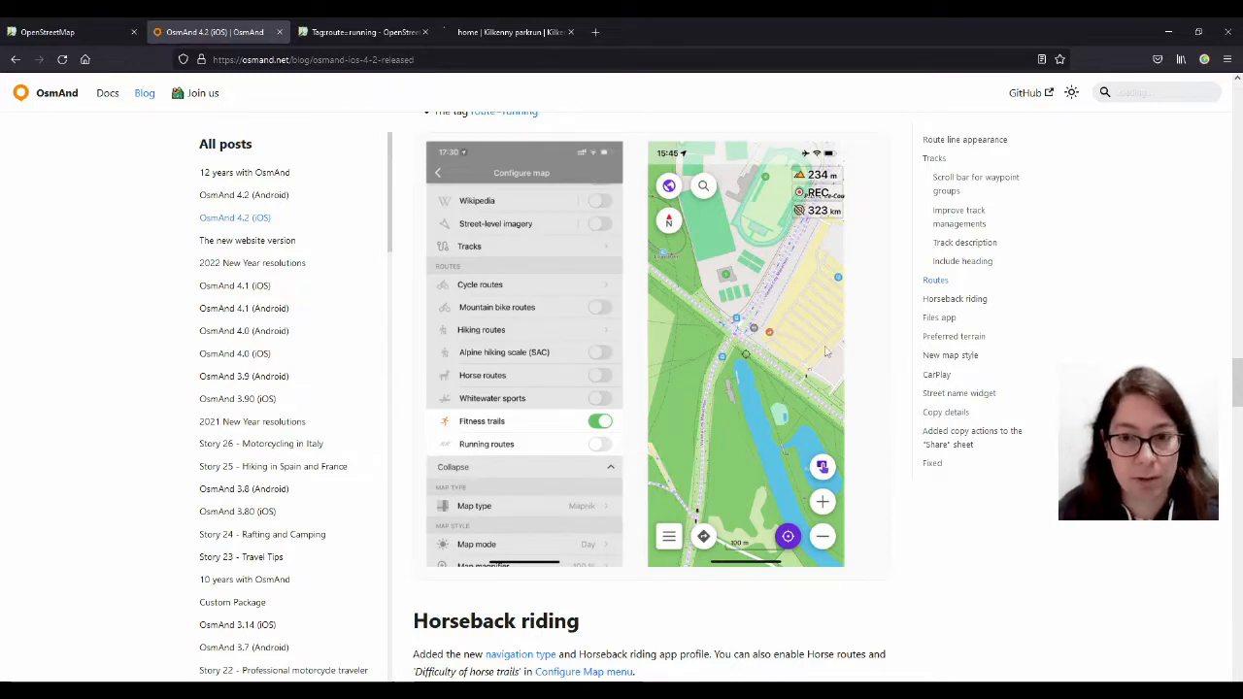
{"action": "scroll", "scroll_direction": "down", "scroll_amount": 3}
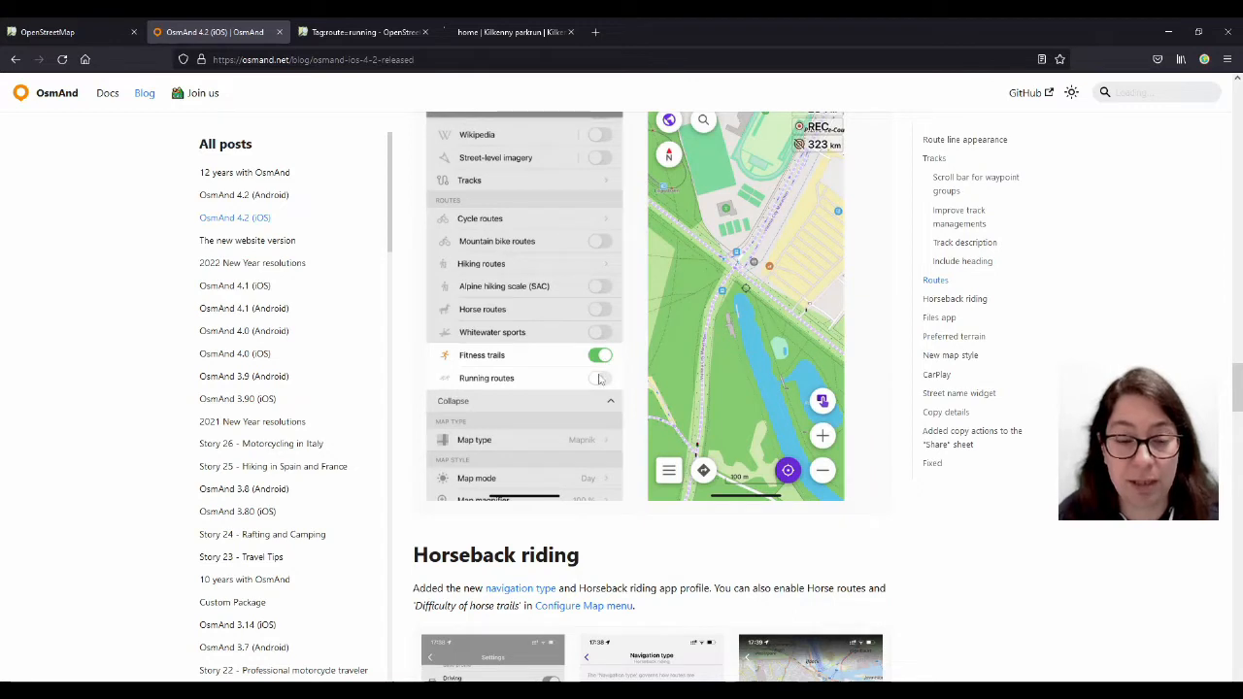
{"action": "mouse_move", "coordinate": [758, 289]}
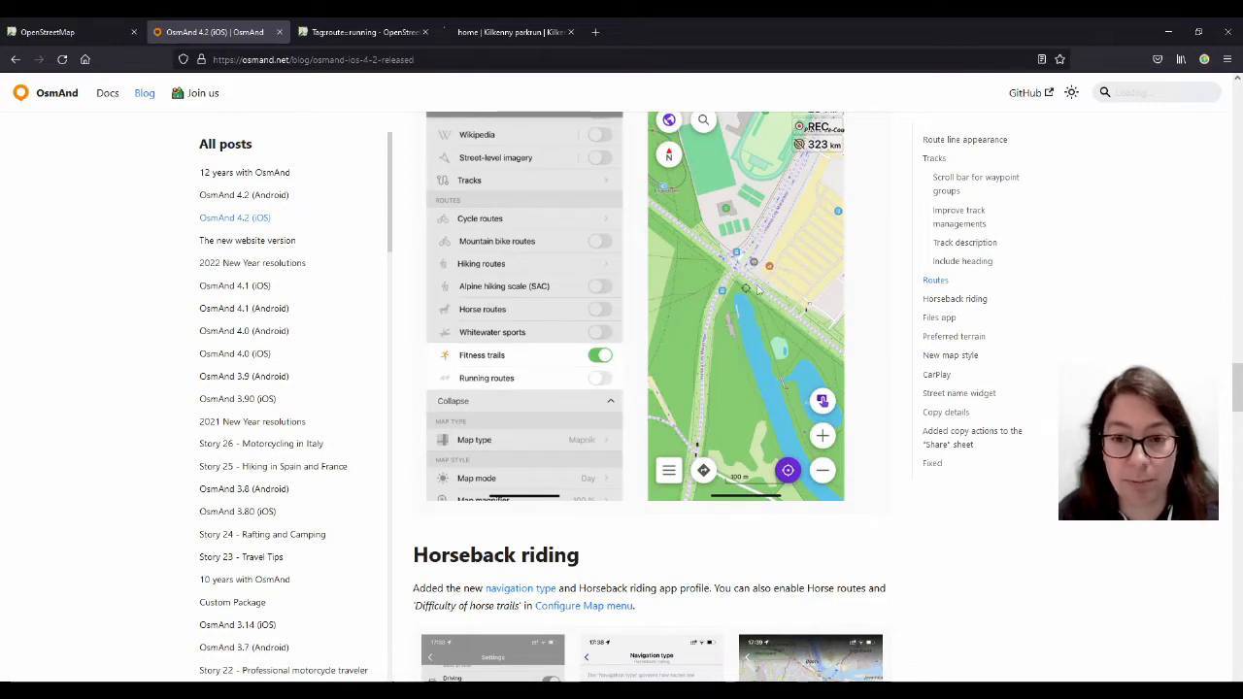
{"action": "mouse_move", "coordinate": [885, 405]}
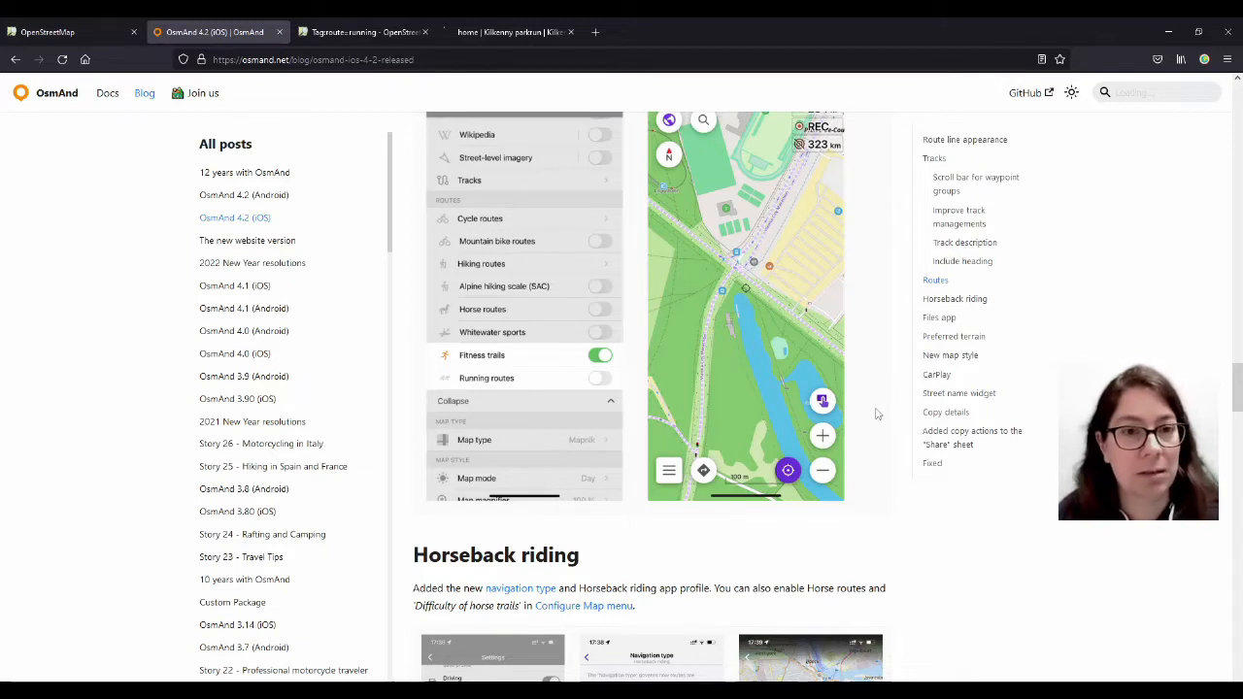
{"action": "mouse_move", "coordinate": [153, 140]}
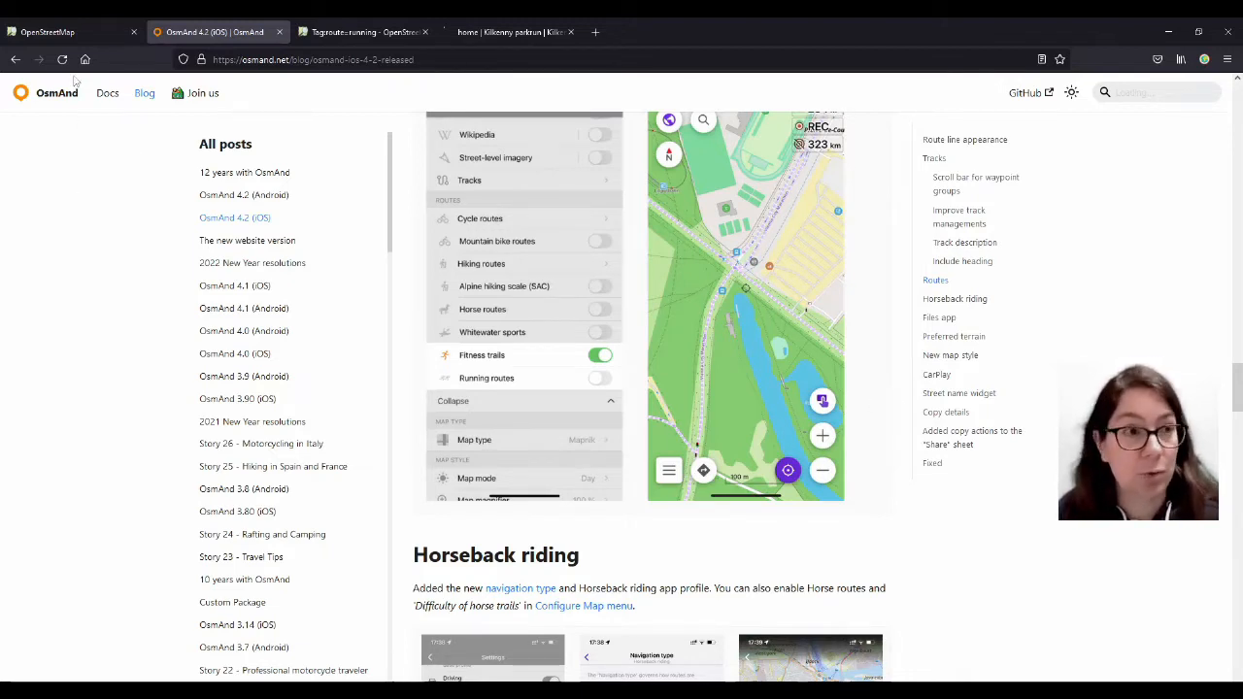
{"action": "mouse_move", "coordinate": [46, 33]}
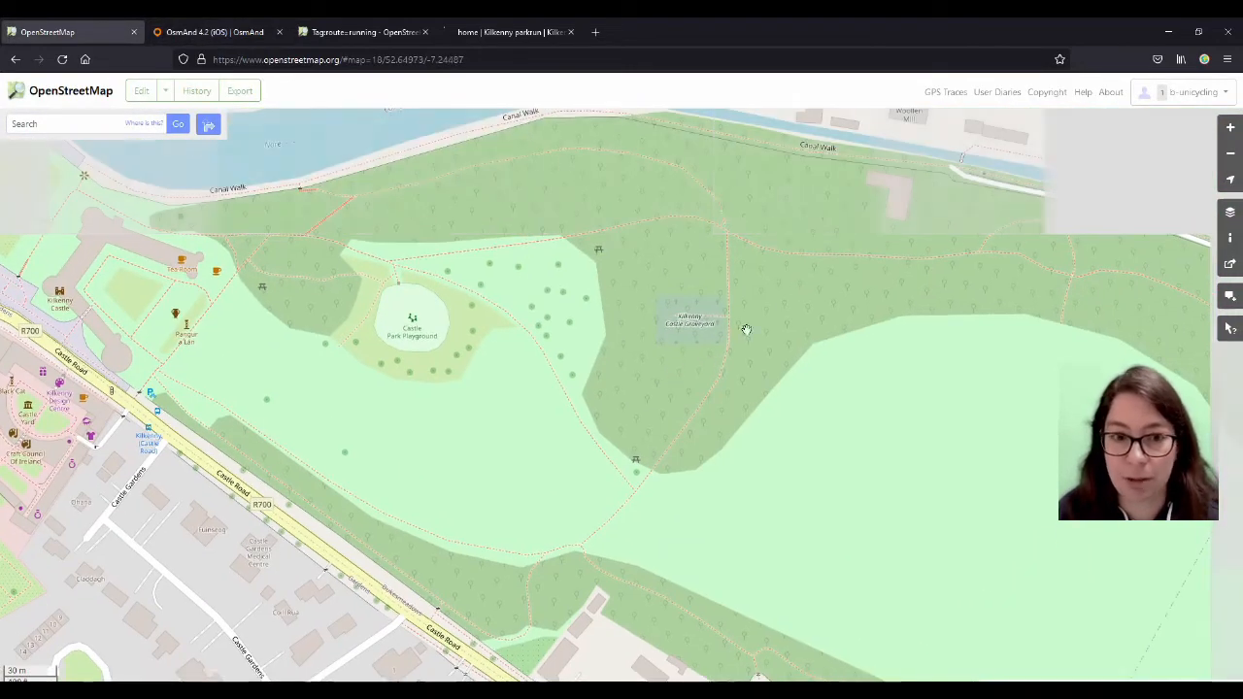
{"action": "left_click_drag", "start_coordinate": [746, 330], "coordinate": [712, 313]}
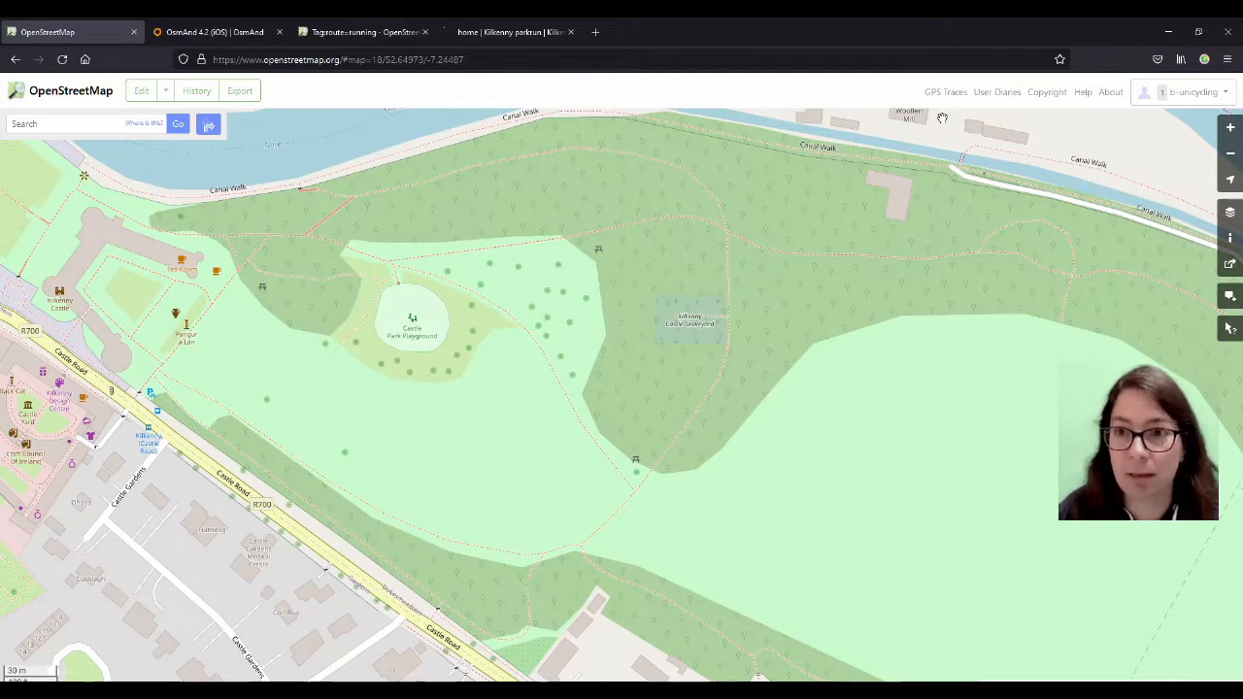
{"action": "mouse_move", "coordinate": [947, 100]}
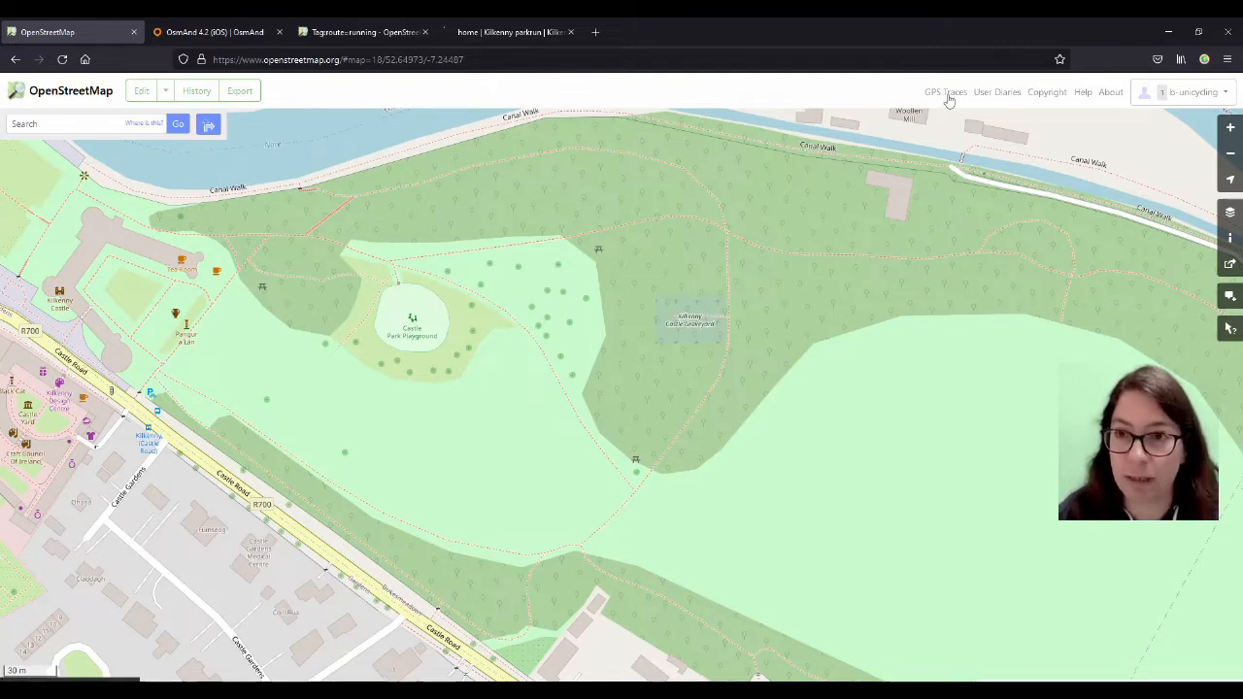
{"action": "left_click", "coordinate": [944, 91]}
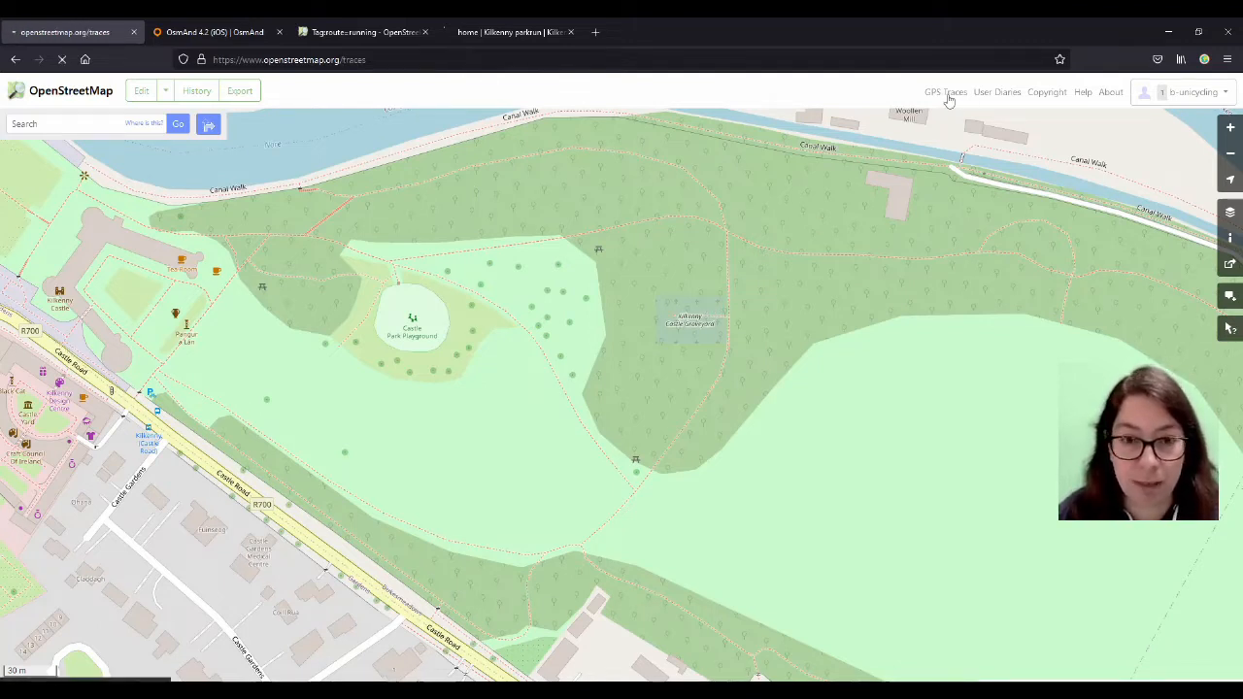
{"action": "left_click", "coordinate": [945, 92]}
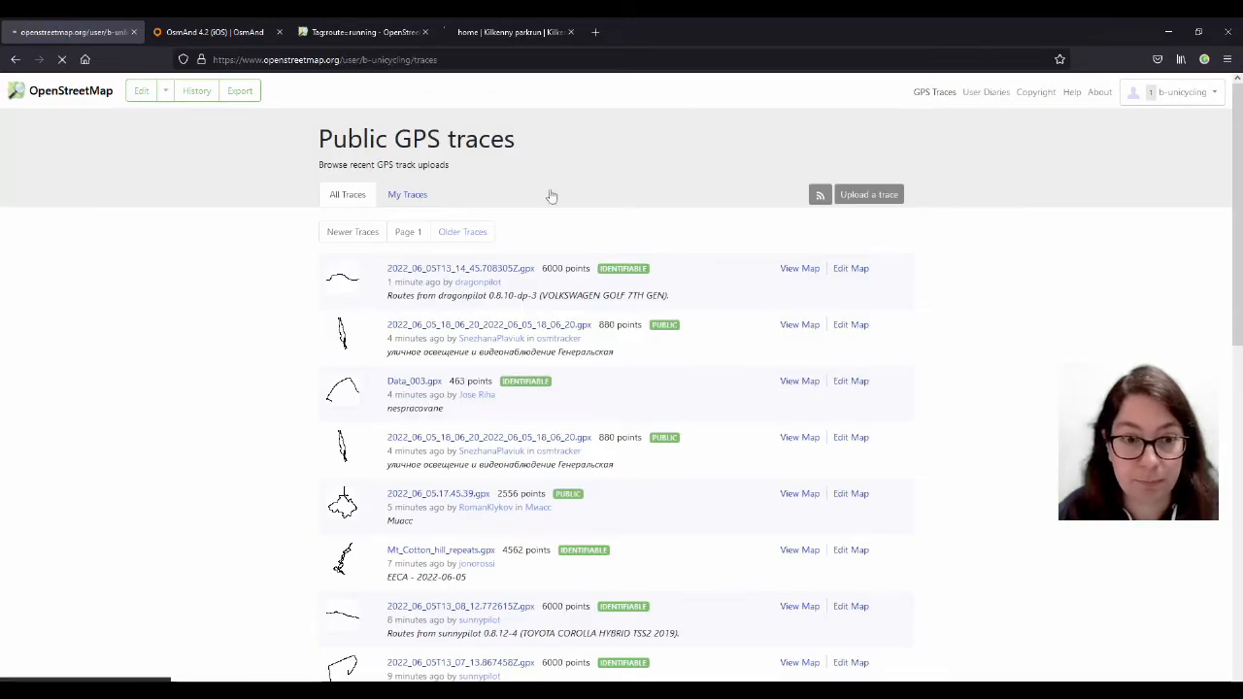
{"action": "left_click", "coordinate": [407, 194]}
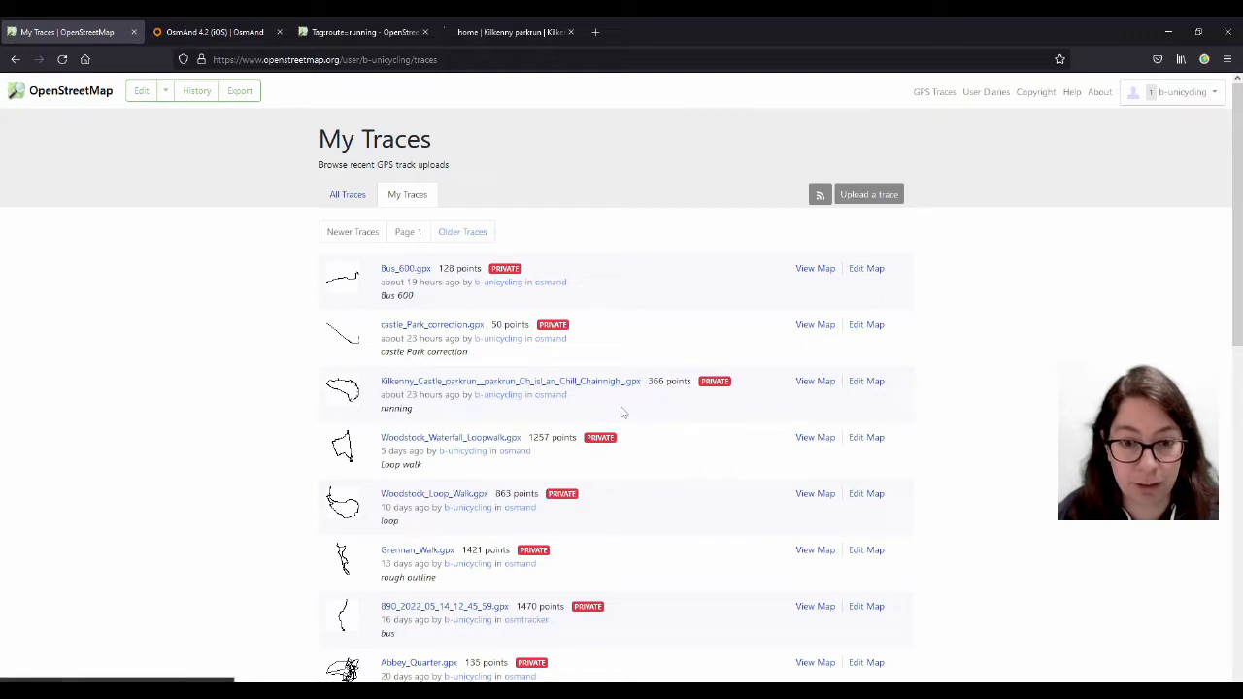
{"action": "mouse_move", "coordinate": [783, 427]}
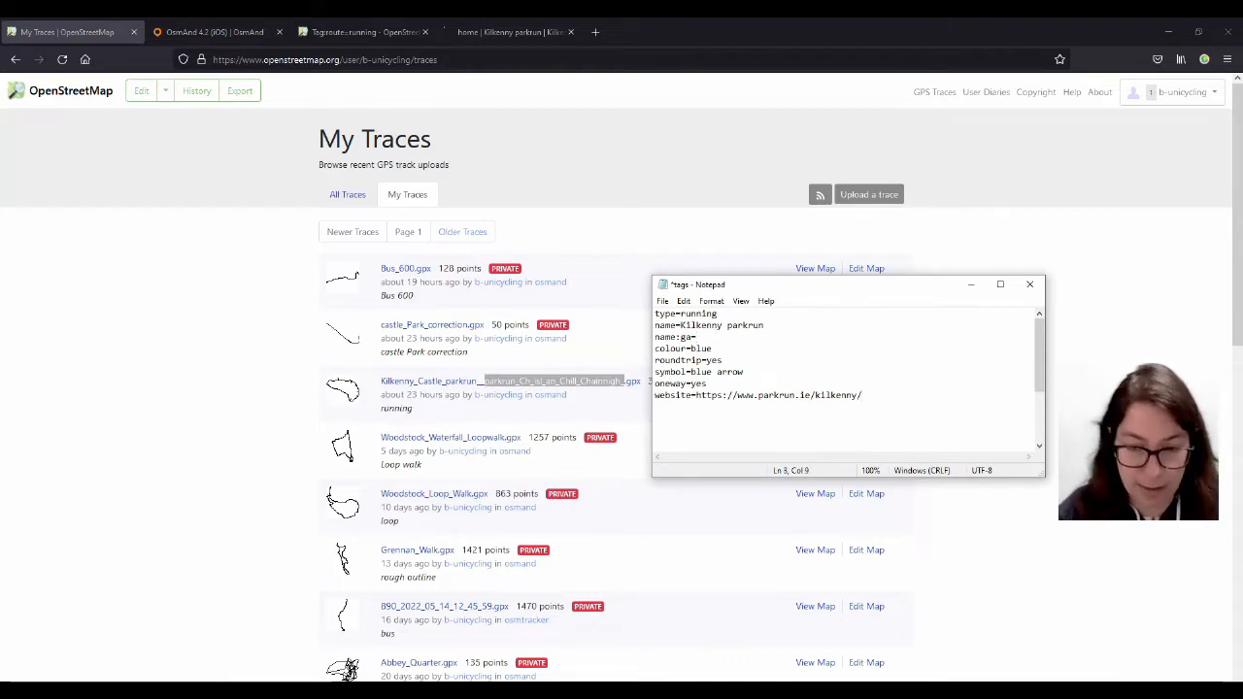
Enter the Irish name 'parkrun Caisleán Chill Chainnigh' after name:ga= in the Notepad tags.
{"action": "type", "text": "parkrun_Ch_1sl_an_Chill_Chainnigh_"}
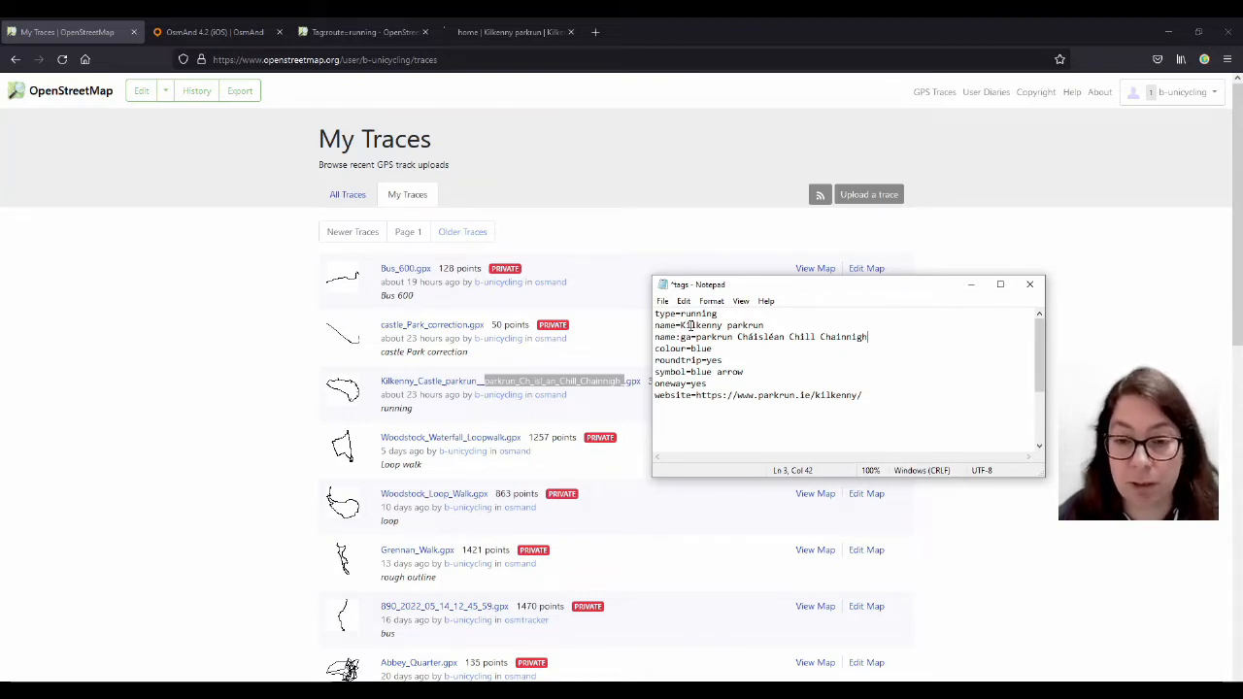
View the Kilkenny parkrun web page, then return to the My Traces list.
{"action": "left_click", "coordinate": [510, 32]}
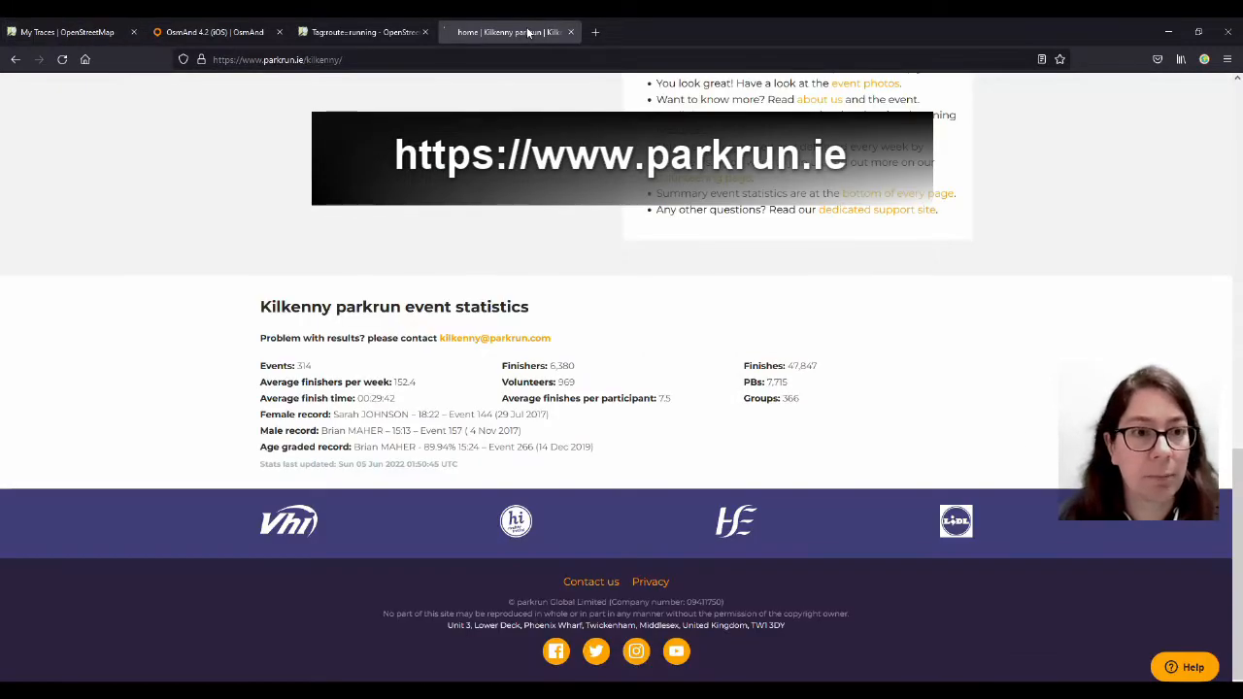
{"action": "left_click", "coordinate": [70, 32]}
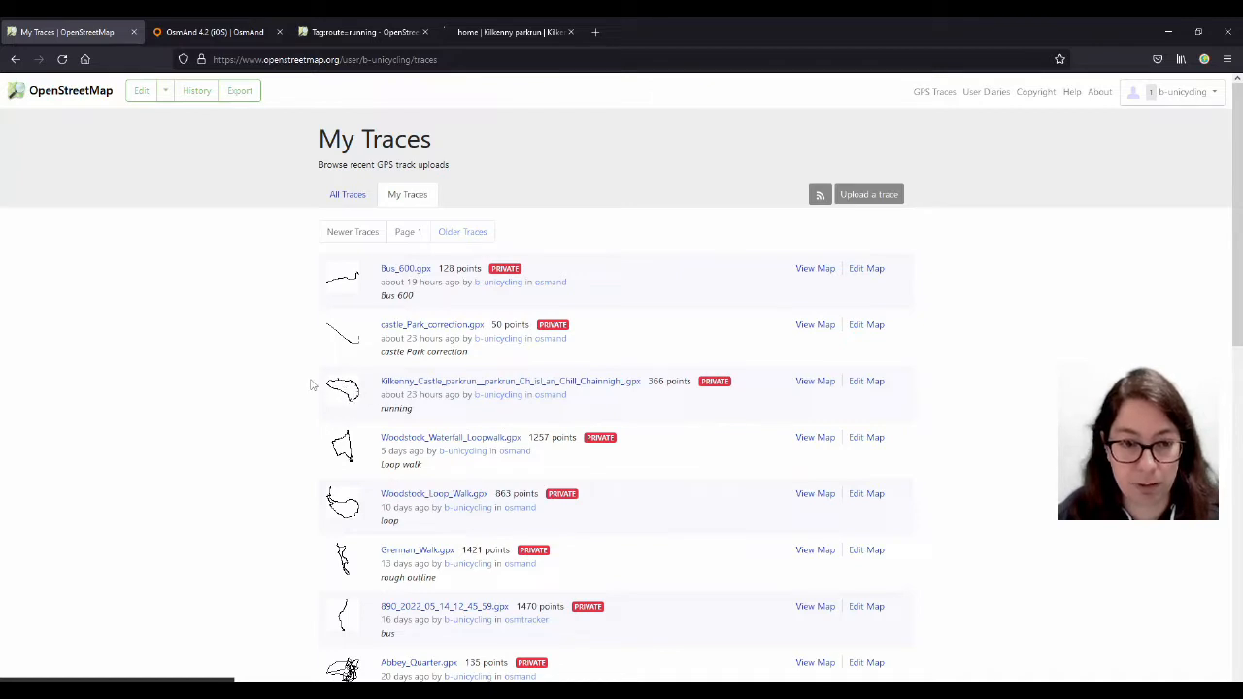
Load the Kilkenny Castle parkrun trace in iD with Edit Map and select the footpath.
{"action": "left_click", "coordinate": [866, 380]}
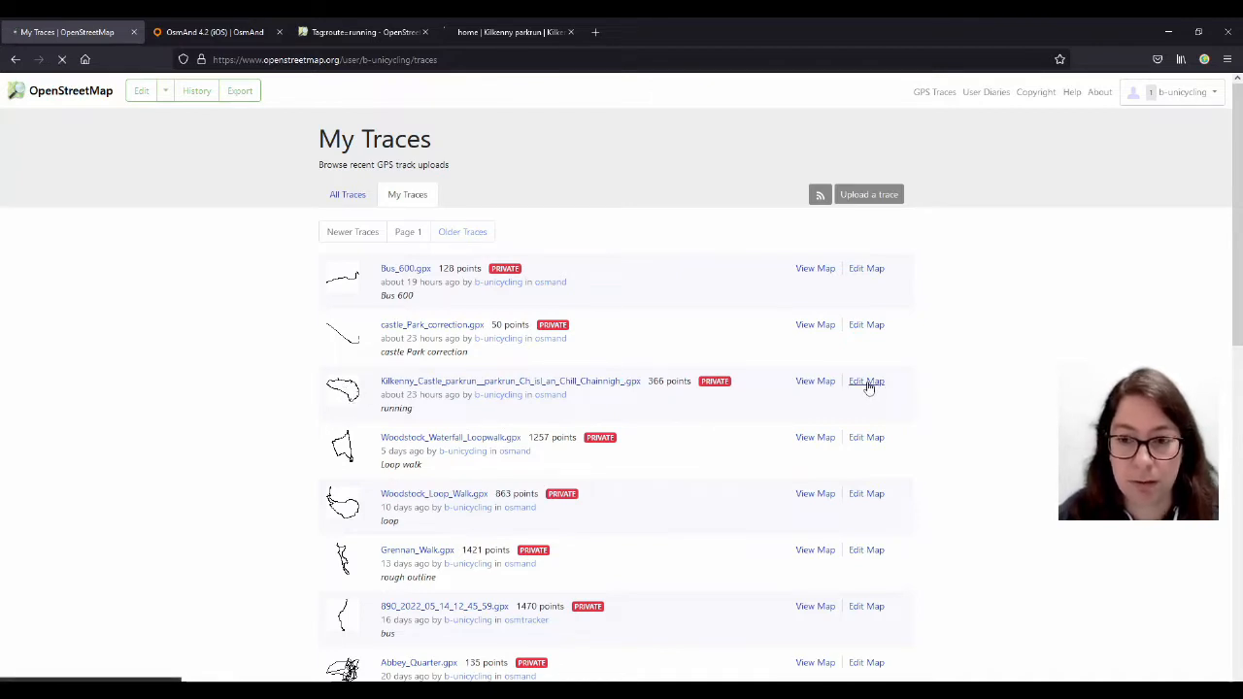
{"action": "left_click", "coordinate": [866, 381]}
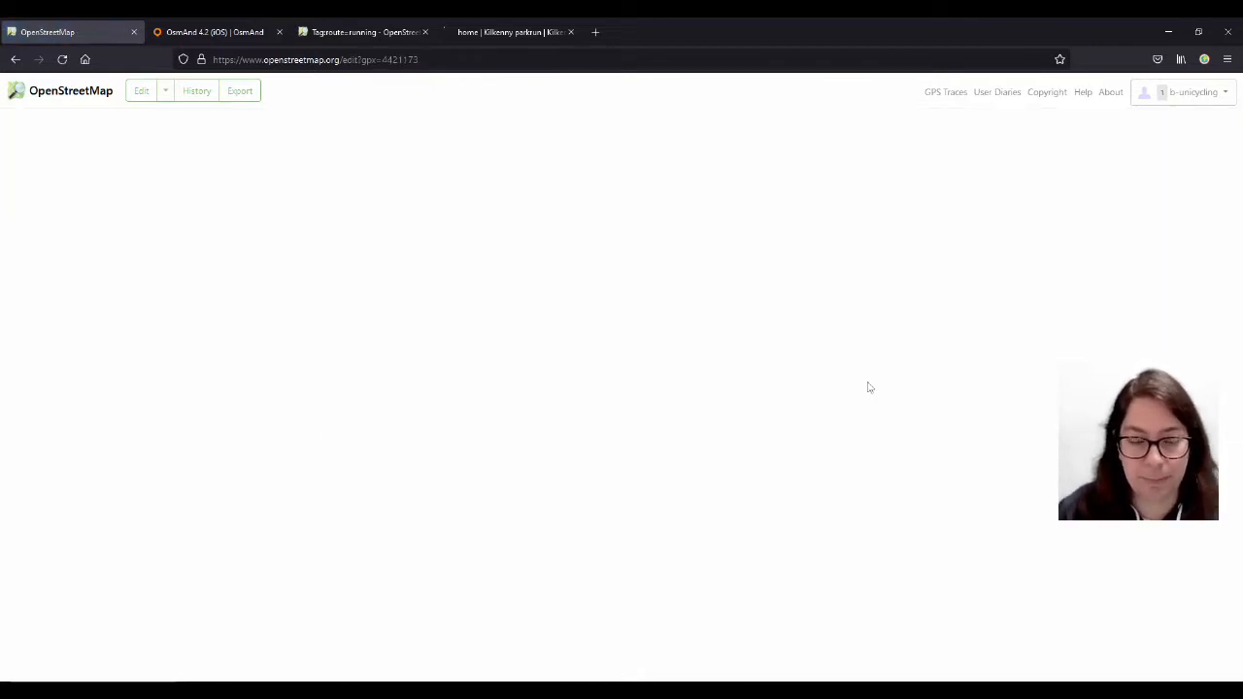
{"action": "left_click", "coordinate": [141, 90]}
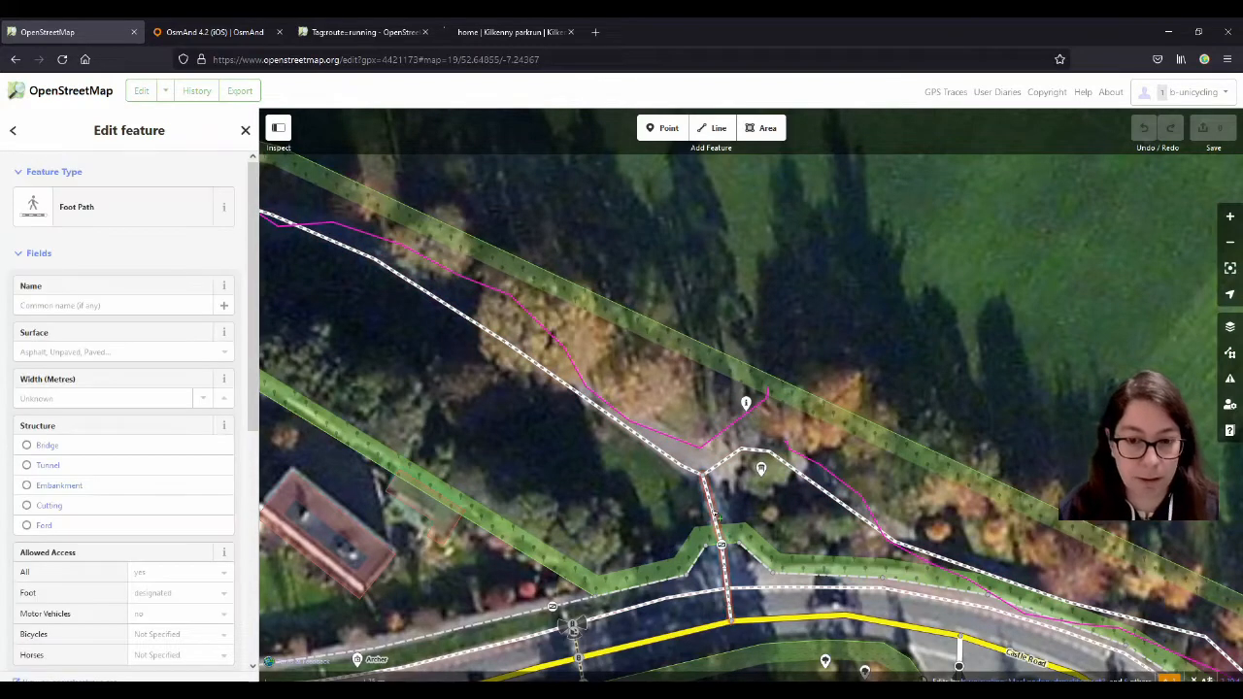
{"action": "scroll", "scroll_direction": "down", "scroll_amount": 3}
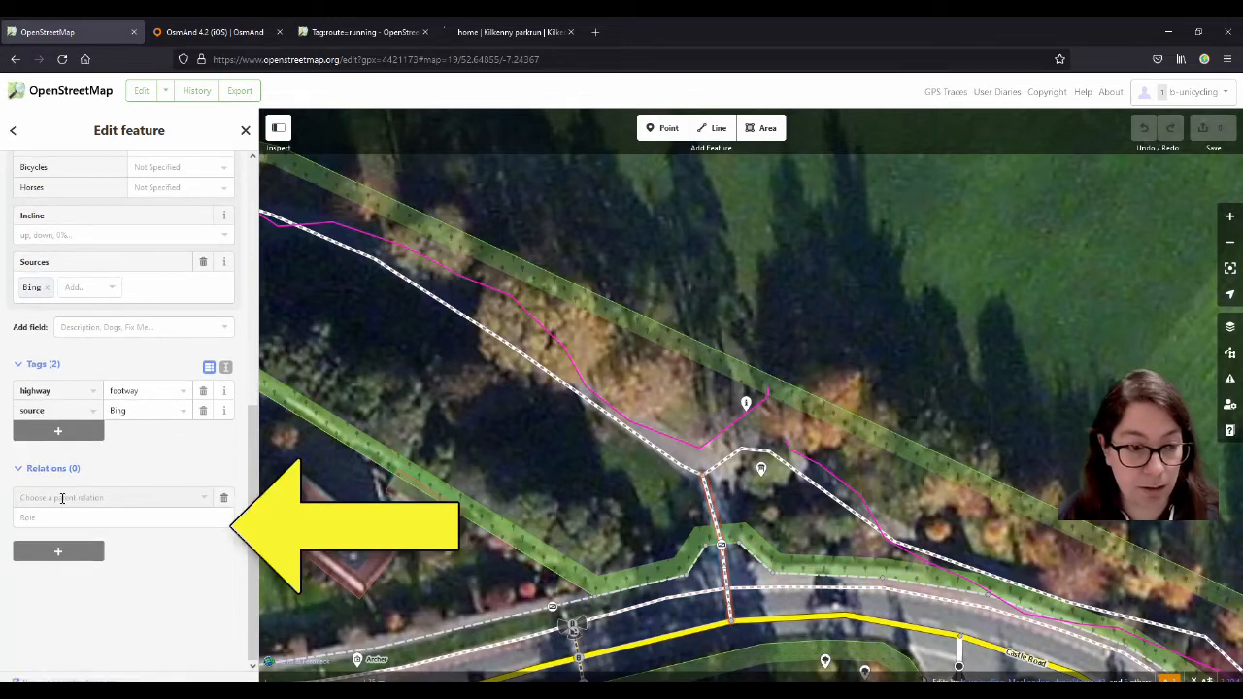
Create a new running route relation (type=route) with the footpath as its first member.
{"action": "left_click", "coordinate": [107, 497]}
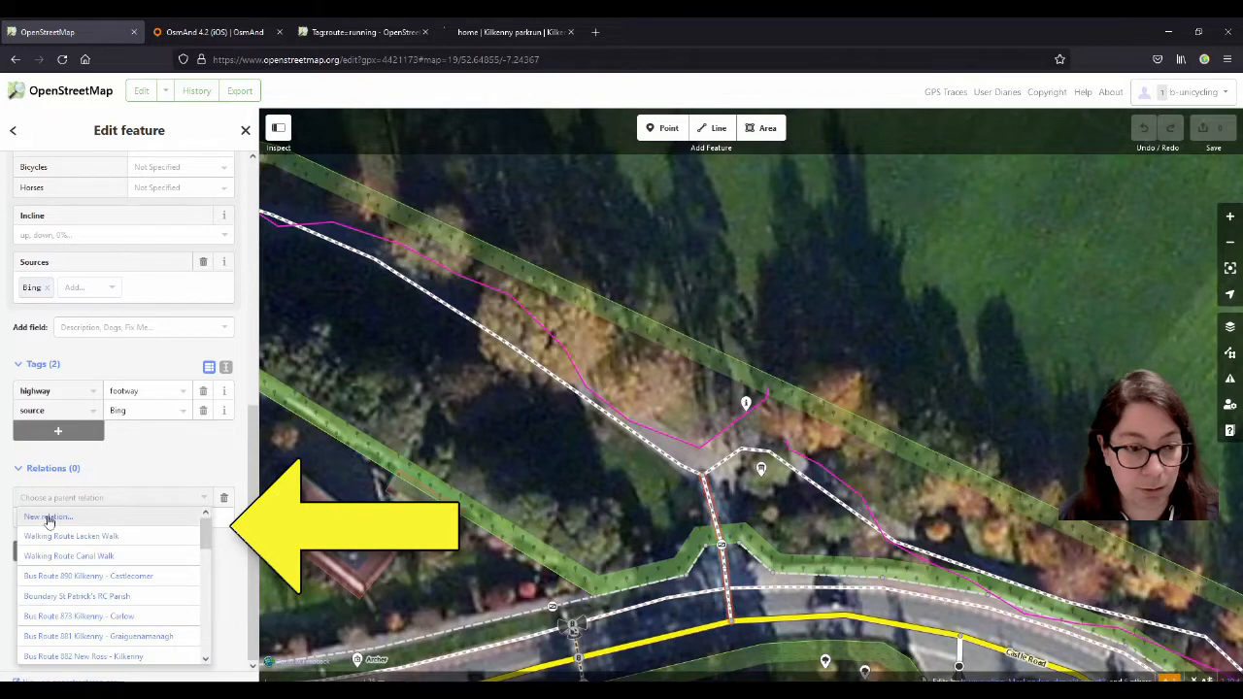
{"action": "left_click", "coordinate": [47, 517]}
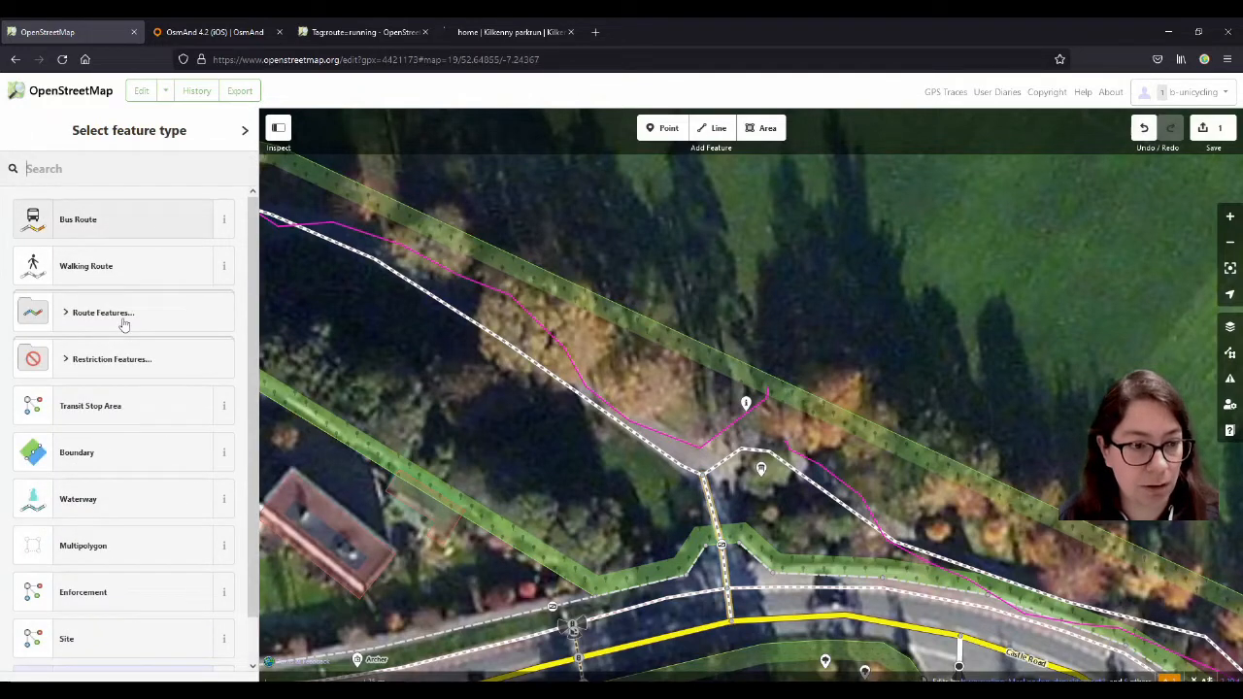
{"action": "left_click", "coordinate": [102, 312]}
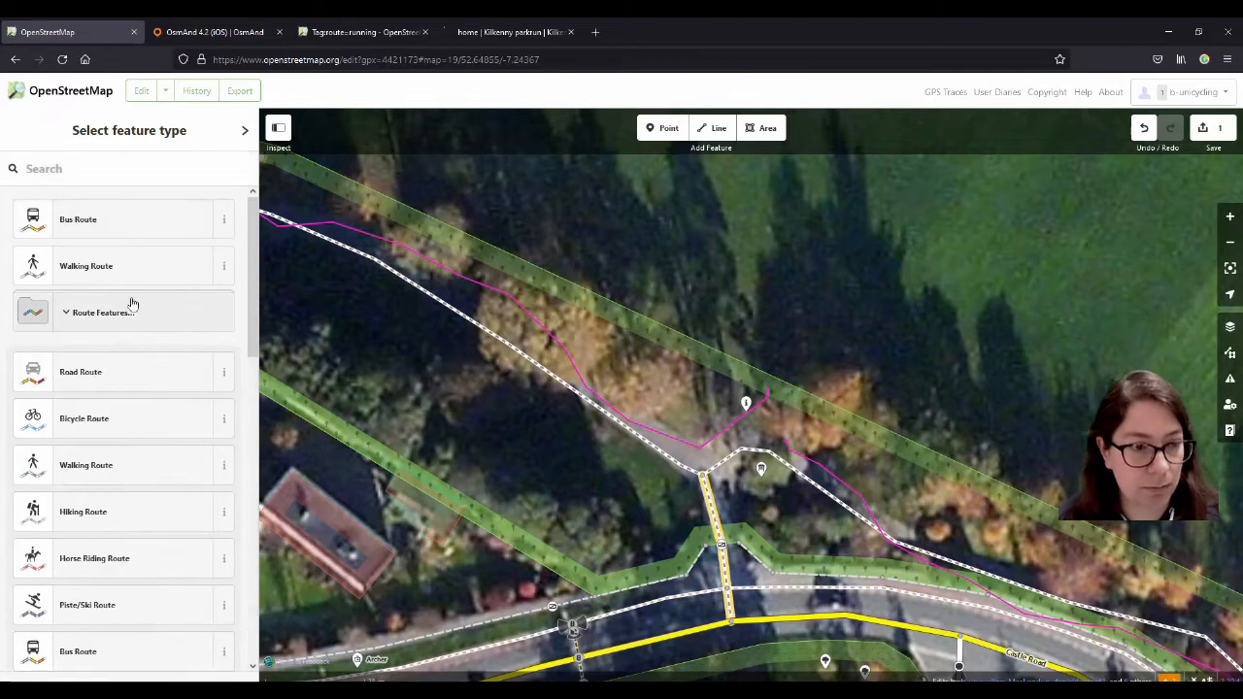
{"action": "scroll", "scroll_direction": "down", "scroll_amount": 3}
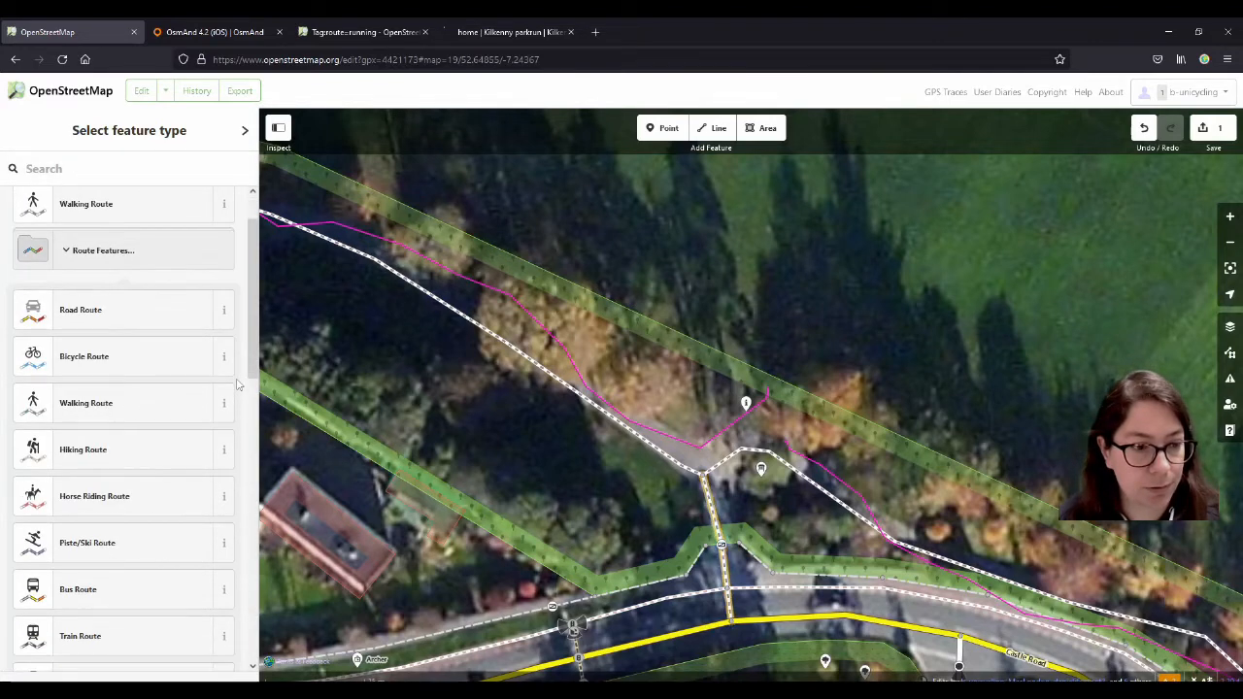
{"action": "scroll", "scroll_direction": "down", "scroll_amount": 3}
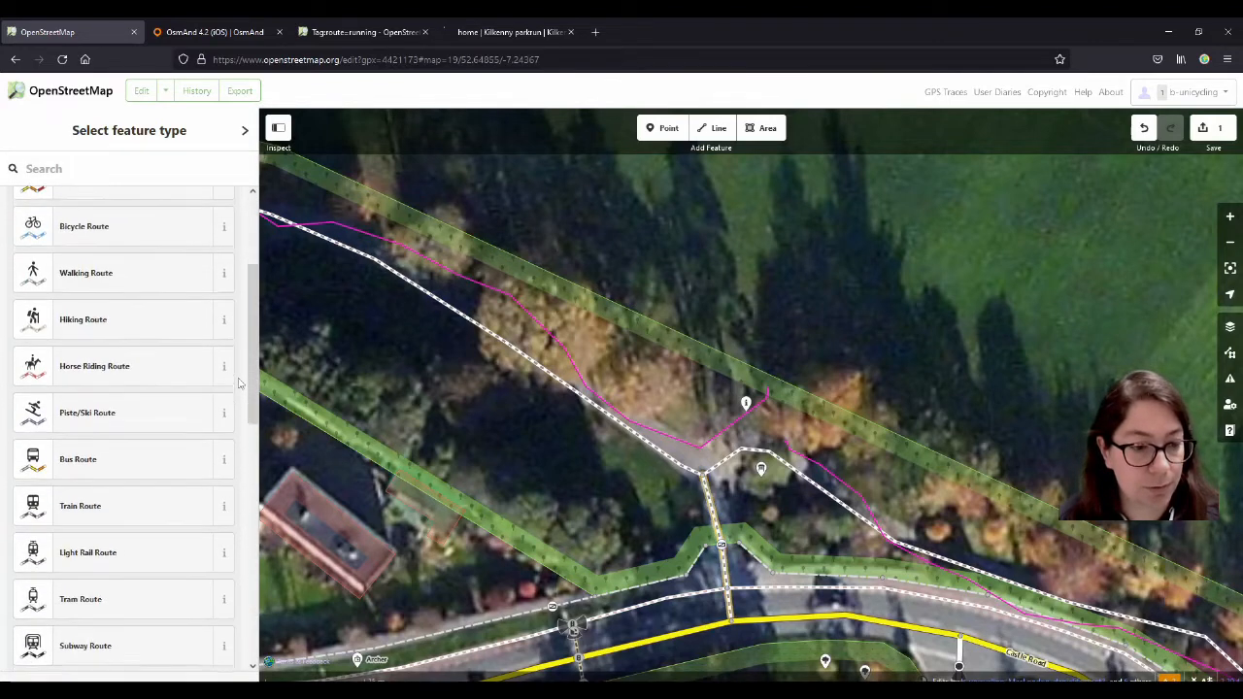
{"action": "scroll", "scroll_direction": "up", "scroll_amount": 3}
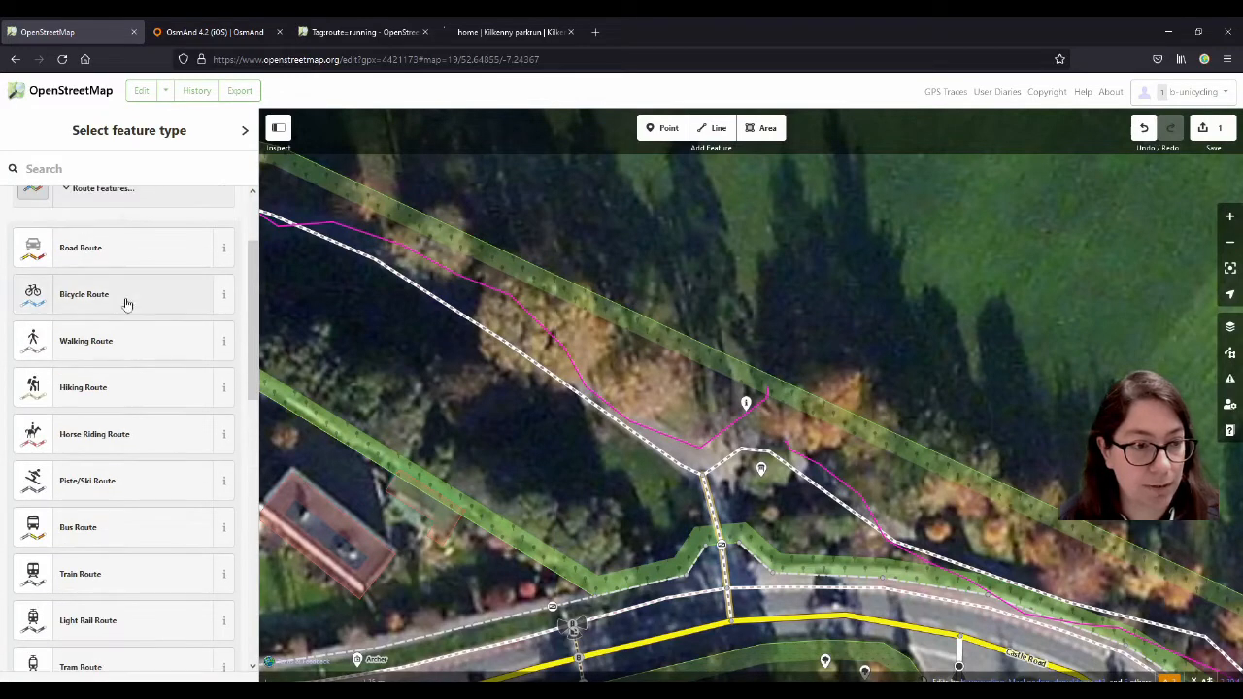
{"action": "left_click", "coordinate": [86, 341]}
{"action": "type", "text": "running"}
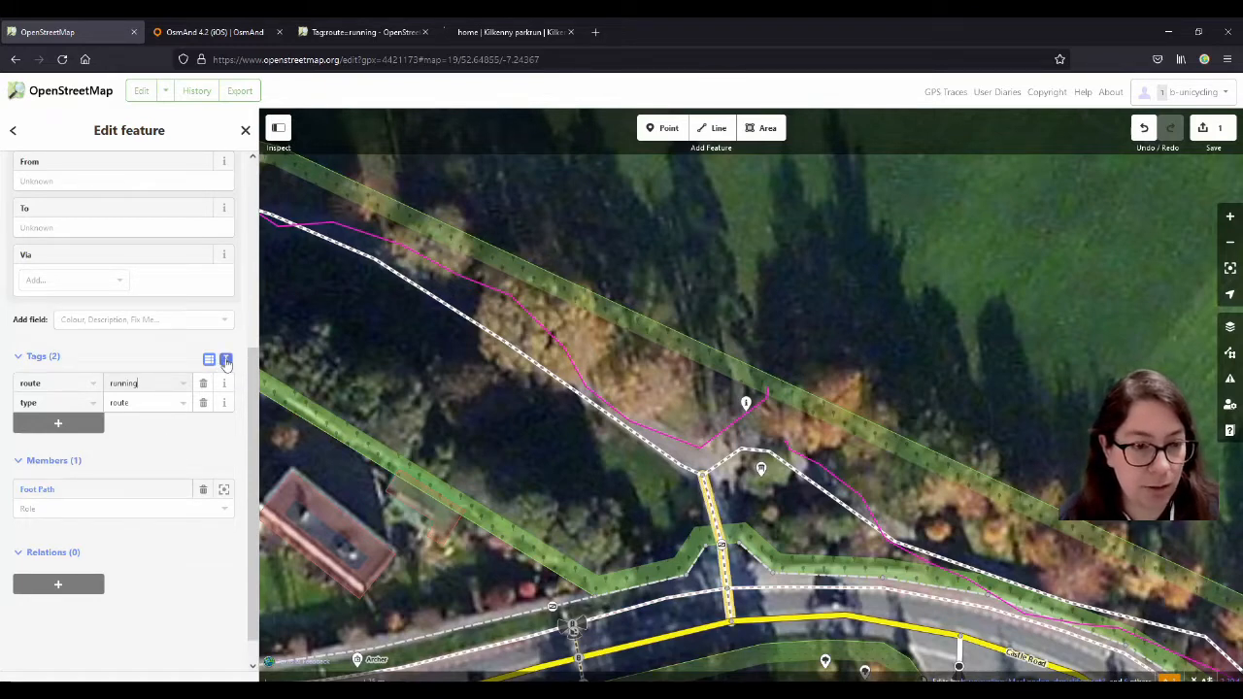
Paste the nine prepared tags, including names, blue colour, symbol, oneway, roundtrip and website, into the relation.
{"action": "left_click", "coordinate": [226, 361]}
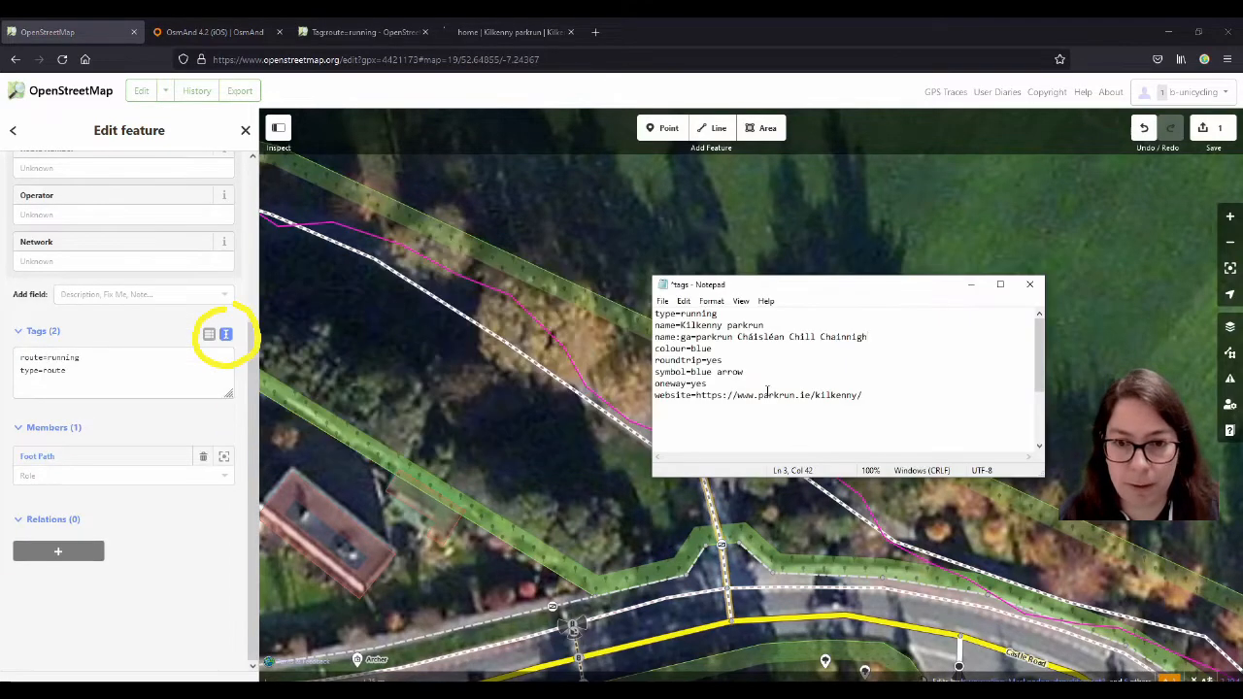
{"action": "key", "text": "ctrl+a"}
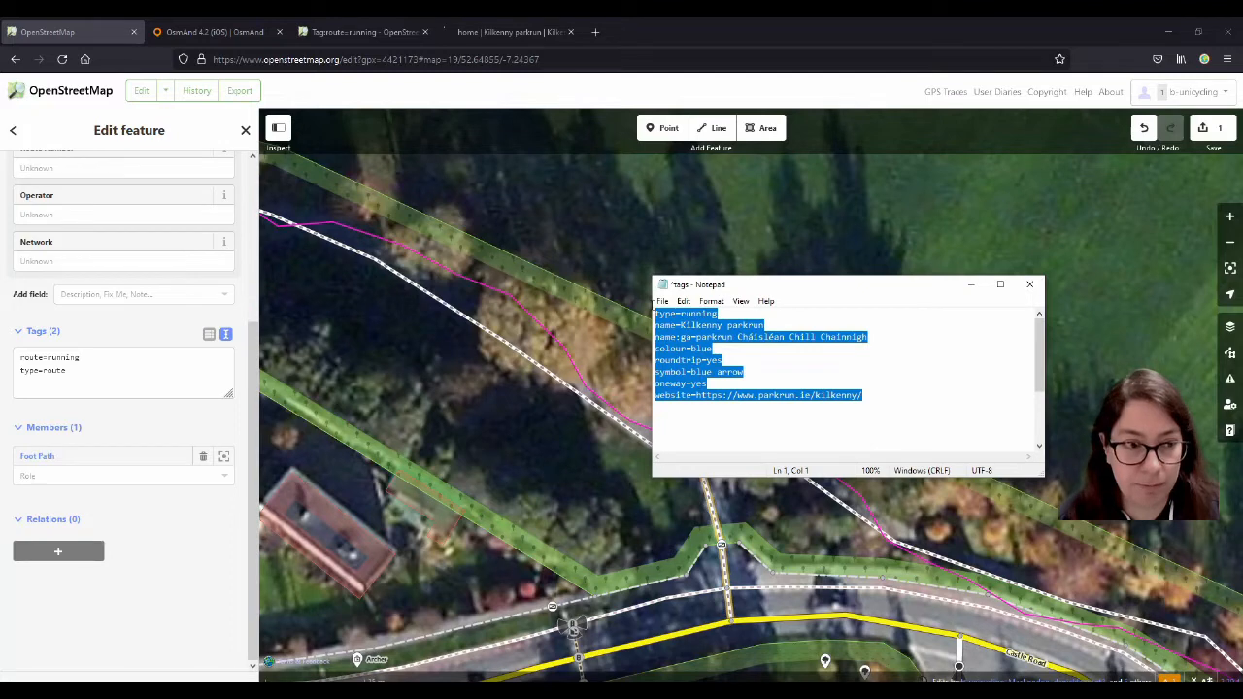
{"action": "left_click", "coordinate": [685, 312]}
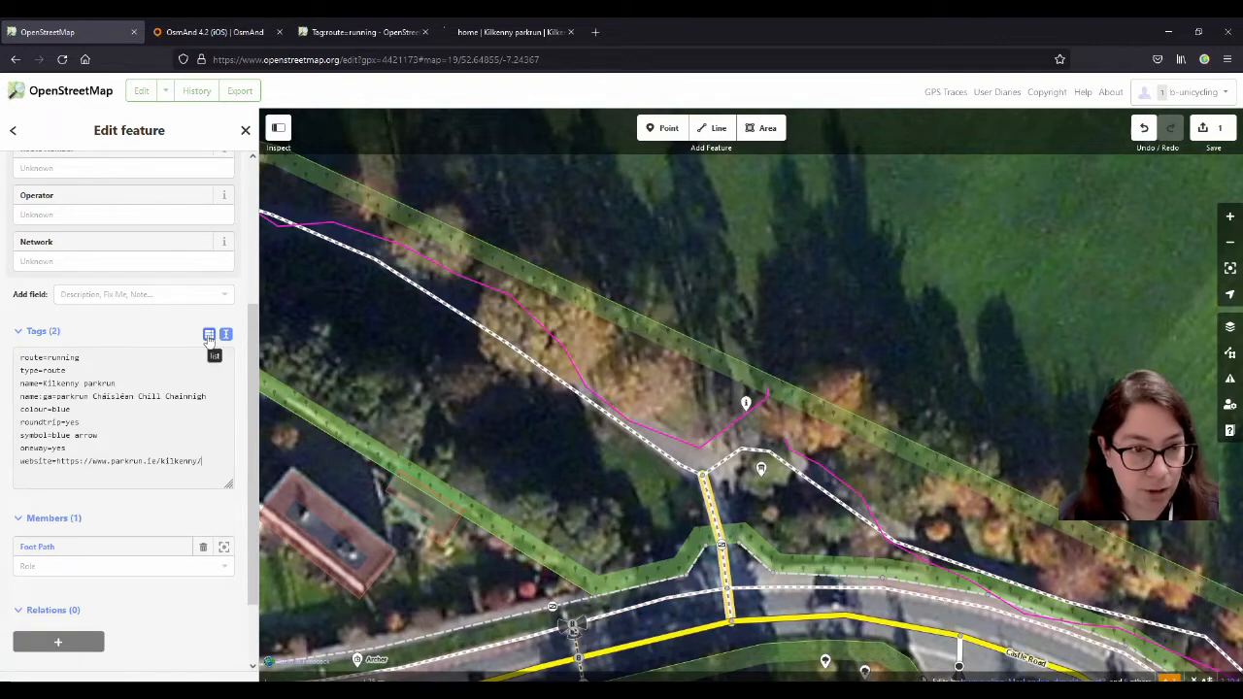
{"action": "left_click", "coordinate": [209, 334]}
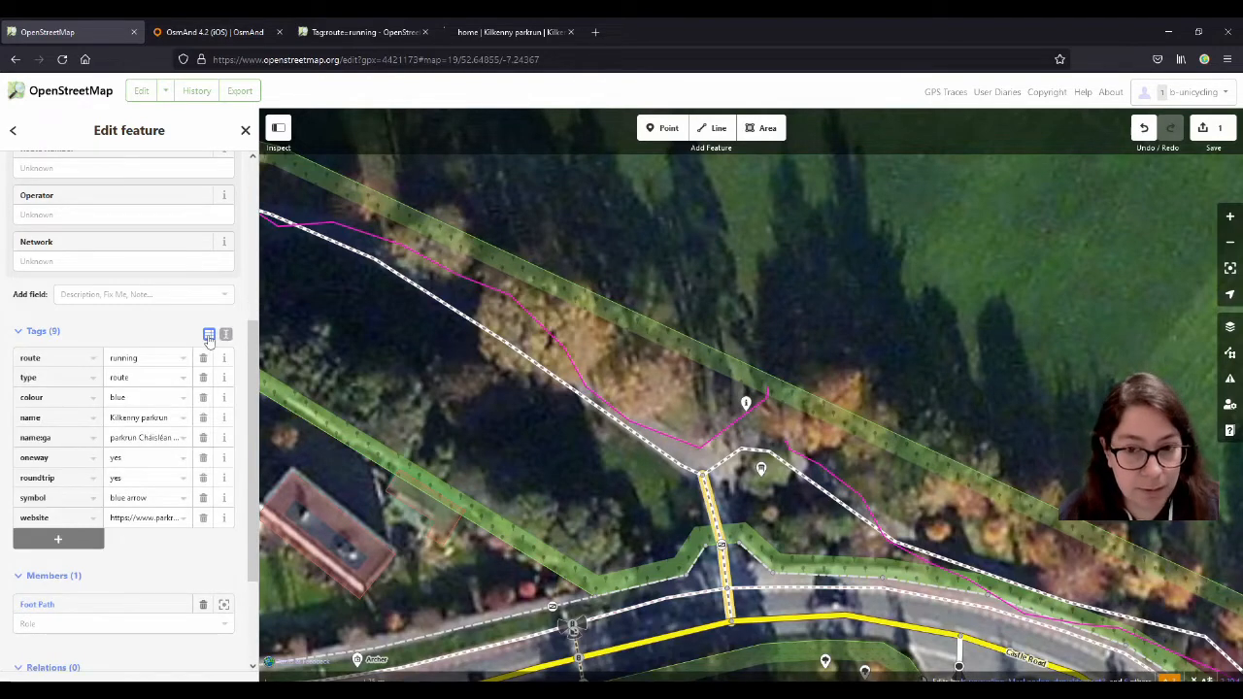
{"action": "scroll", "scroll_direction": "up", "scroll_amount": 3}
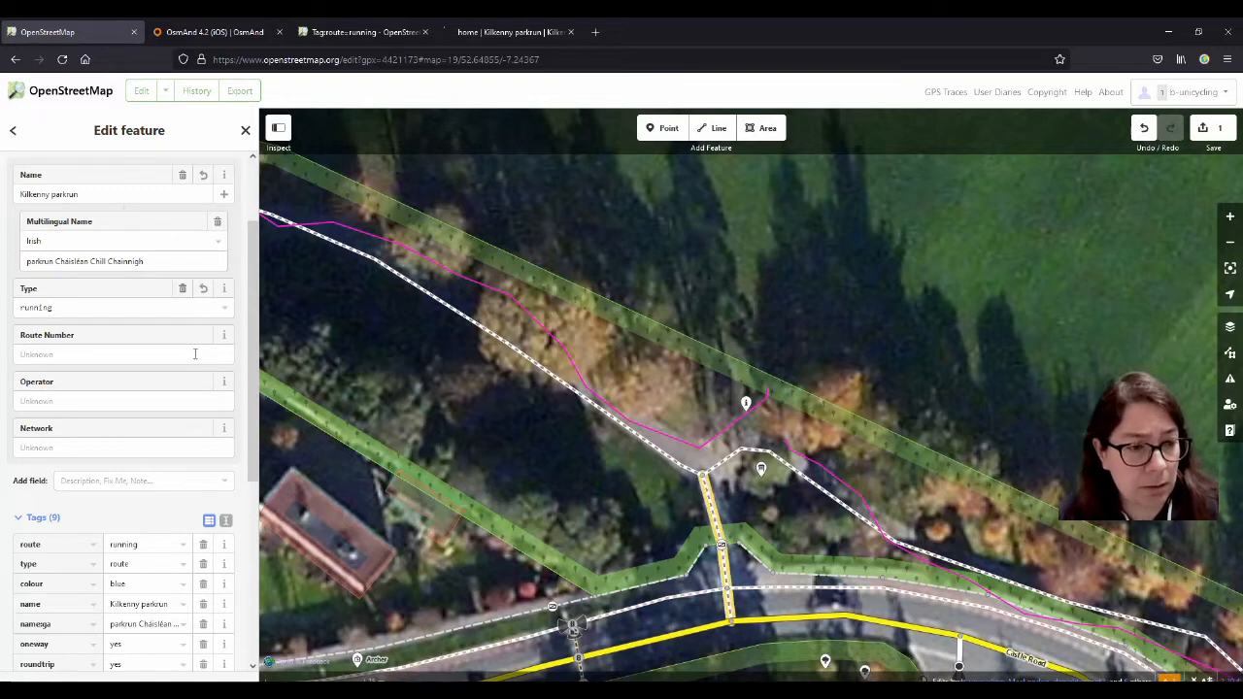
Split the footpath at the junction node, leaving two foot path segments and a point selected.
{"action": "scroll", "scroll_direction": "down", "scroll_amount": 3}
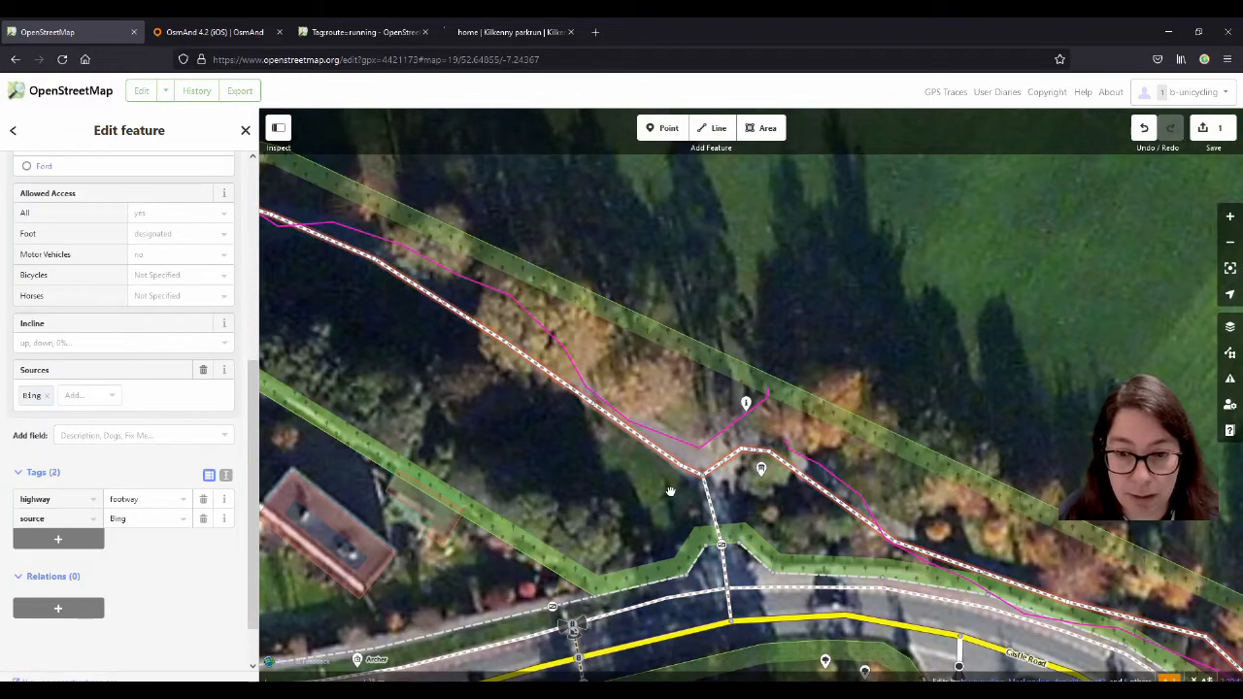
{"action": "scroll", "scroll_direction": "down", "scroll_amount": 3}
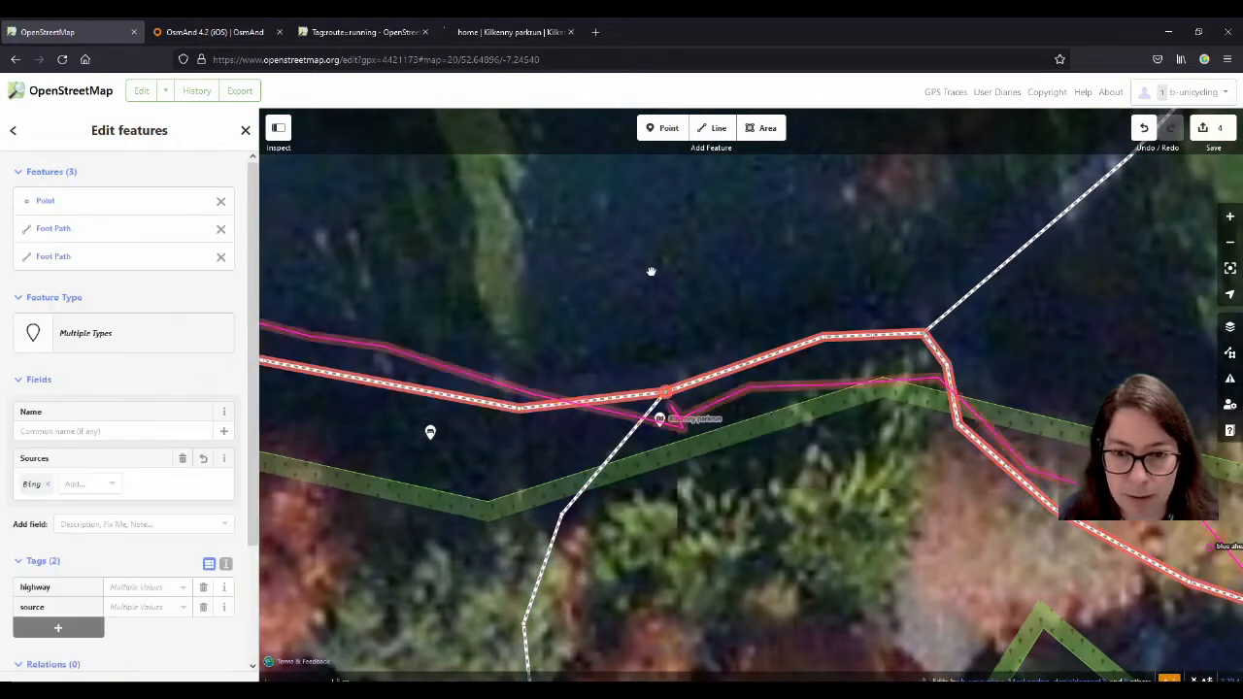
Add the selected footway to Route Kilkenny parkrun with role 'main'.
{"action": "scroll", "scroll_direction": "down", "scroll_amount": 3}
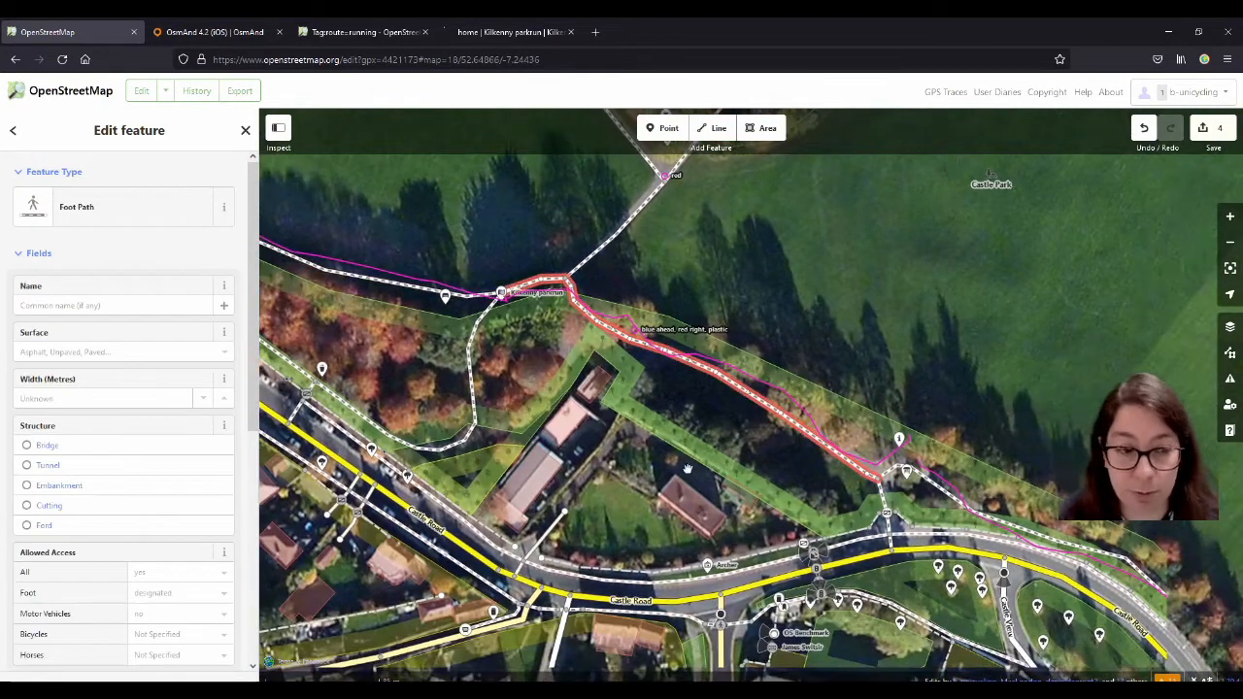
{"action": "scroll", "scroll_direction": "down", "scroll_amount": 3}
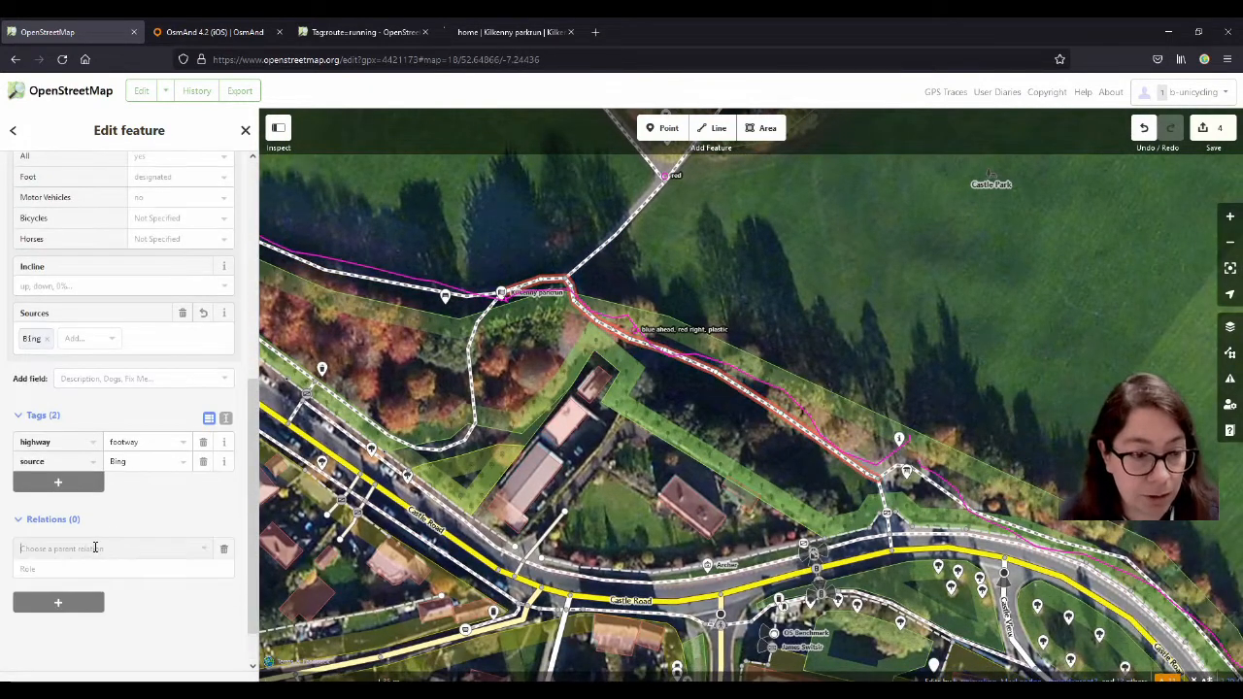
{"action": "left_click", "coordinate": [112, 548]}
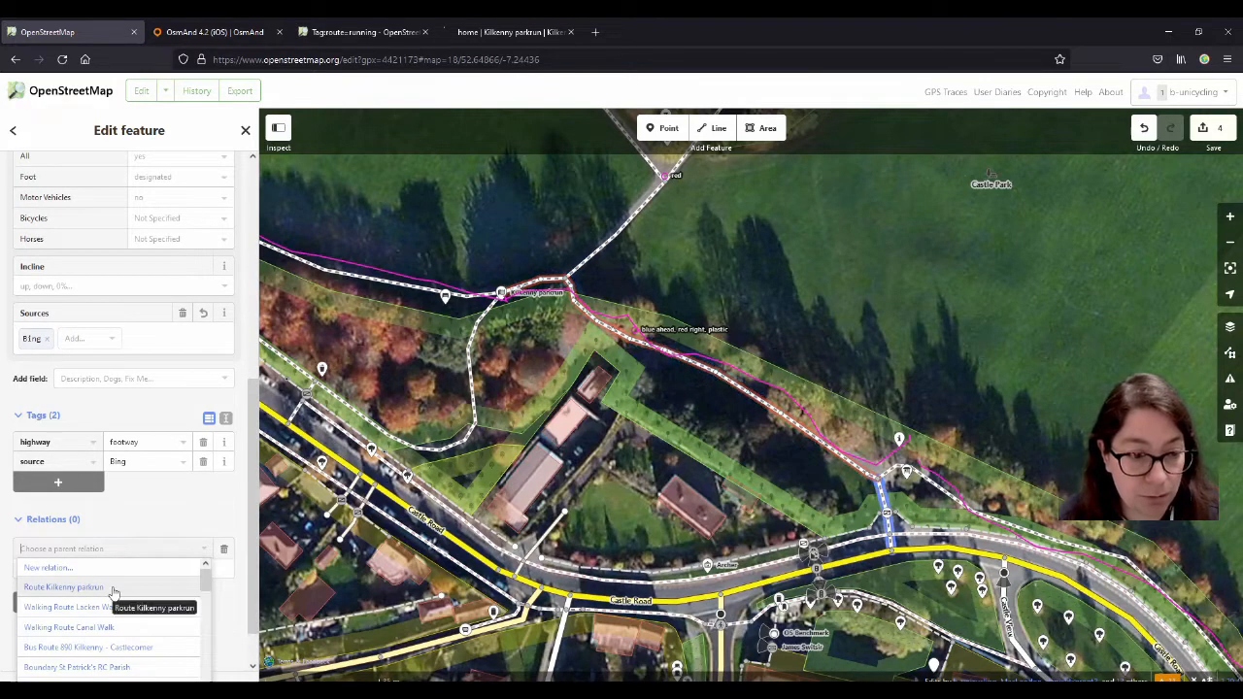
{"action": "left_click", "coordinate": [63, 587]}
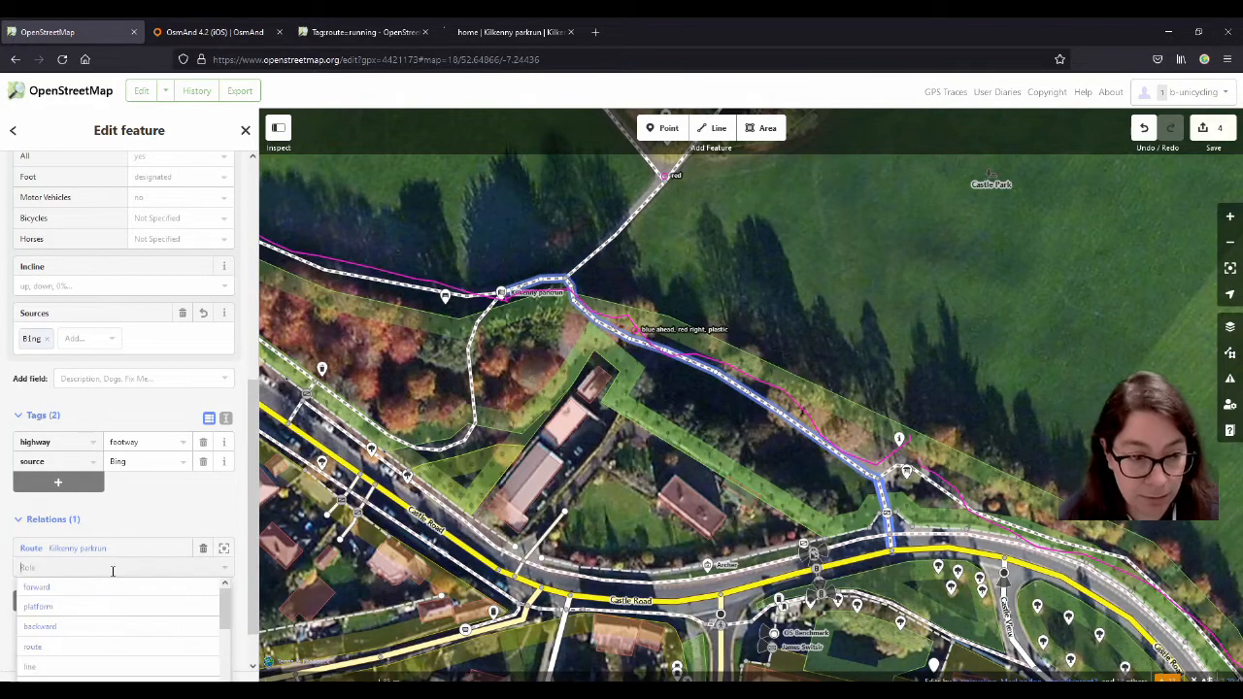
{"action": "type", "text": "main"}
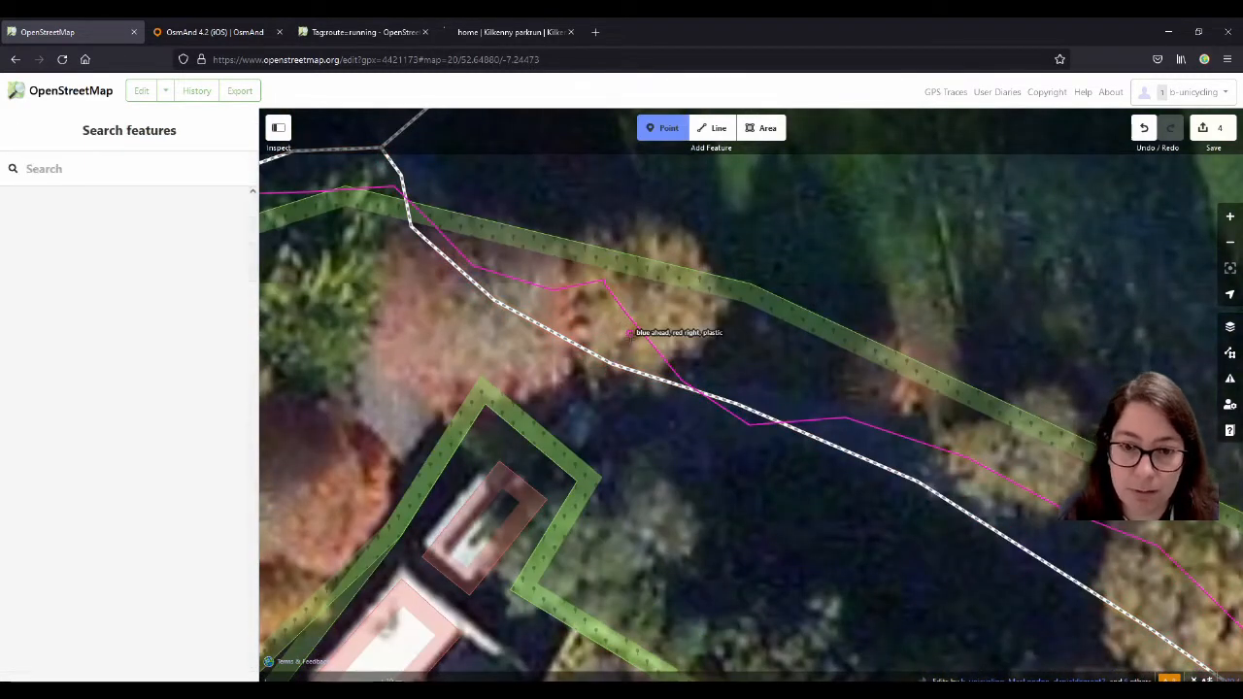
Place a new point at the marker on the path as a Trail Marker.
{"action": "left_click", "coordinate": [630, 333]}
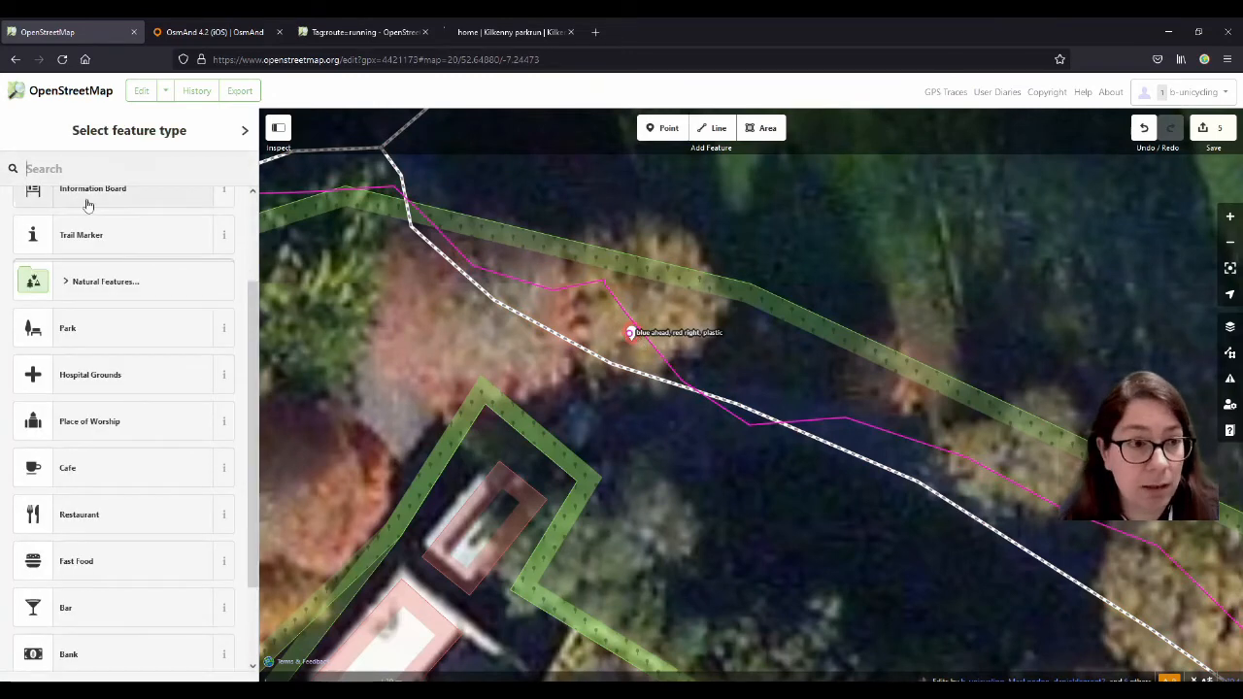
{"action": "scroll", "scroll_direction": "up", "scroll_amount": 3}
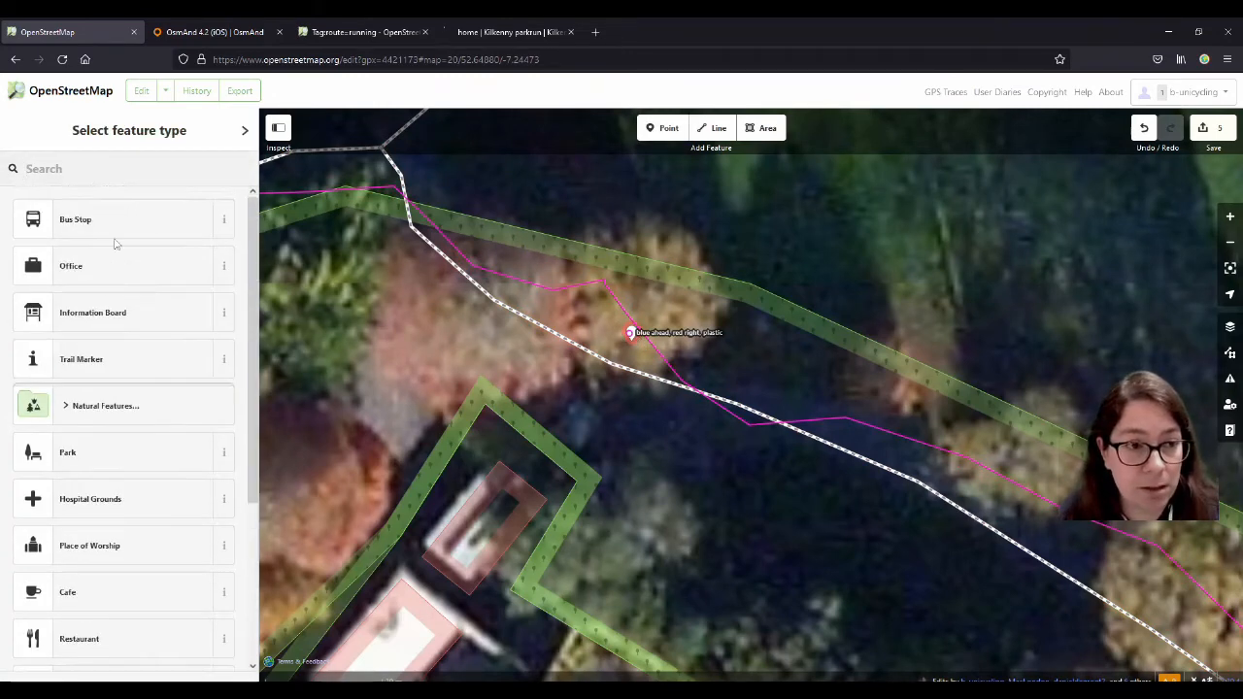
{"action": "type", "text": "trail"}
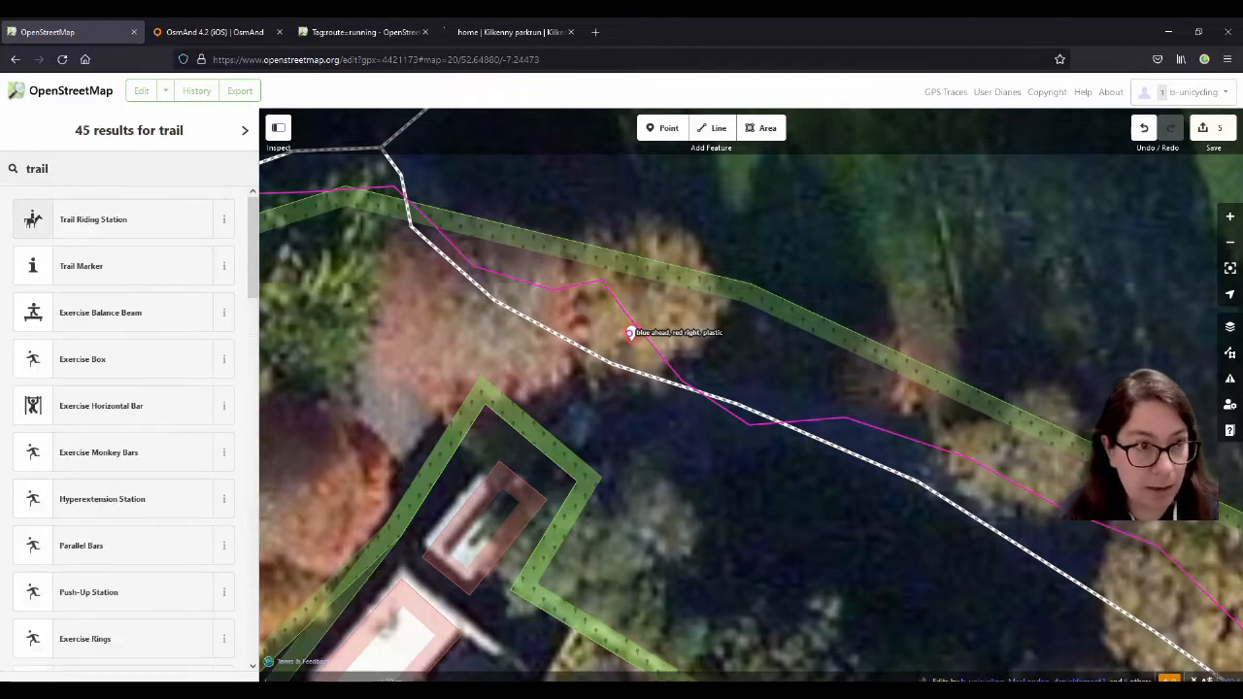
{"action": "mouse_move", "coordinate": [95, 270]}
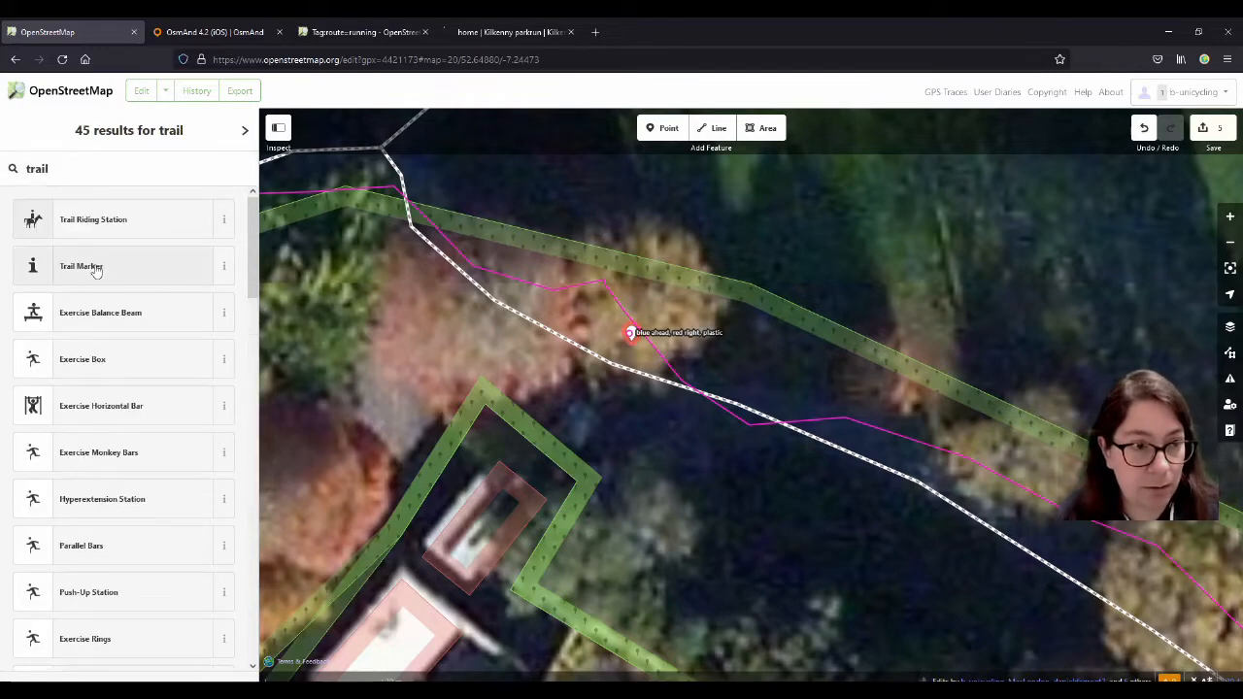
{"action": "left_click", "coordinate": [81, 266]}
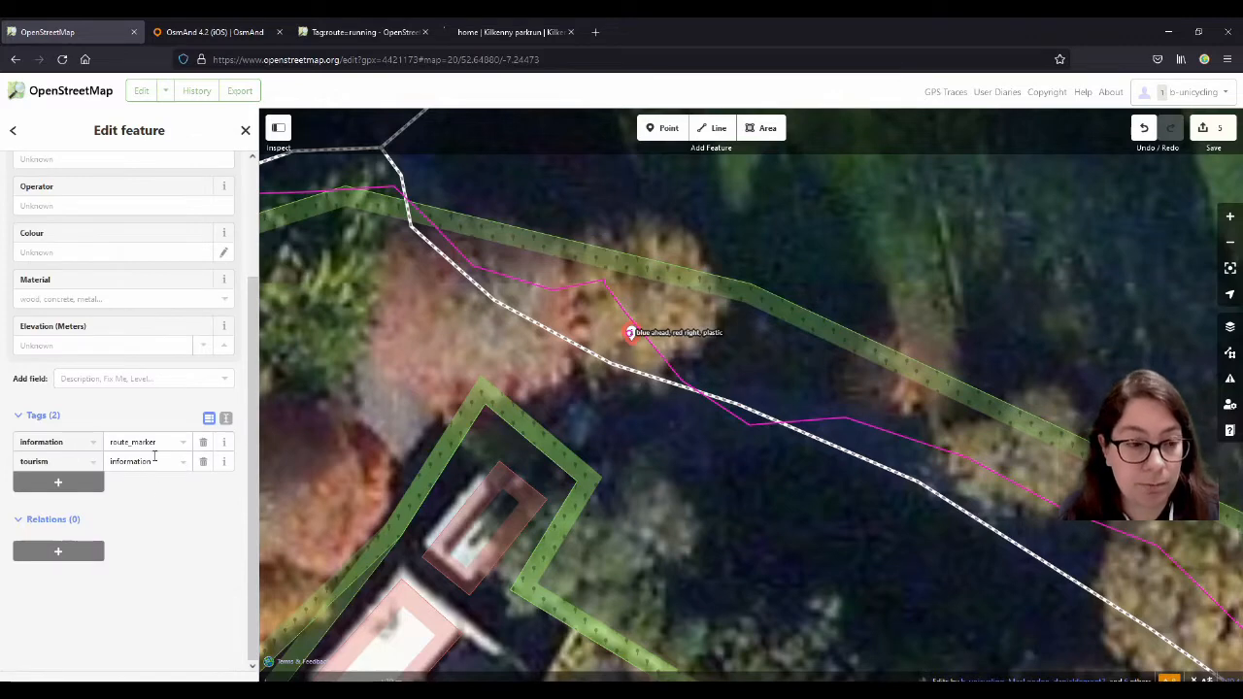
{"action": "mouse_move", "coordinate": [193, 516]}
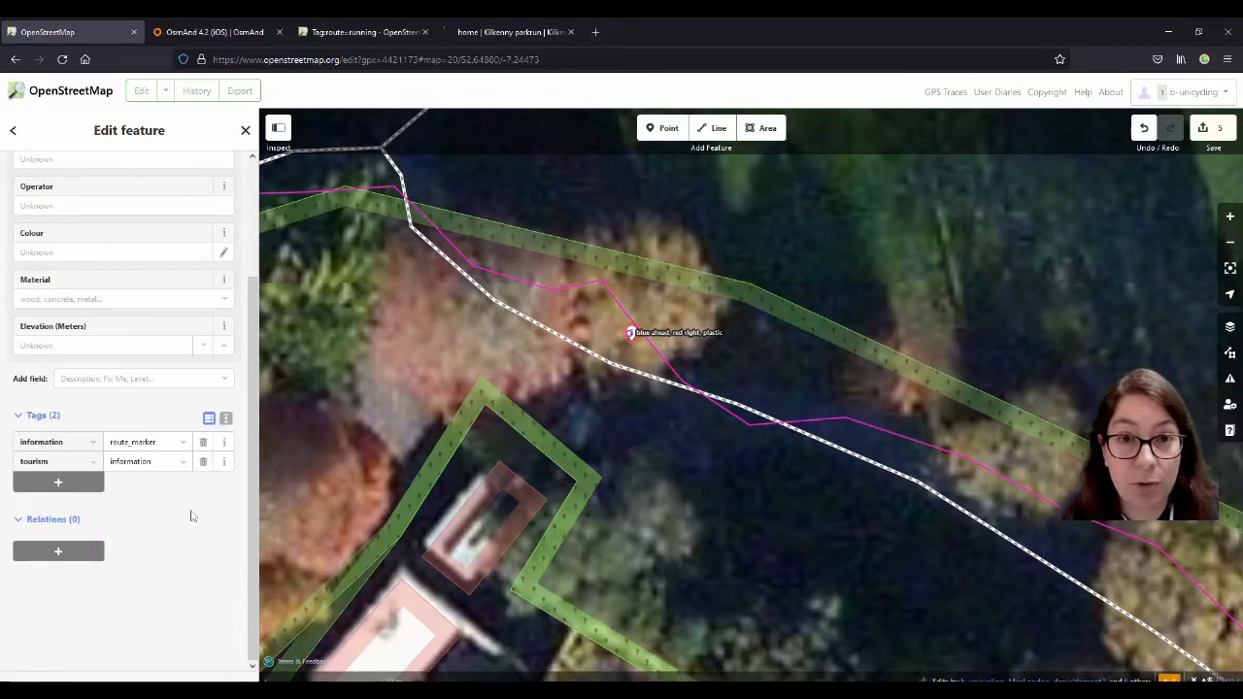
{"action": "mouse_move", "coordinate": [138, 504]}
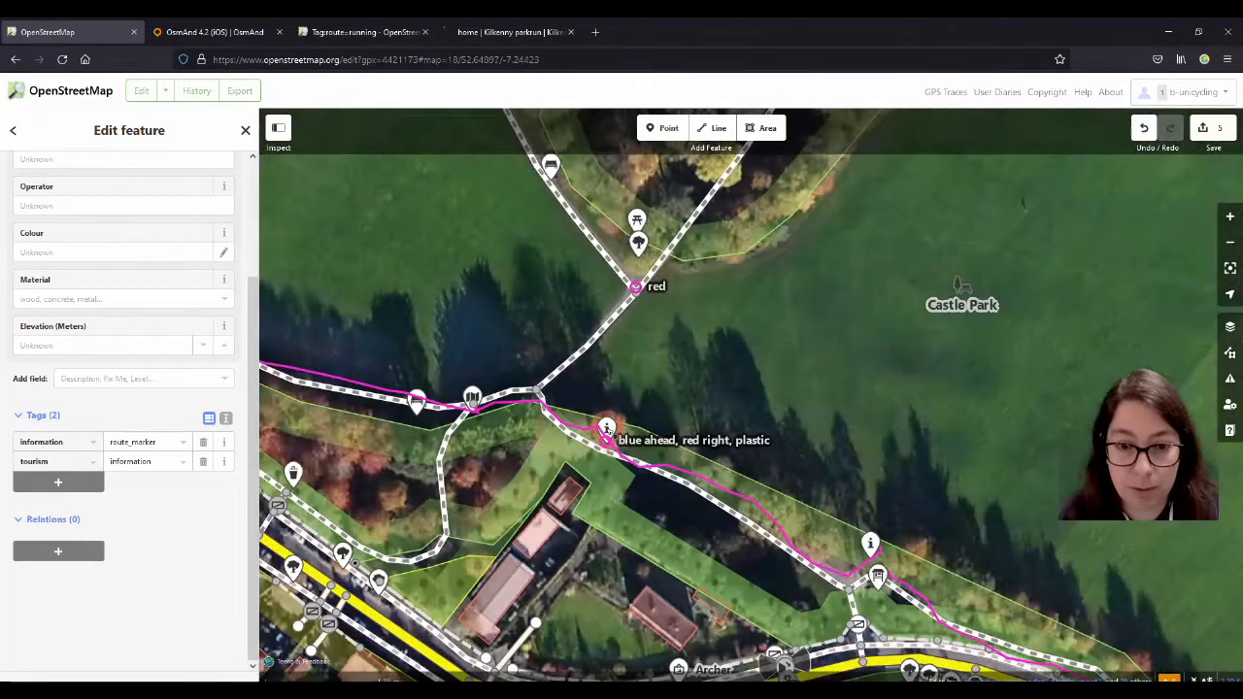
Give the marker colour bluered and material plastic, and add the loop footpath to the route.
{"action": "scroll", "scroll_direction": "up", "scroll_amount": 3}
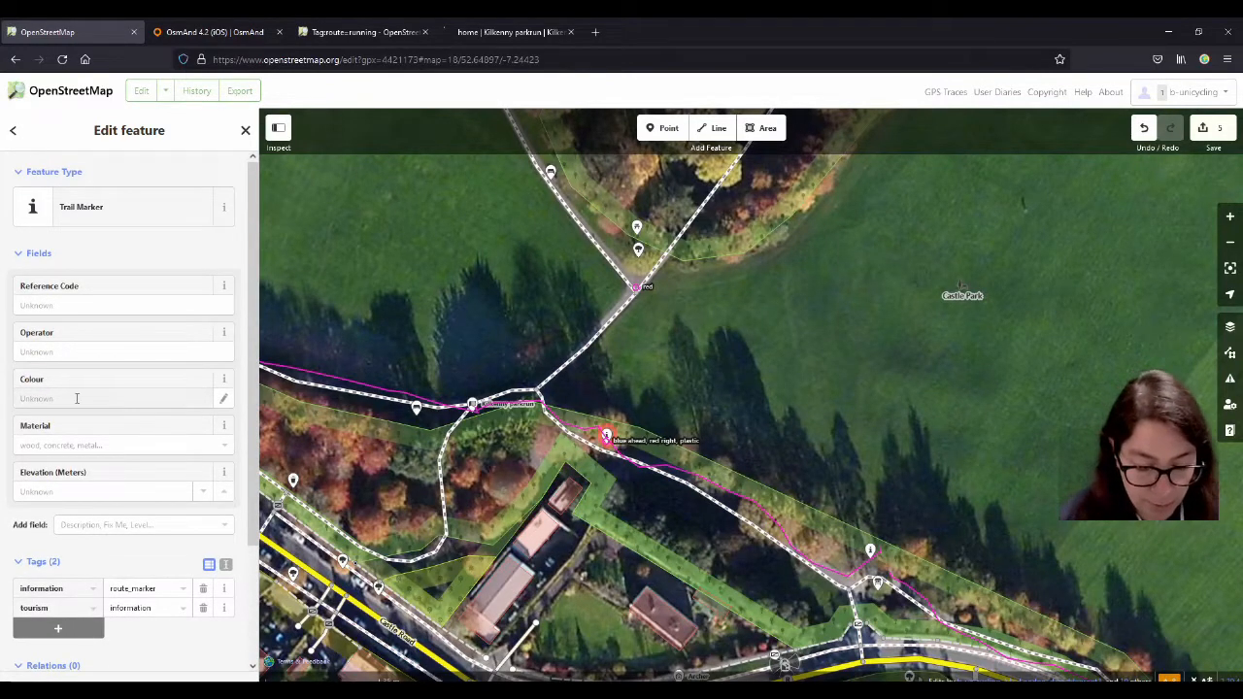
{"action": "type", "text": "bluered"}
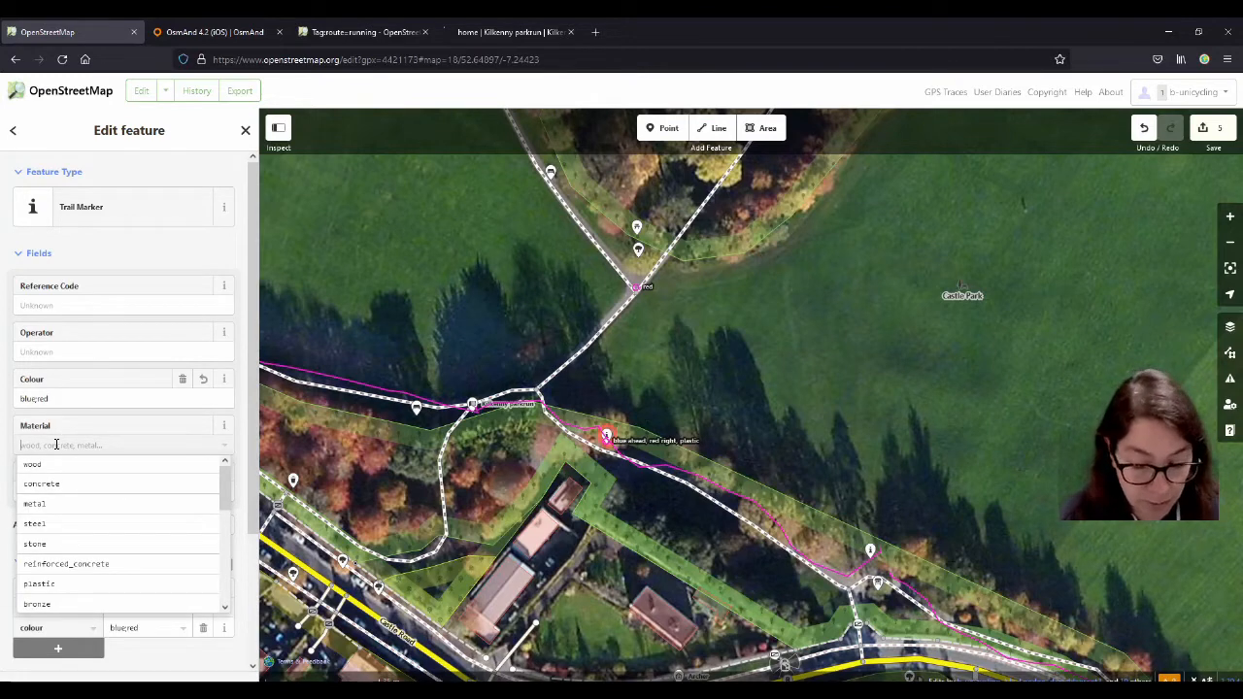
{"action": "left_click", "coordinate": [39, 583]}
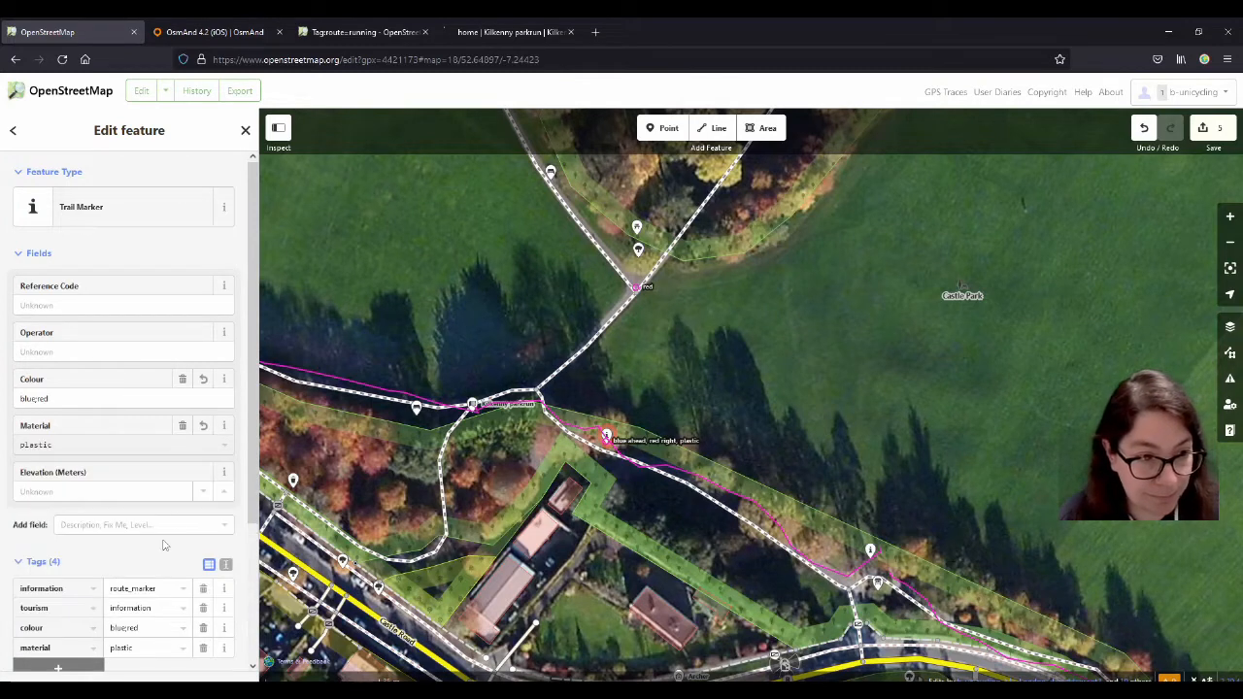
{"action": "scroll", "scroll_direction": "down", "scroll_amount": 3}
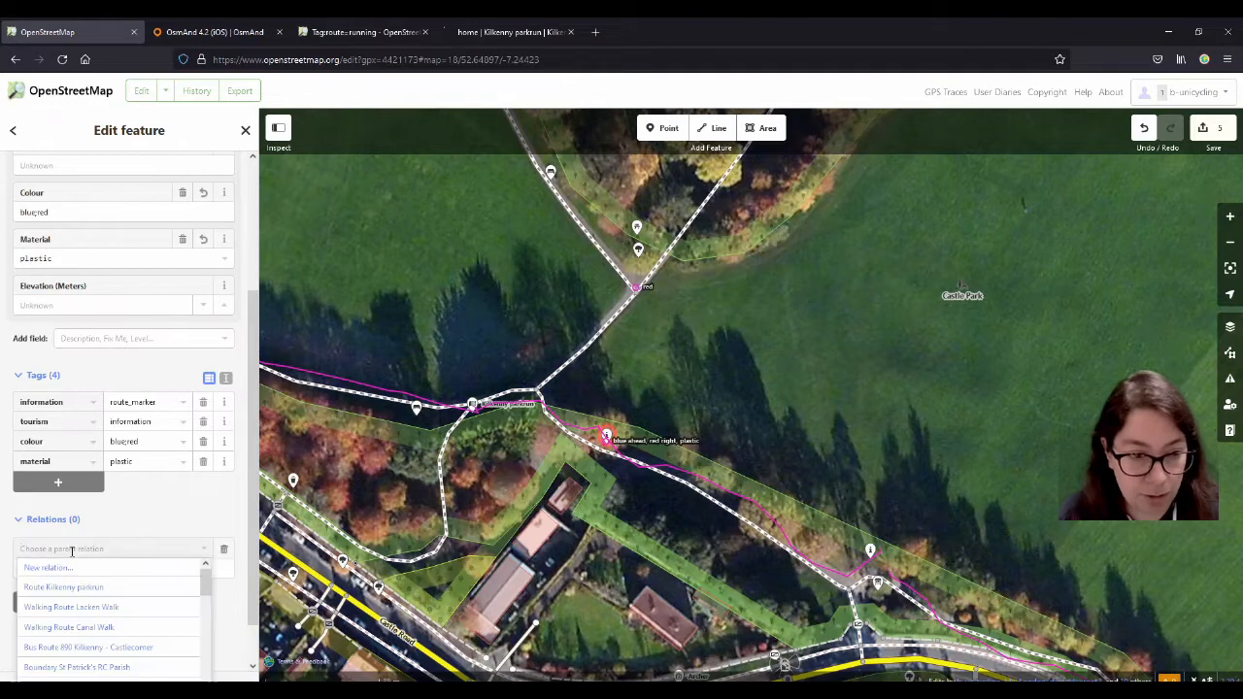
{"action": "left_click", "coordinate": [63, 587]}
{"action": "type", "text": "mai"}
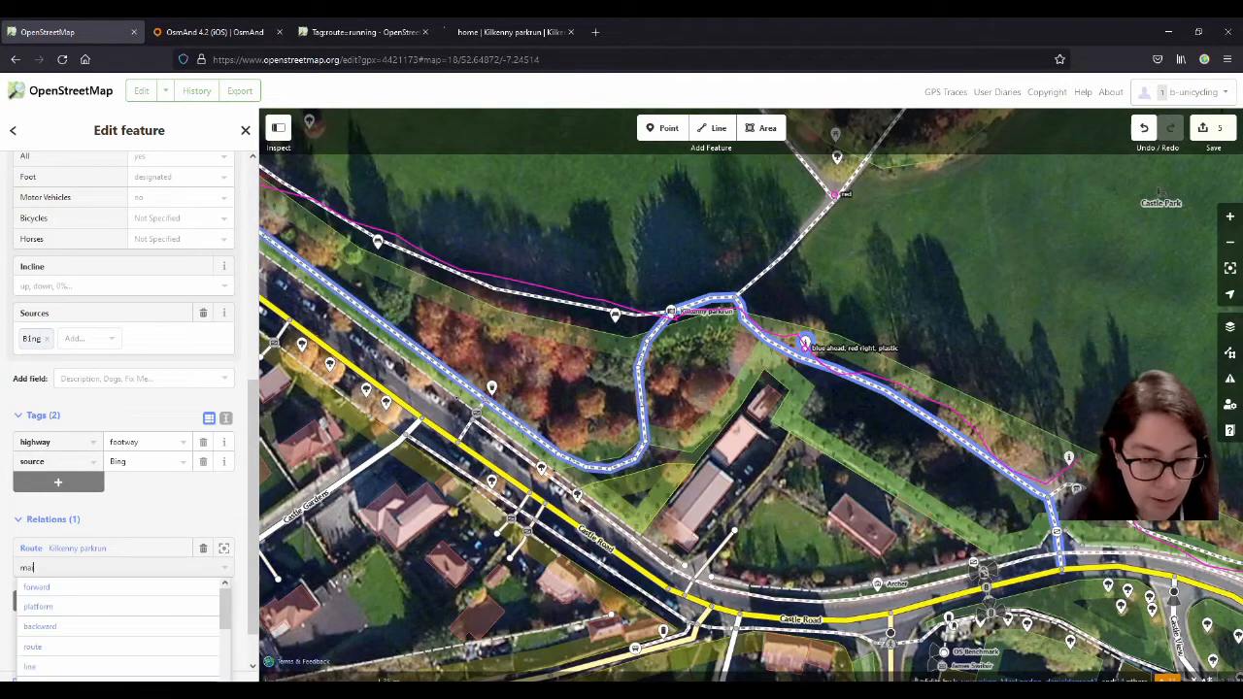
Confirm role 'main' for the loop, then add the map board to the route as 'information'.
{"action": "left_click", "coordinate": [38, 606]}
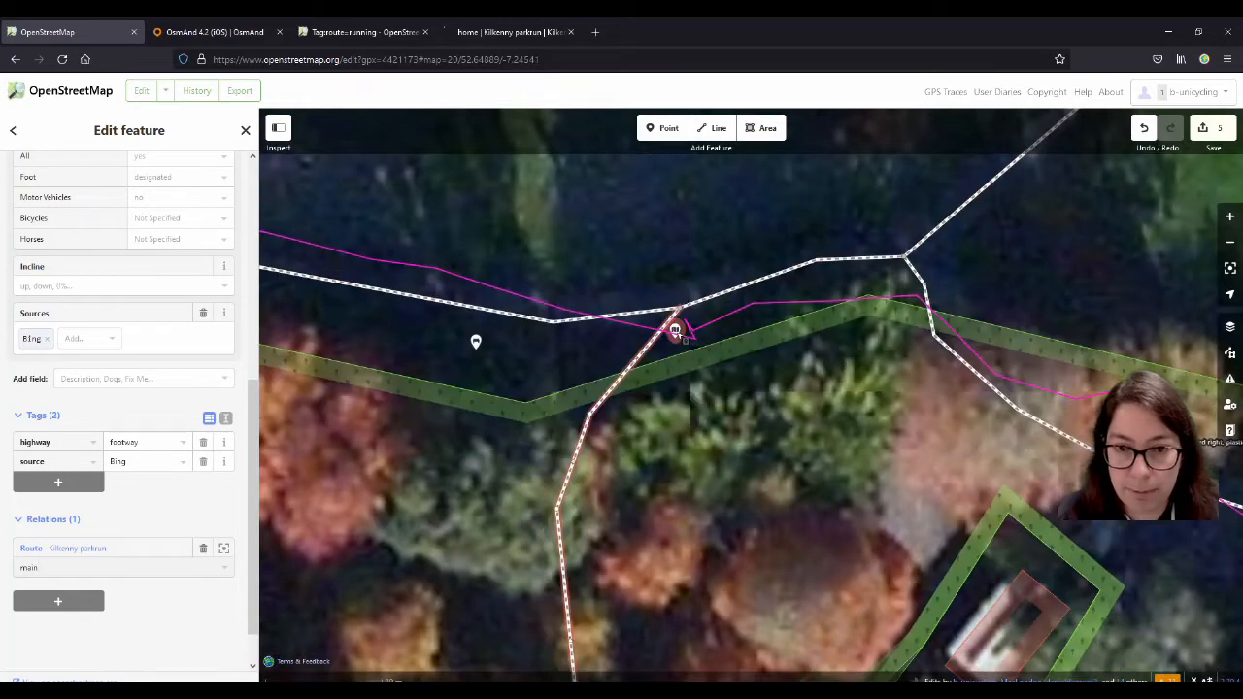
{"action": "left_click", "coordinate": [675, 330]}
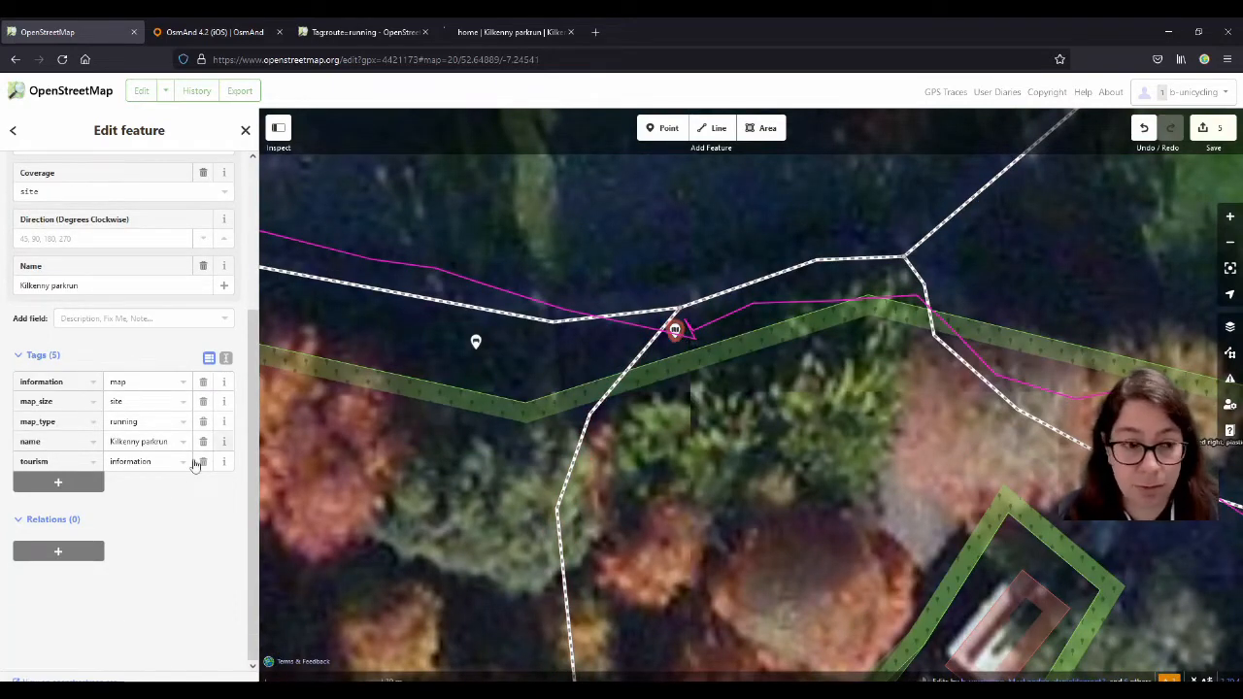
{"action": "left_click", "coordinate": [57, 552]}
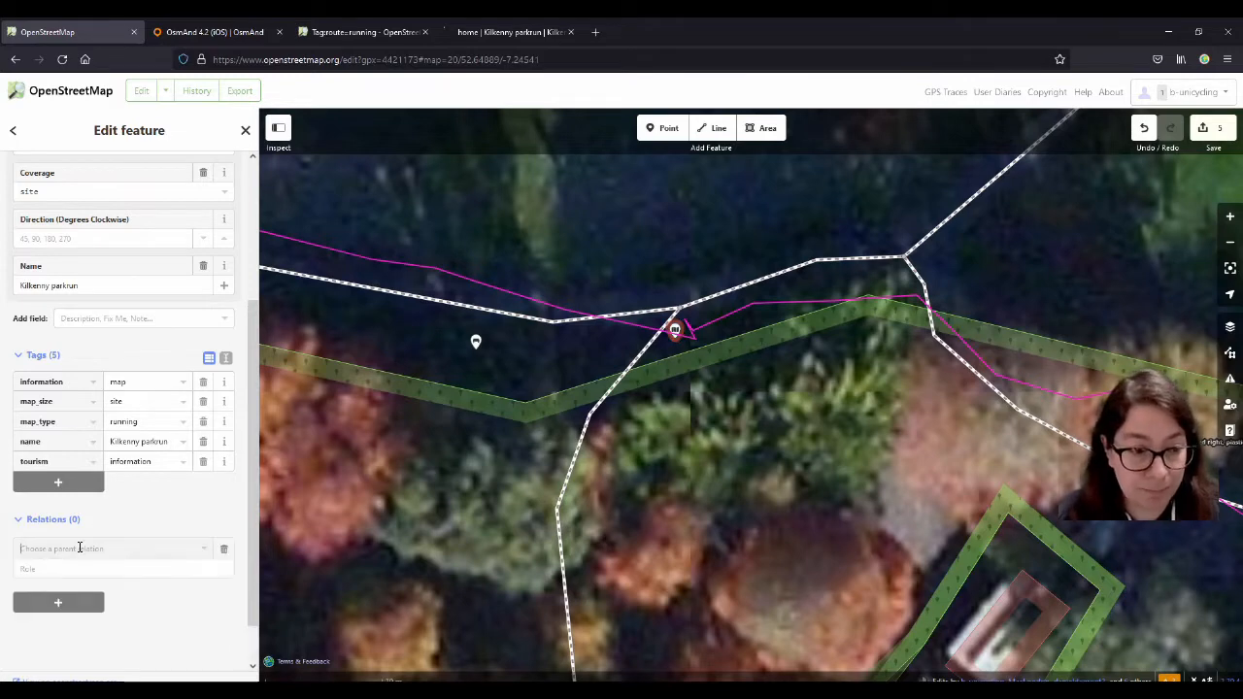
{"action": "left_click", "coordinate": [98, 567]}
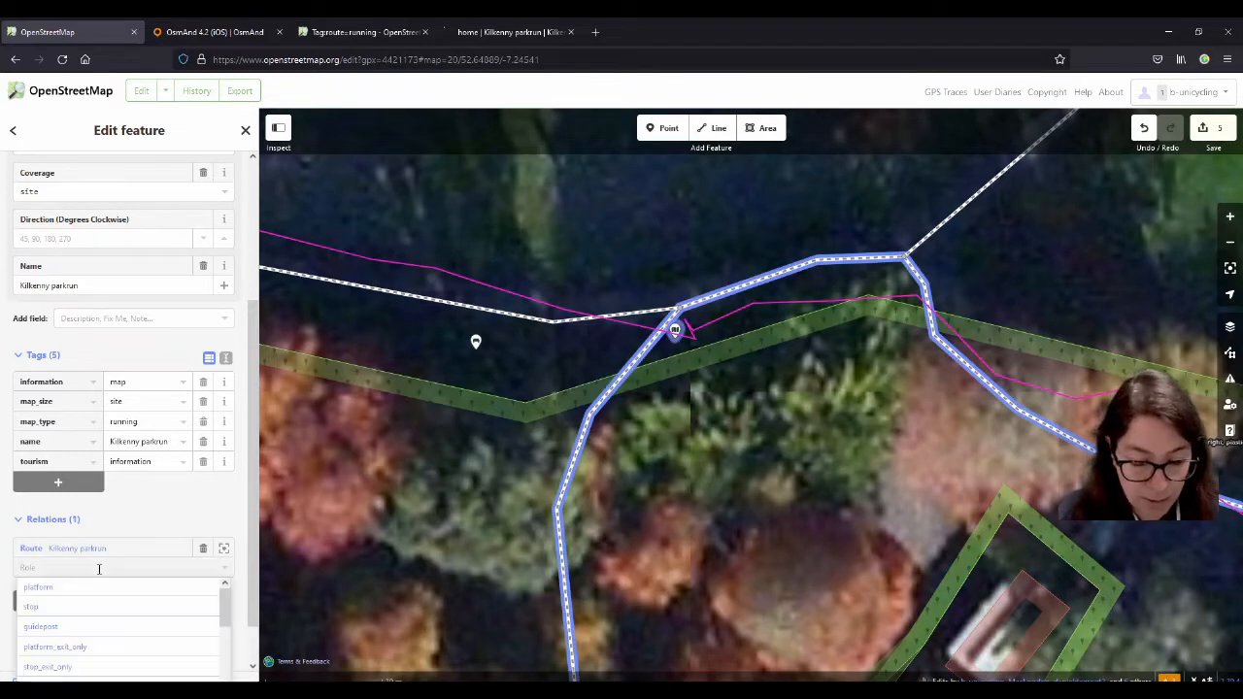
{"action": "type", "text": "information"}
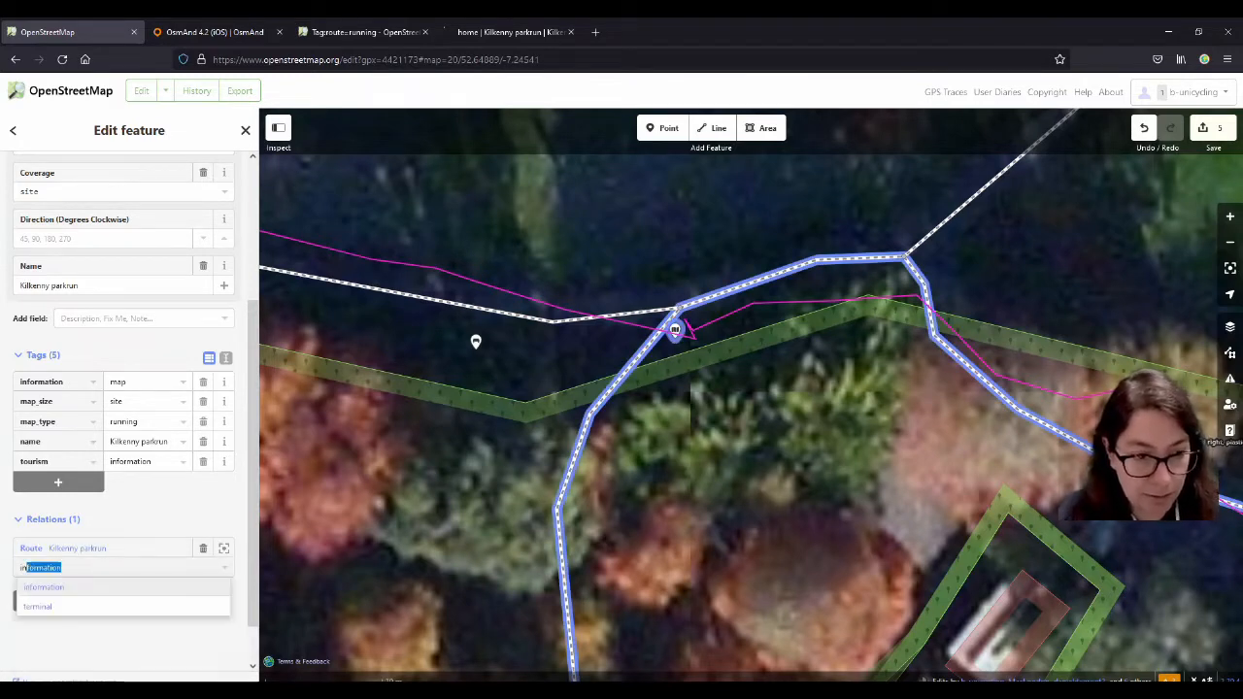
{"action": "left_click", "coordinate": [43, 587]}
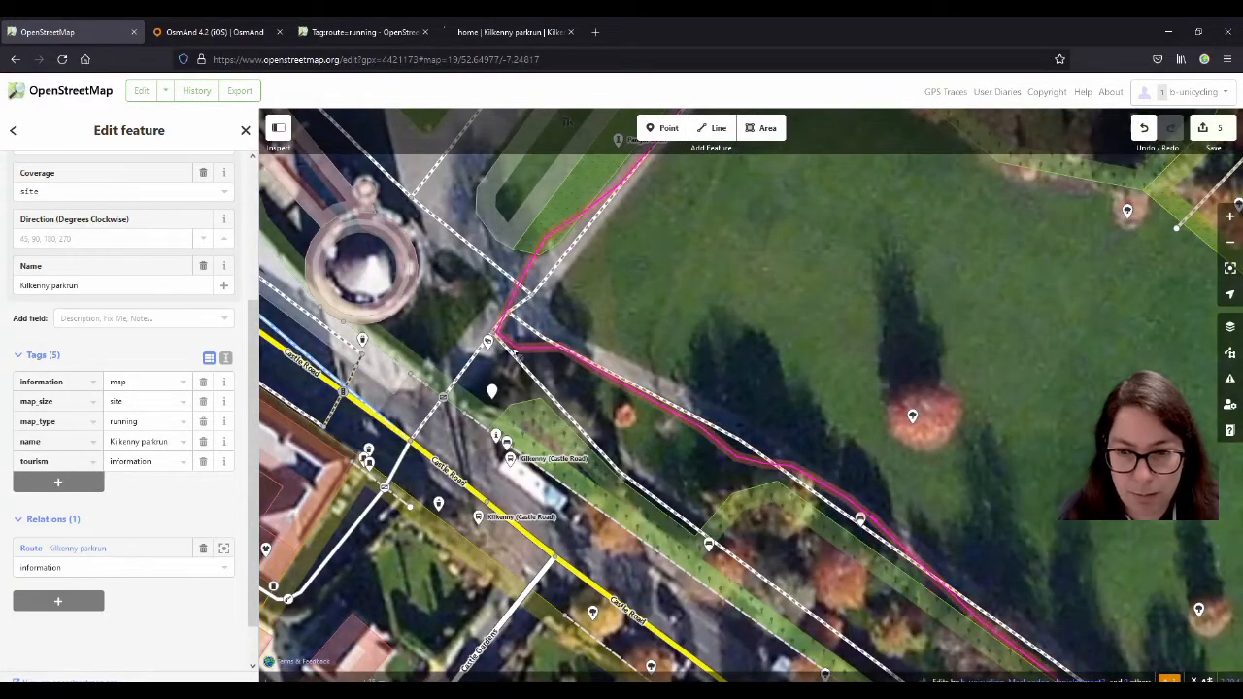
Split the footpath at the node beside the blue waypoint.
{"action": "scroll", "scroll_direction": "down", "scroll_amount": 3}
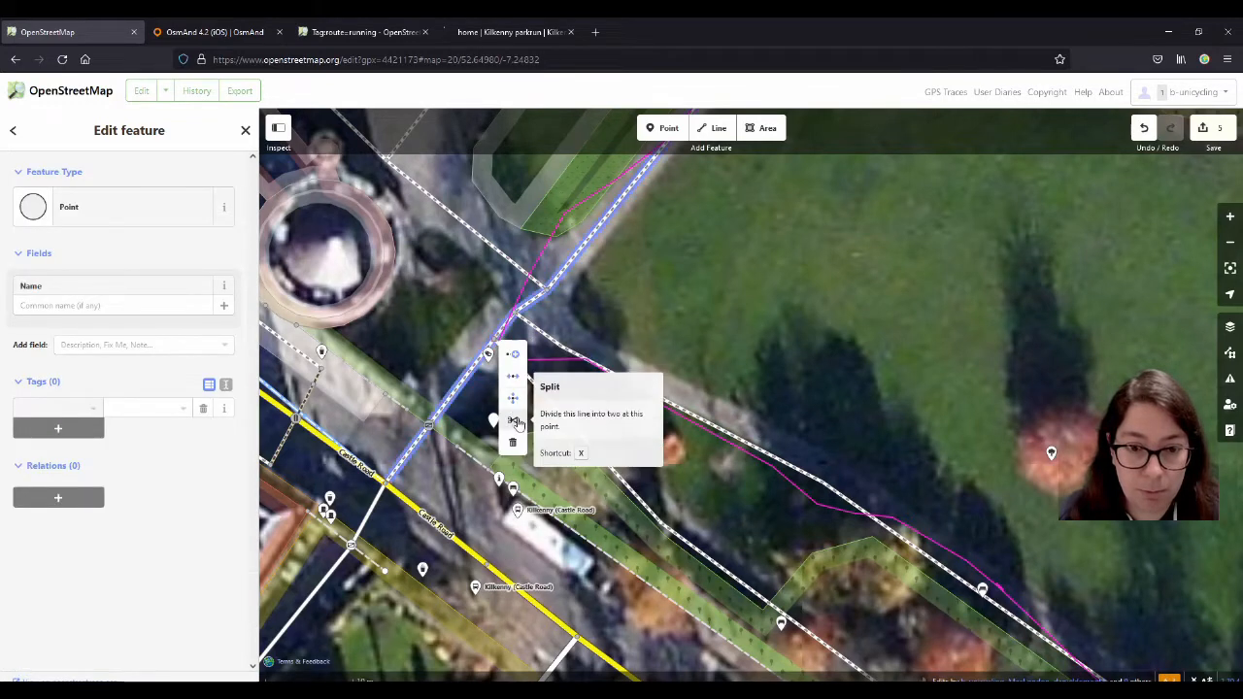
{"action": "left_click", "coordinate": [513, 420]}
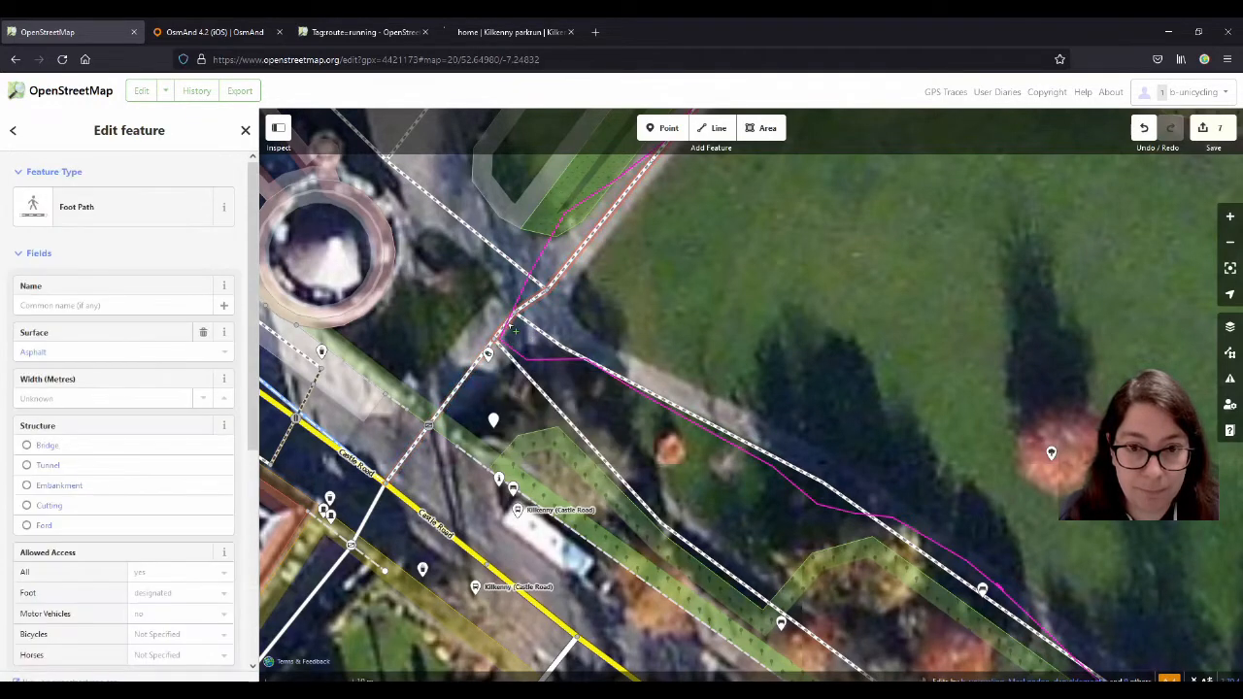
{"action": "scroll", "scroll_direction": "down", "scroll_amount": 3}
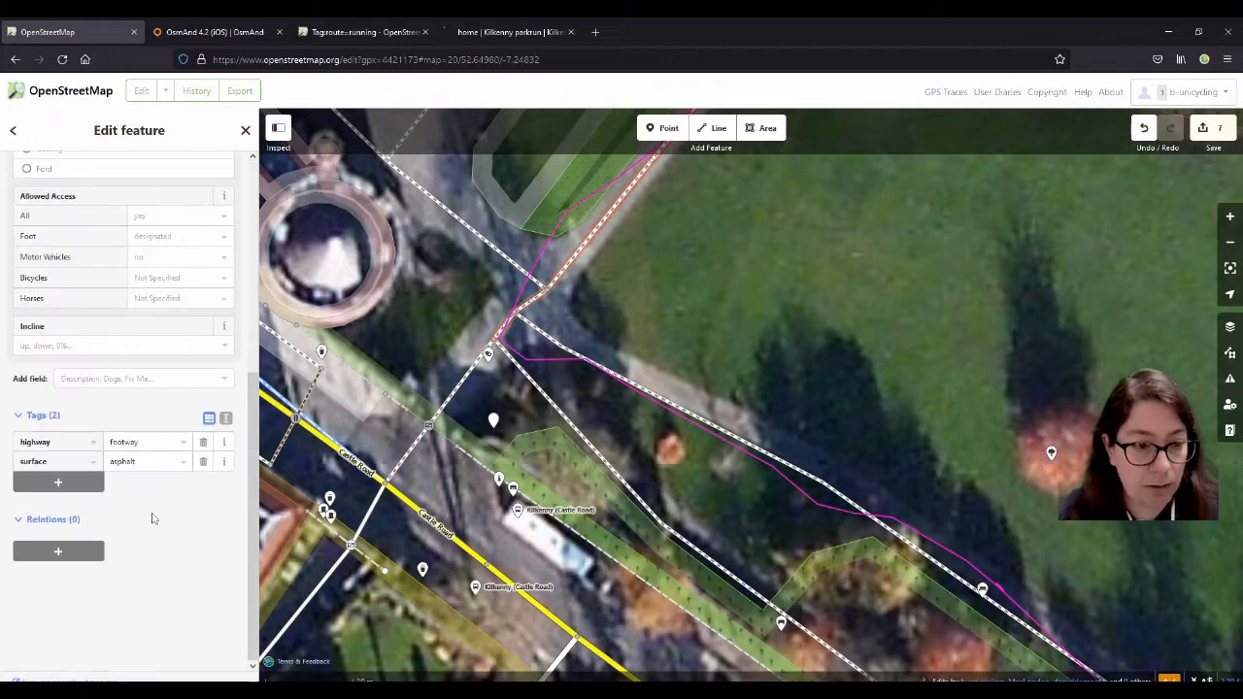
{"action": "left_click", "coordinate": [57, 552]}
{"action": "type", "text": "main"}
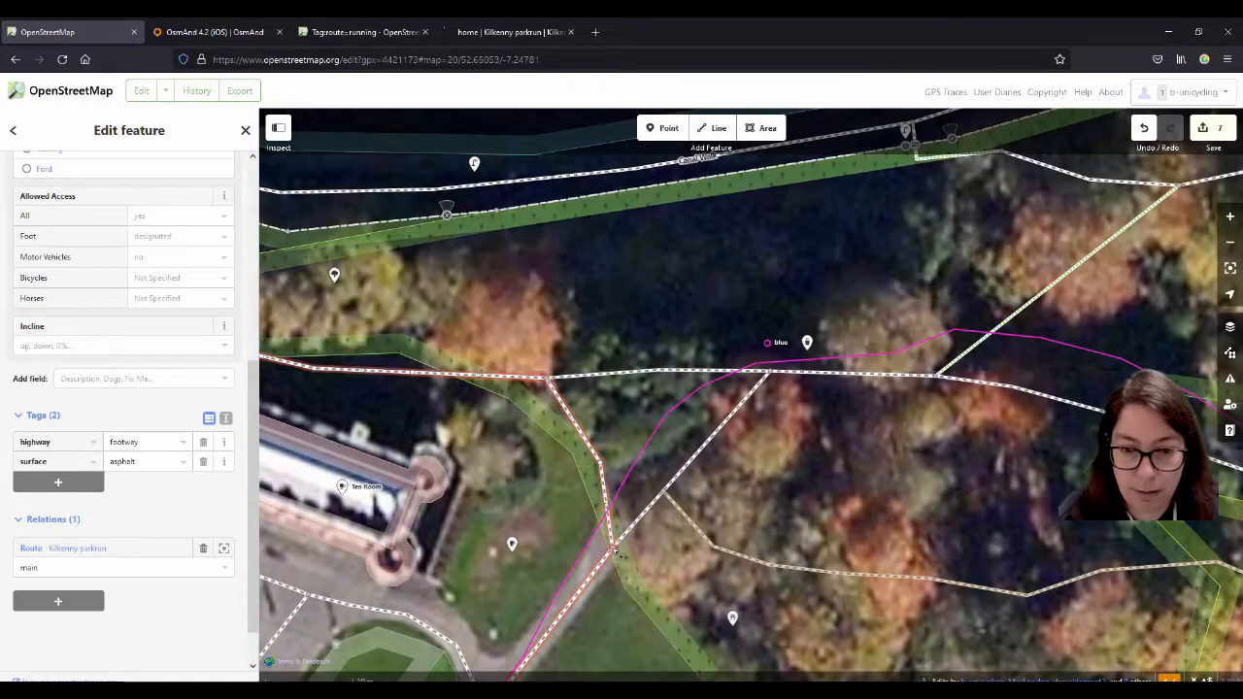
Split the path at the junction and add the next footway section to Route Kilkenny parkrun.
{"action": "left_click", "coordinate": [614, 544]}
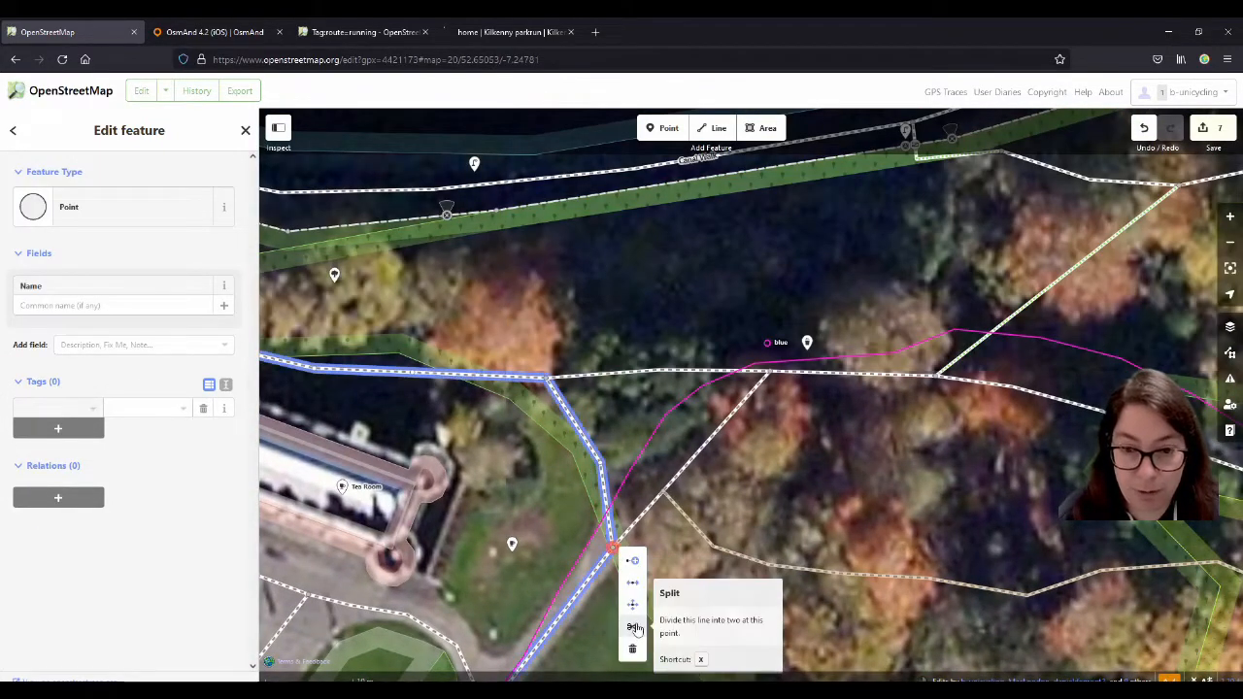
{"action": "left_click", "coordinate": [632, 629]}
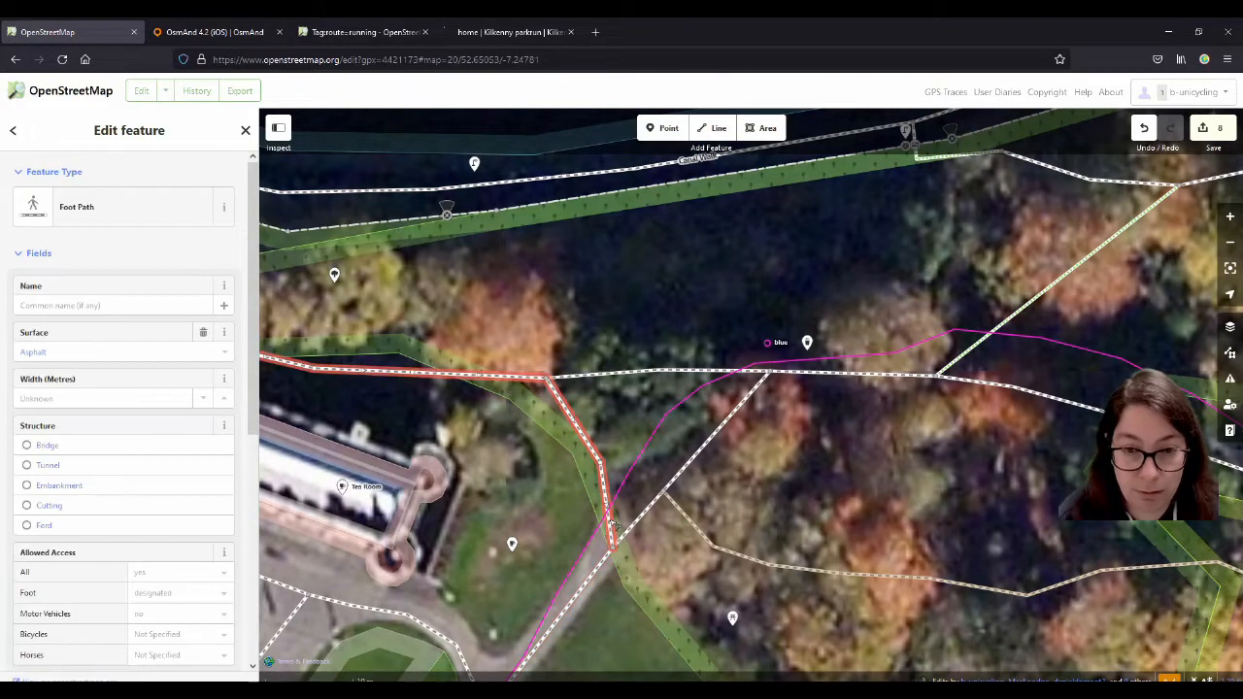
{"action": "scroll", "scroll_direction": "down", "scroll_amount": 3}
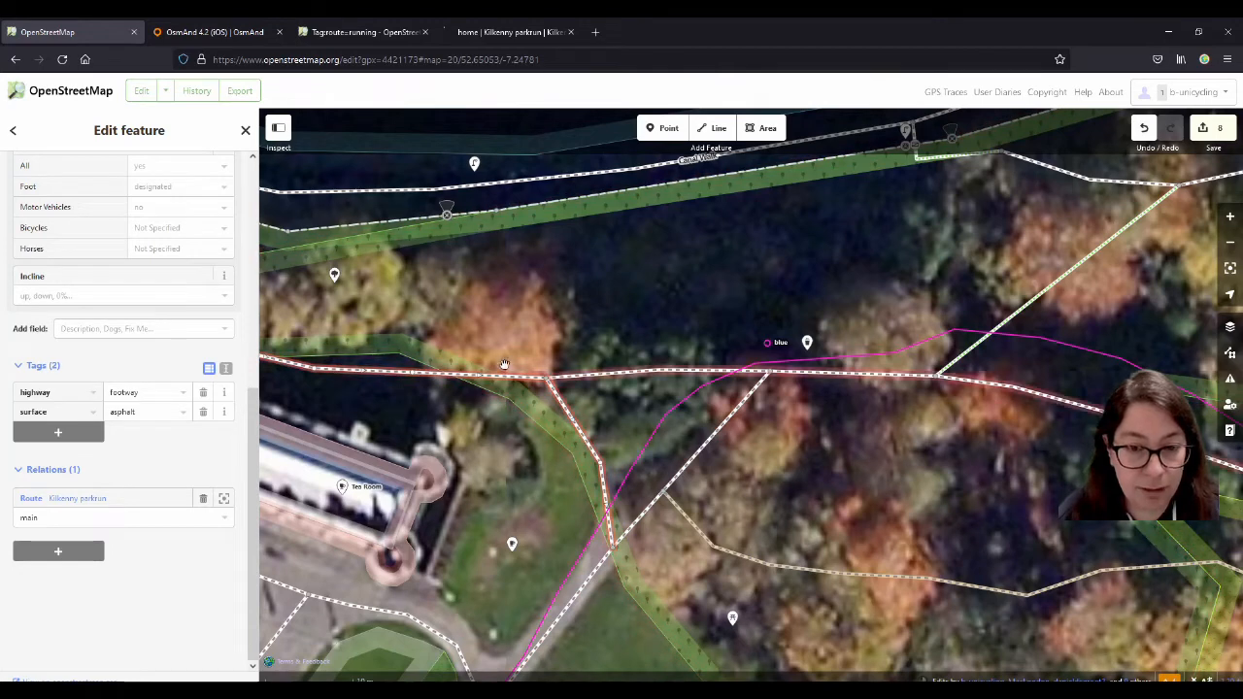
{"action": "left_click", "coordinate": [202, 498]}
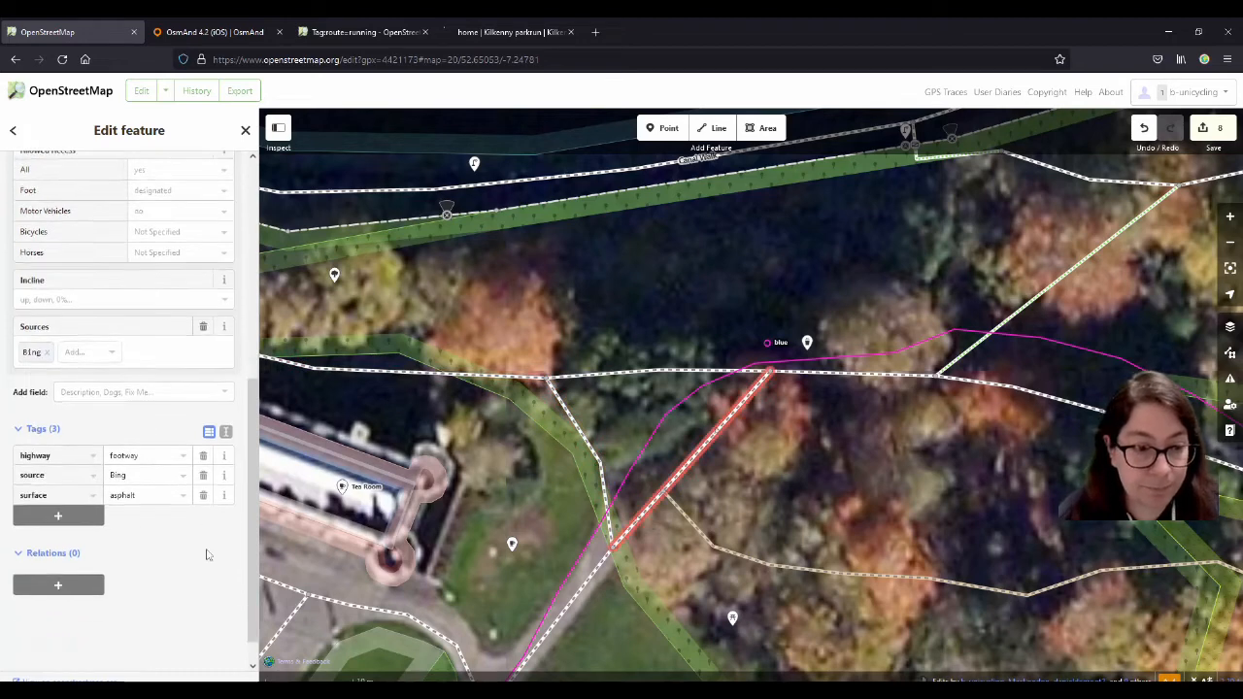
{"action": "left_click", "coordinate": [58, 585]}
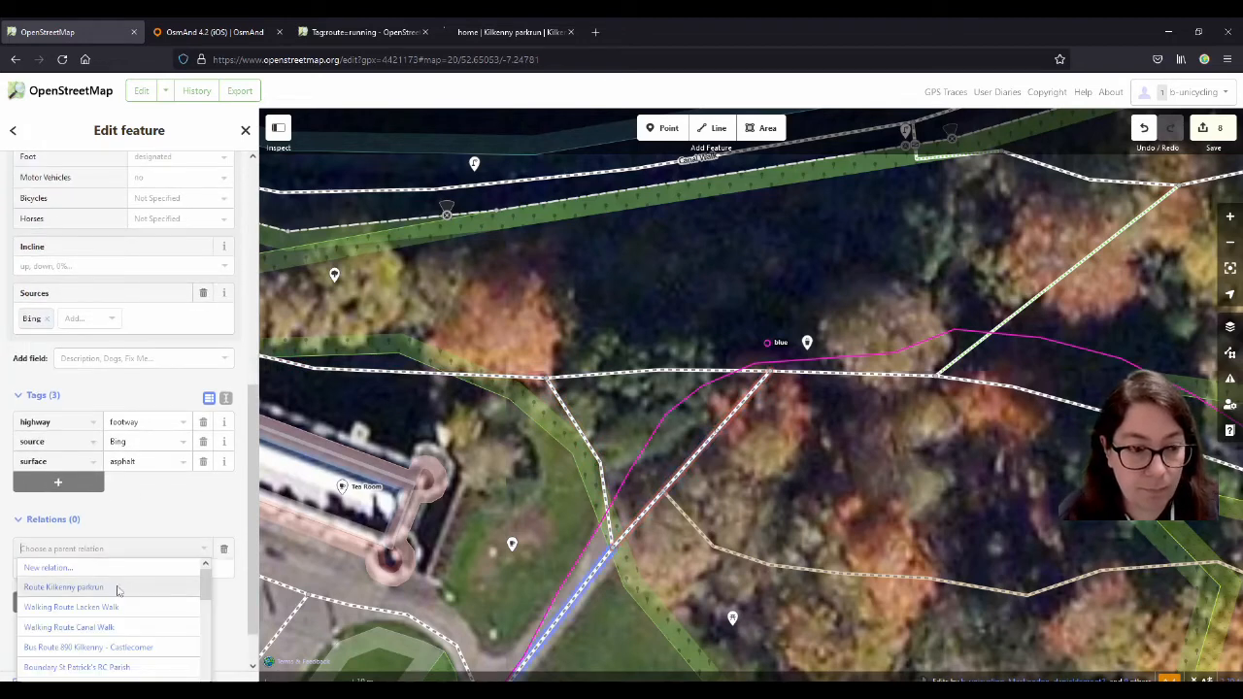
{"action": "left_click", "coordinate": [63, 586]}
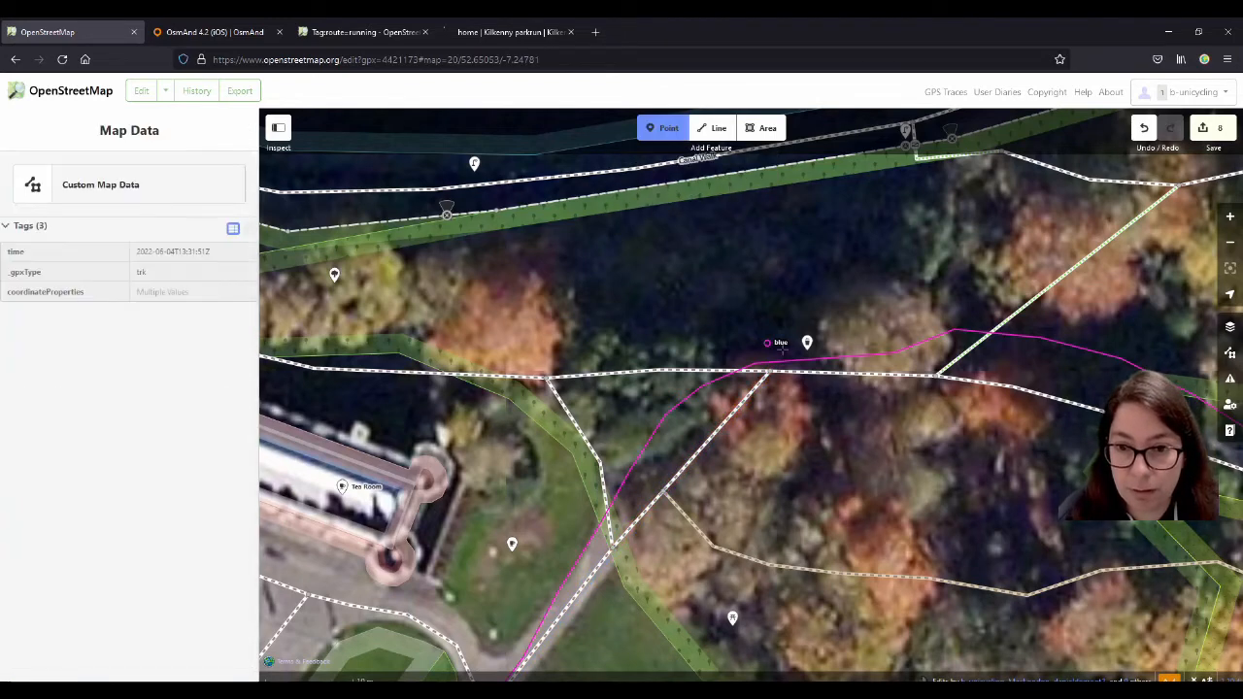
Drop a point on the blue waypoint, set material plastic, and search for the route relation.
{"action": "left_click", "coordinate": [769, 343]}
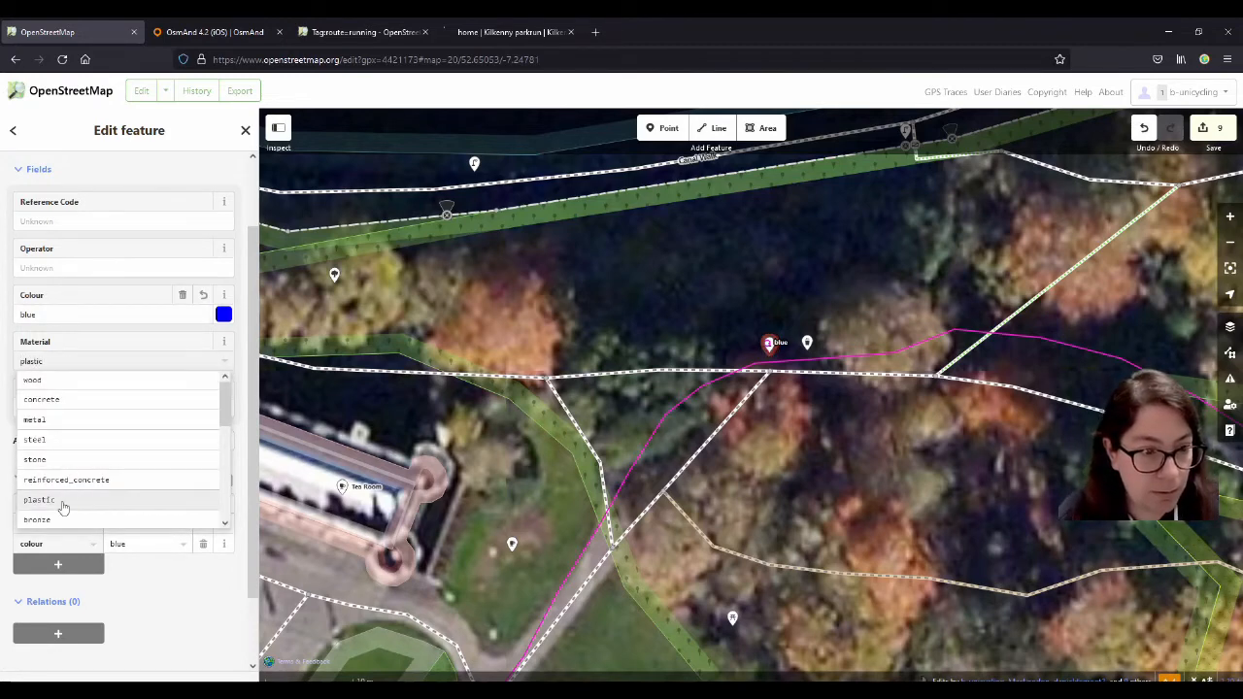
{"action": "left_click", "coordinate": [39, 499]}
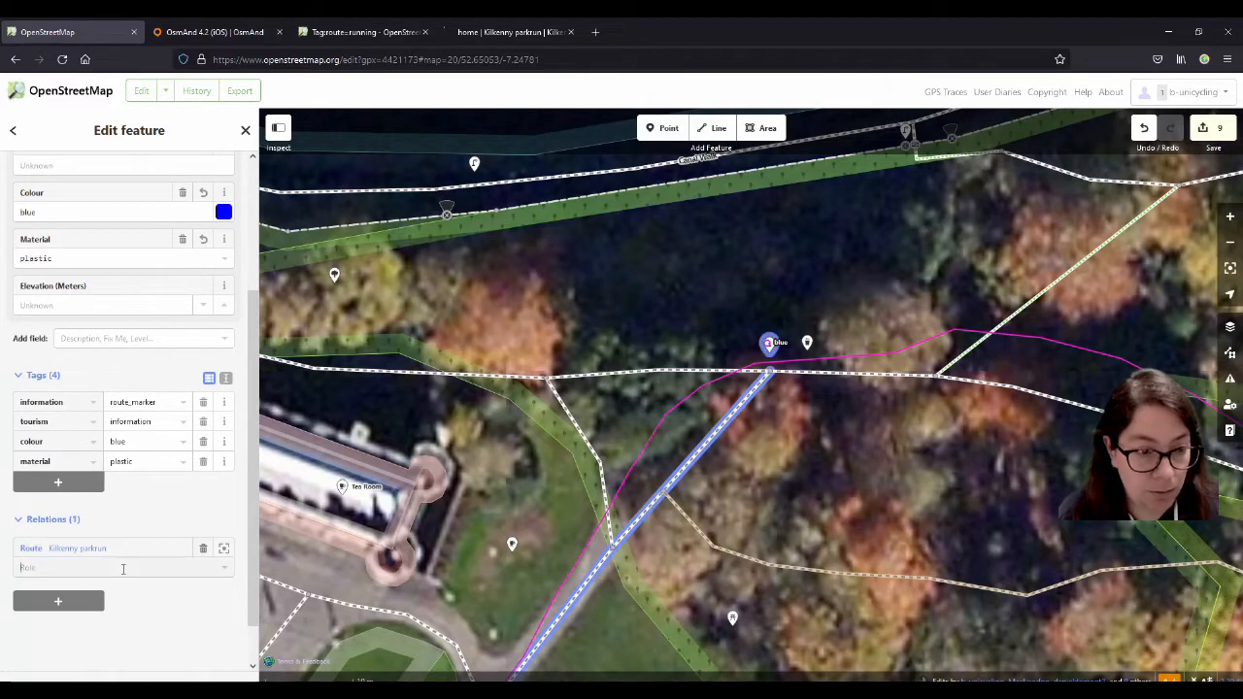
{"action": "type", "text": "route"}
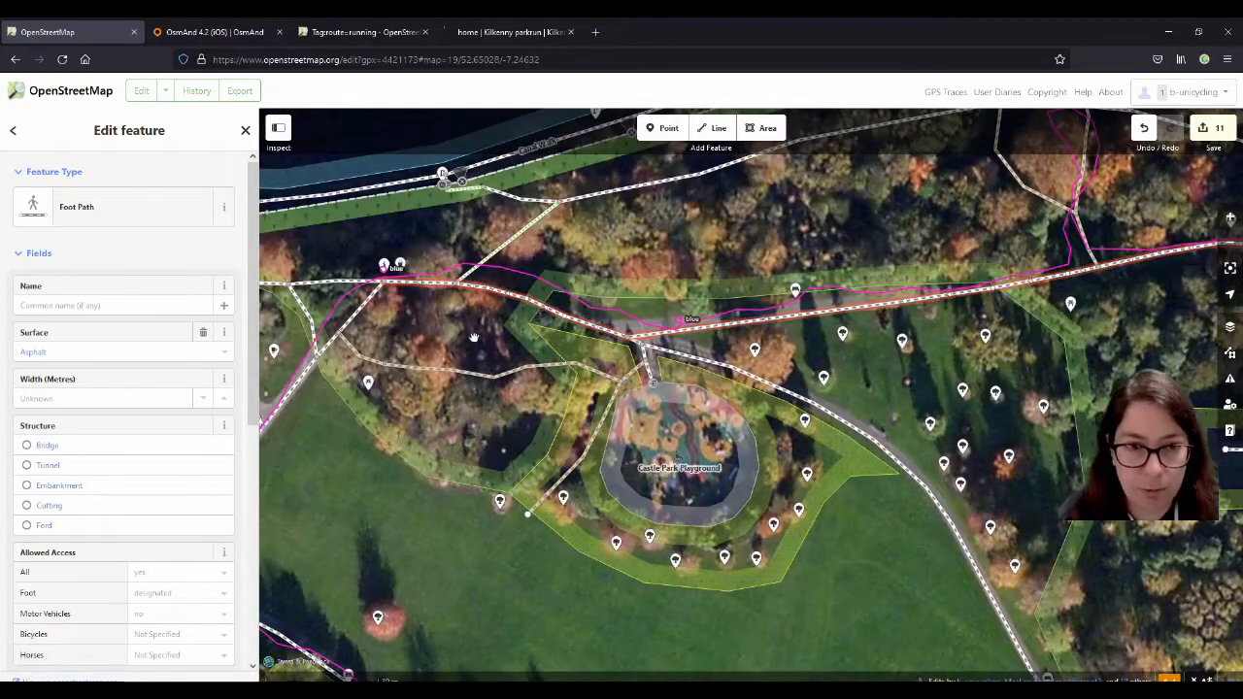
Add this footway to Route Kilkenny parkrun and make the waypoint point a Trail Marker.
{"action": "scroll", "scroll_direction": "down", "scroll_amount": 3}
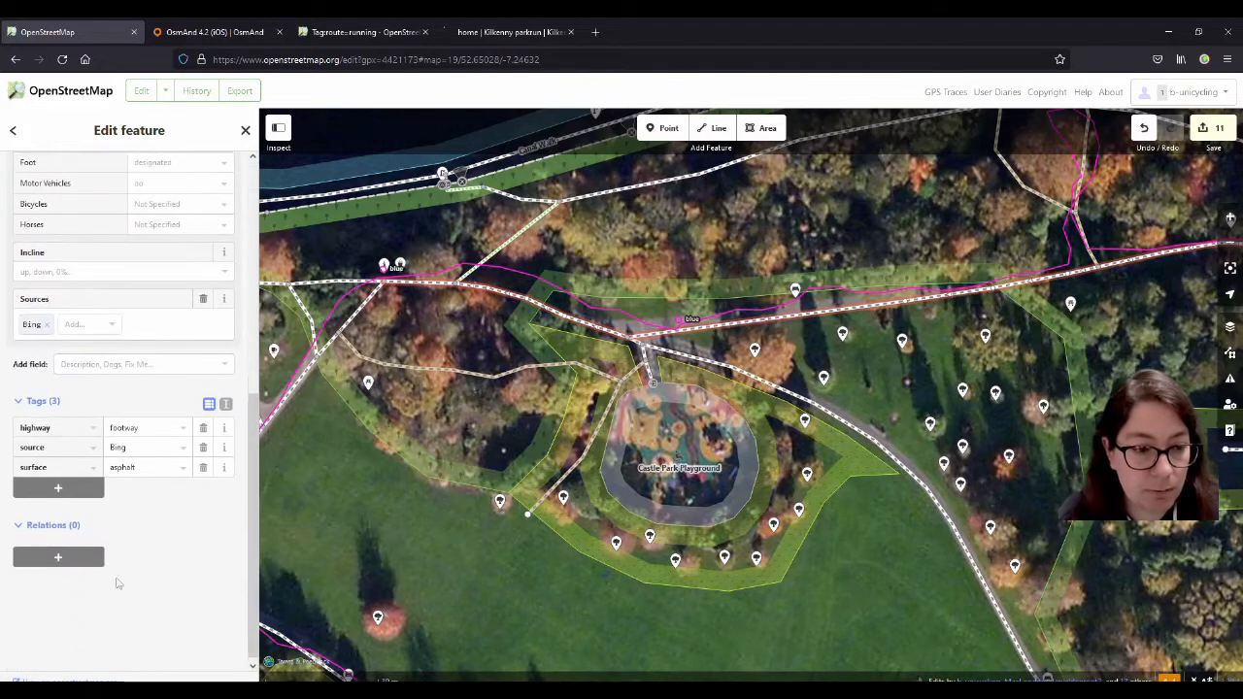
{"action": "left_click", "coordinate": [57, 558]}
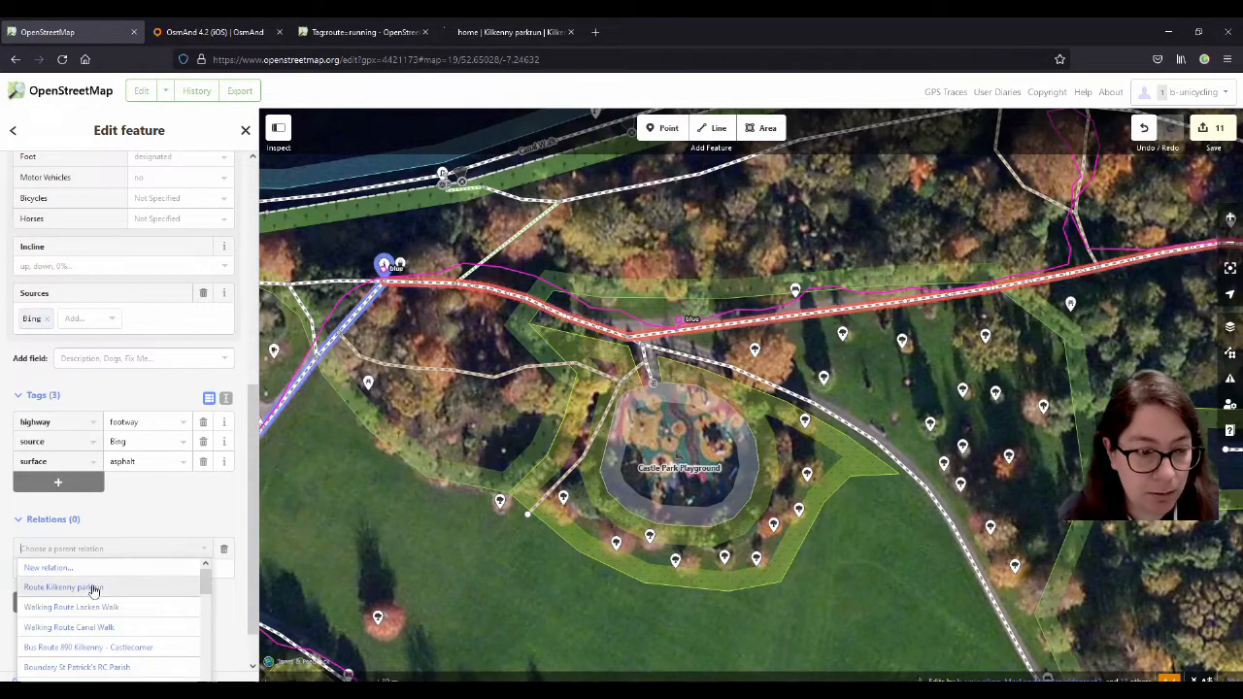
{"action": "left_click", "coordinate": [61, 587]}
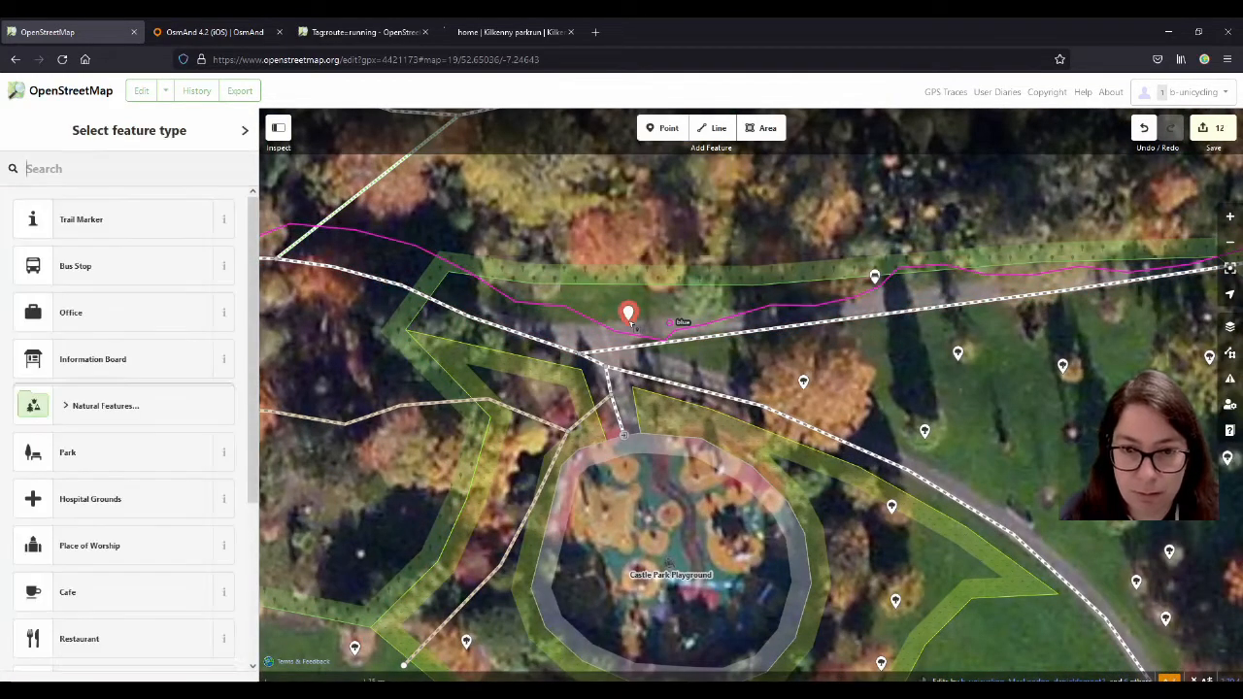
{"action": "left_click", "coordinate": [630, 313]}
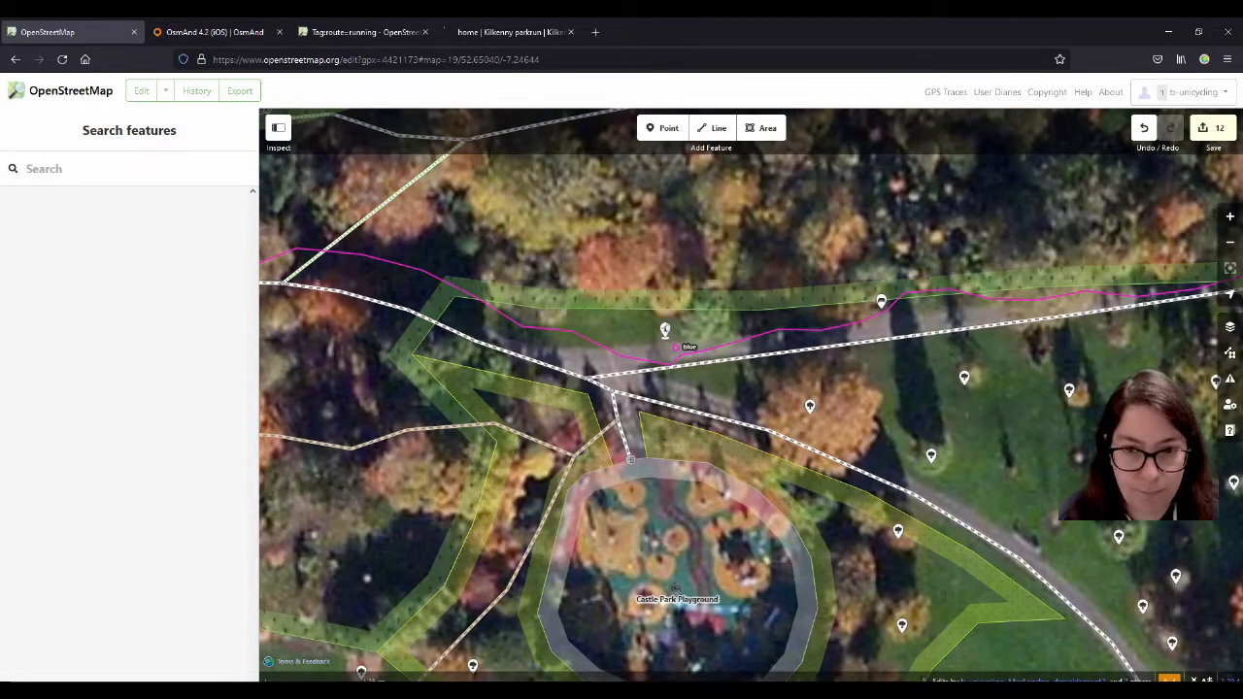
{"action": "left_click", "coordinate": [665, 328]}
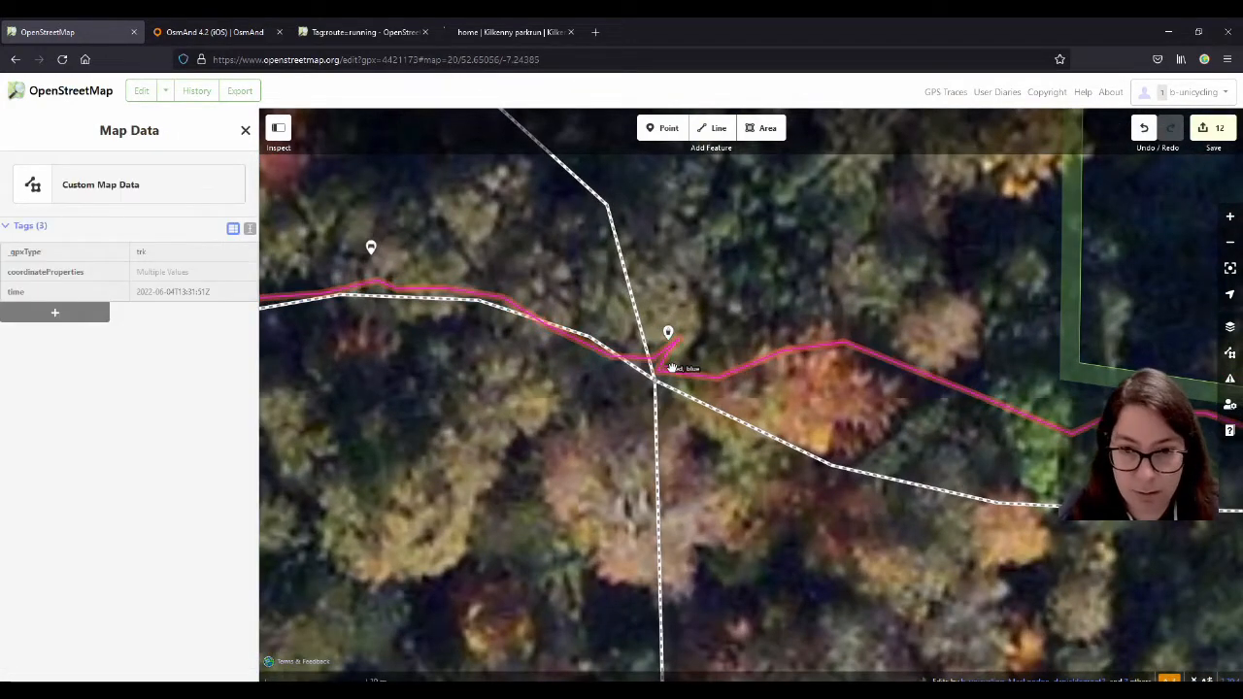
Set the red, blue waypoint marker's colour to blue,red and add it to Route Kilkenny parkrun.
{"action": "left_click", "coordinate": [671, 359]}
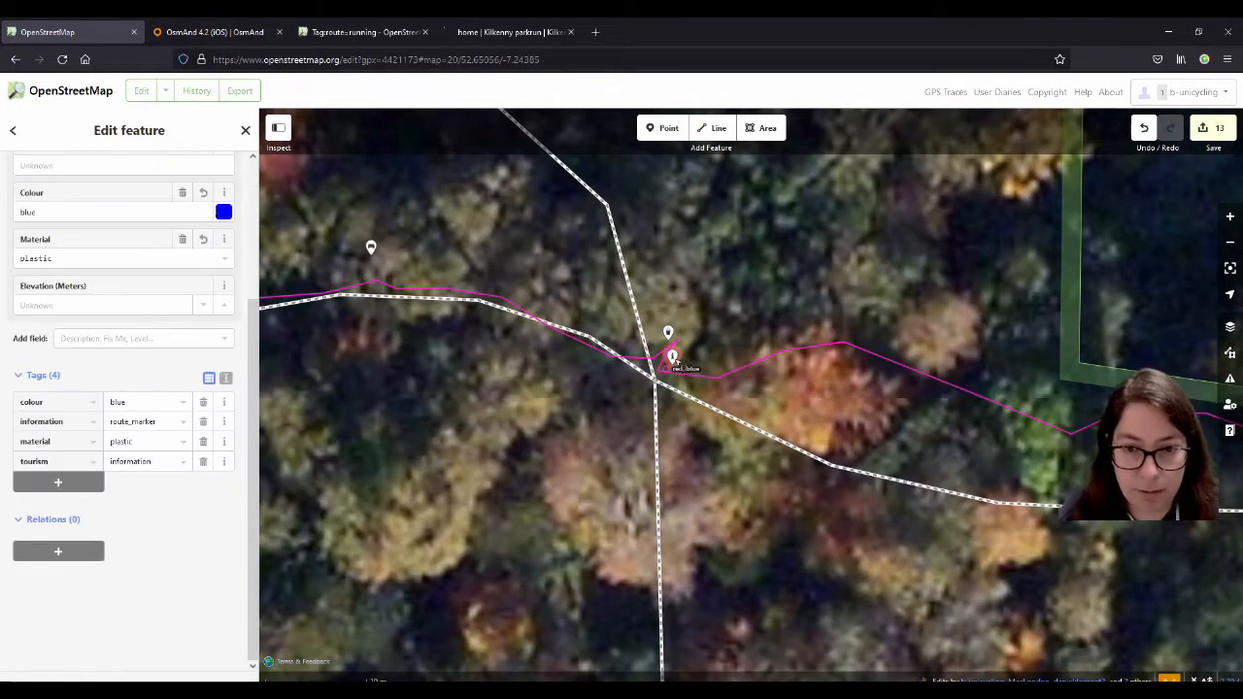
{"action": "mouse_move", "coordinate": [695, 516]}
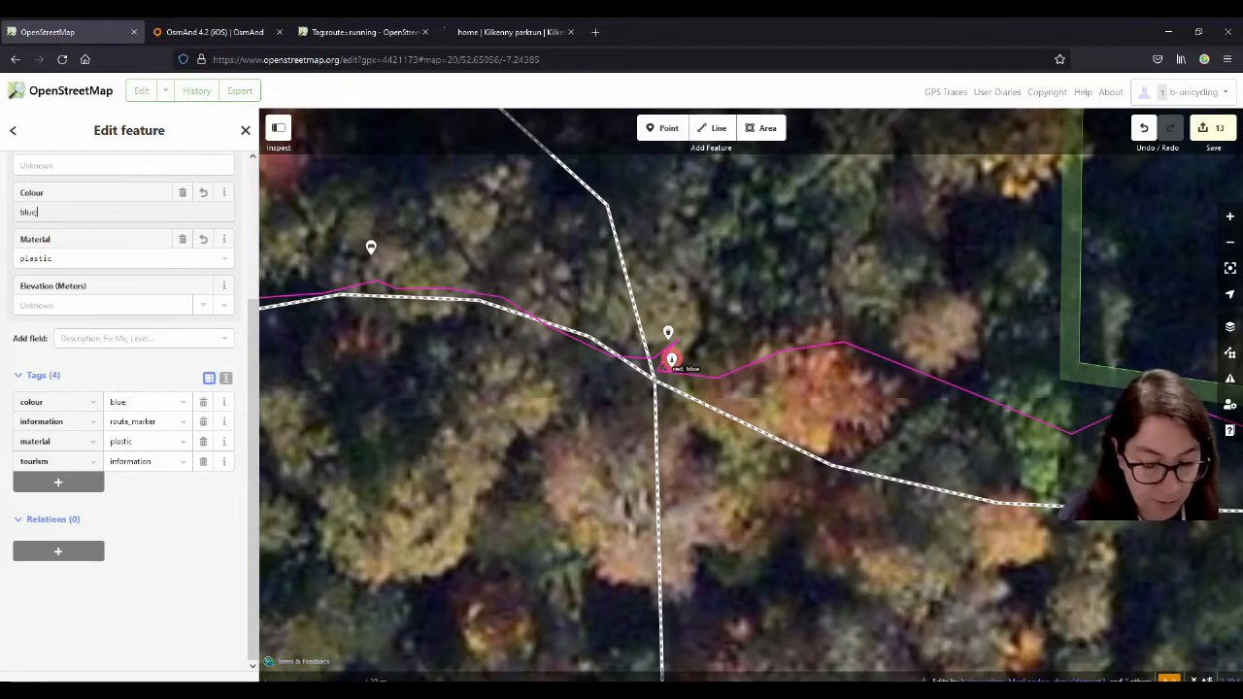
{"action": "type", "text": ",red"}
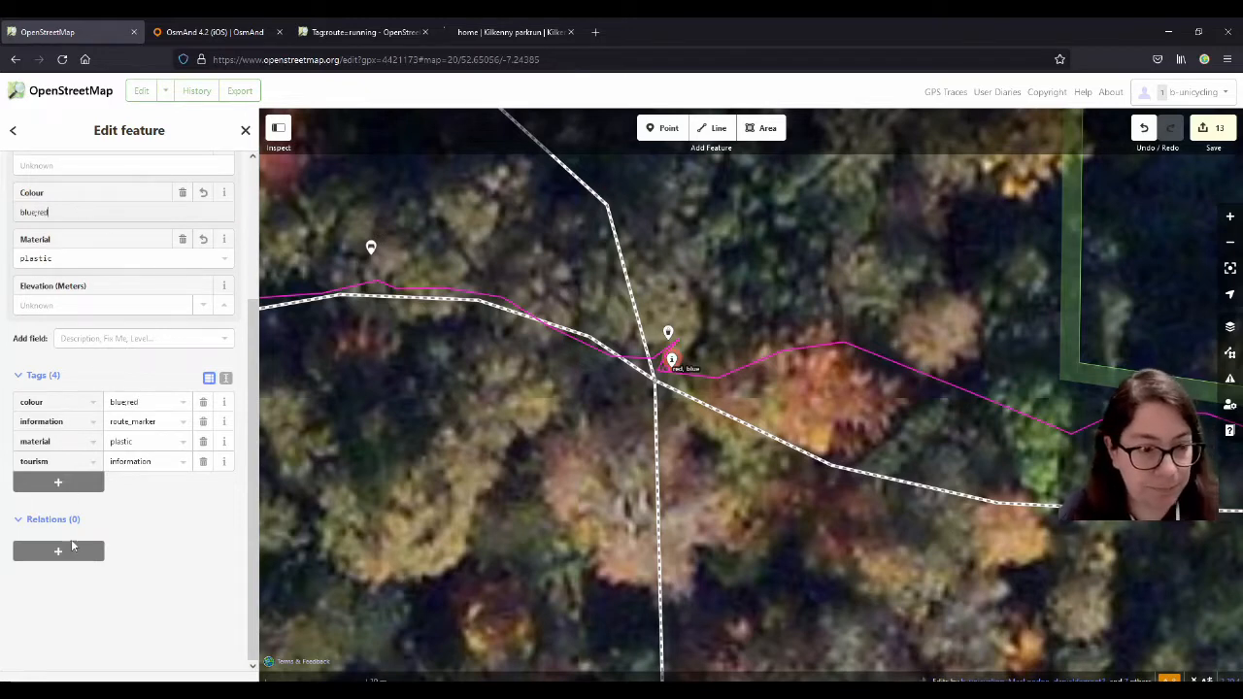
{"action": "left_click", "coordinate": [57, 551]}
{"action": "type", "text": "route"}
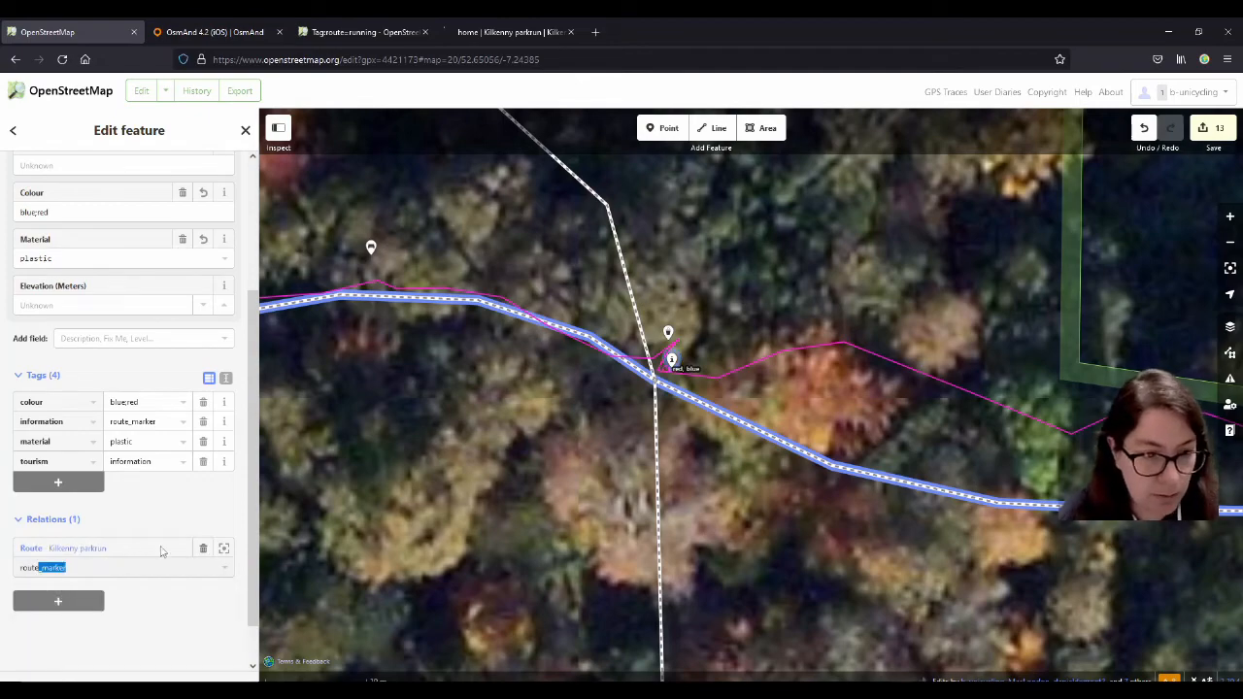
{"action": "scroll", "scroll_direction": "down", "scroll_amount": 3}
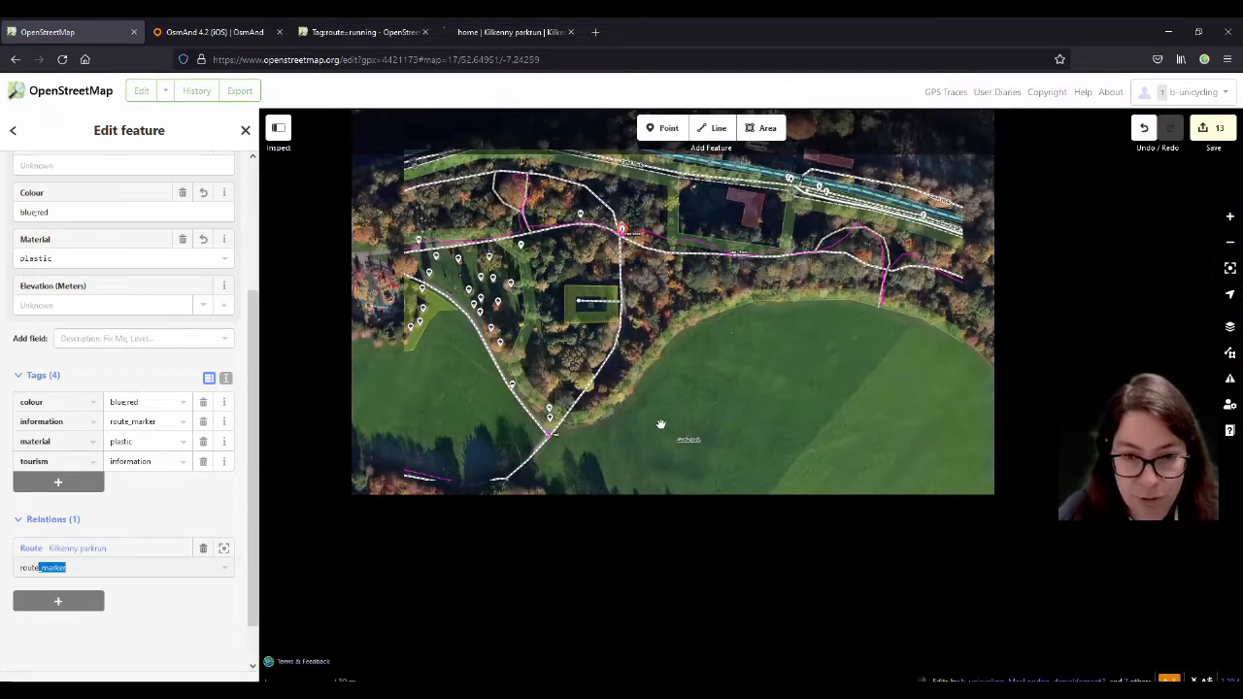
{"action": "scroll", "scroll_direction": "down", "scroll_amount": 3}
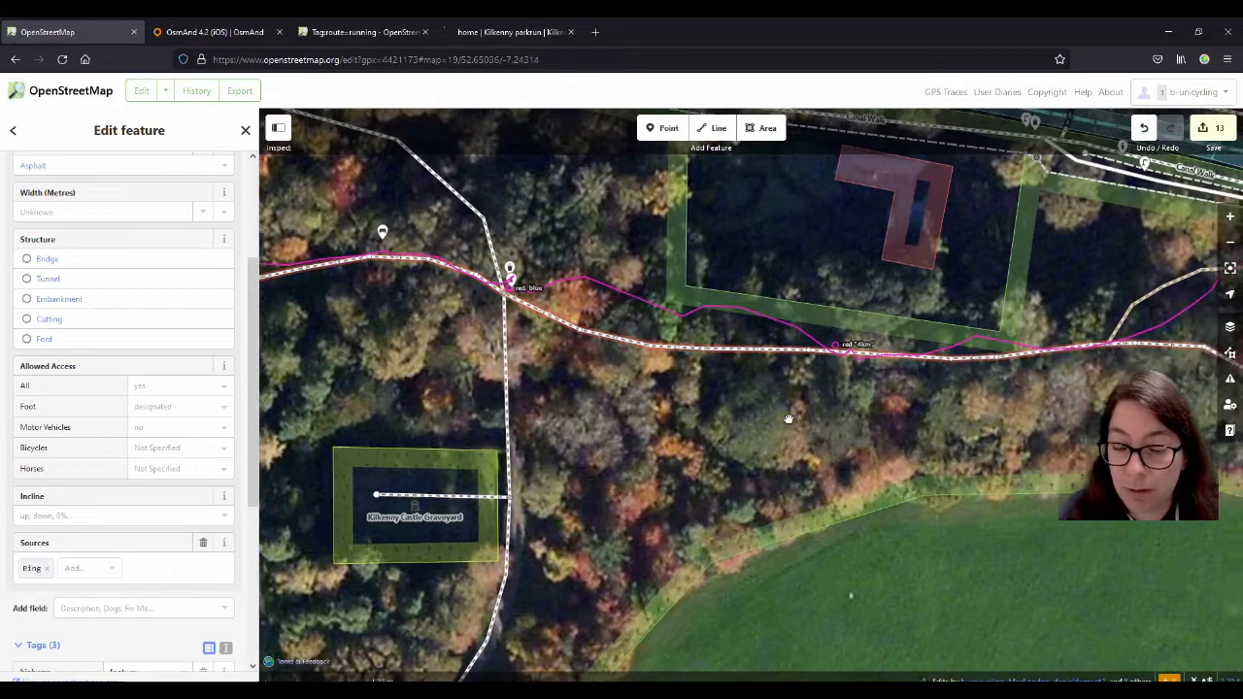
{"action": "scroll", "scroll_direction": "up", "scroll_amount": 3}
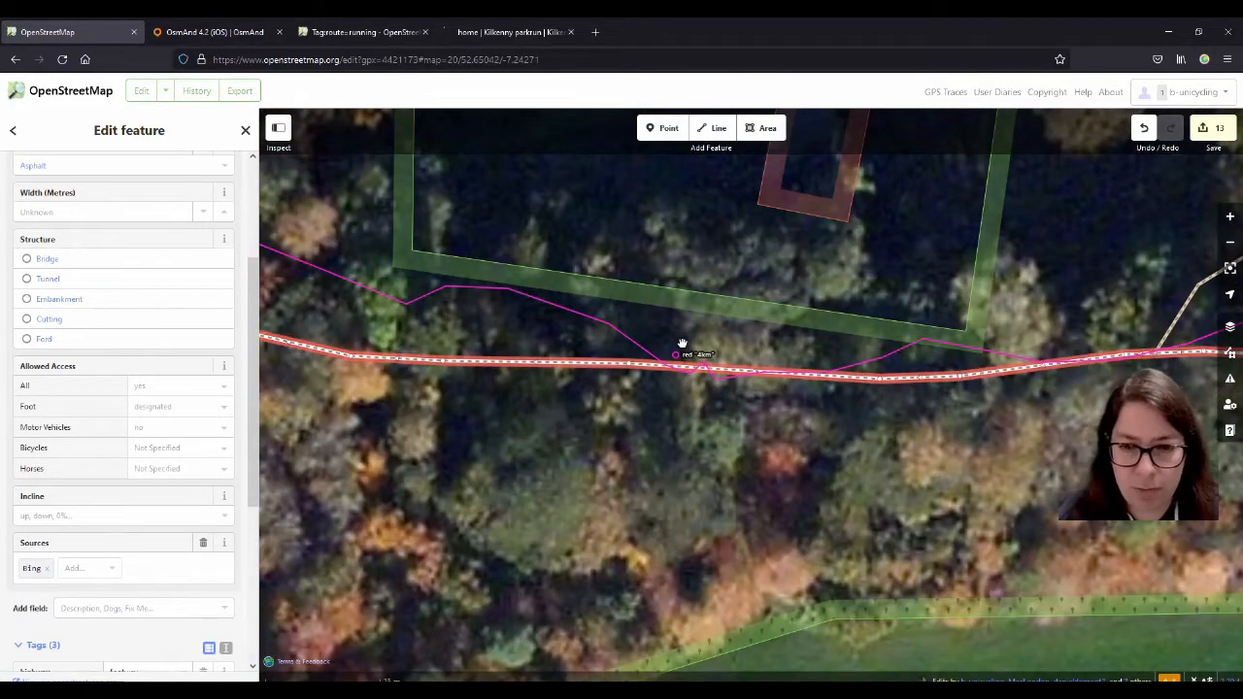
{"action": "scroll", "scroll_direction": "down", "scroll_amount": 3}
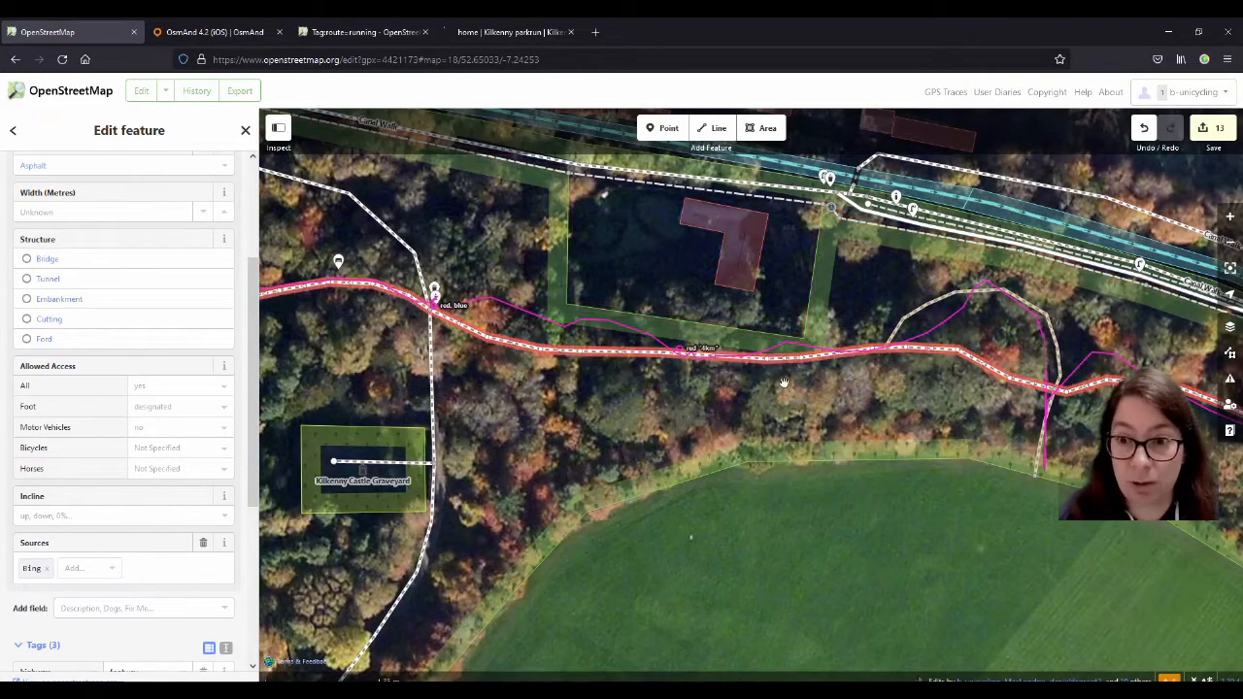
{"action": "left_click_drag", "start_coordinate": [783, 382], "coordinate": [721, 417]}
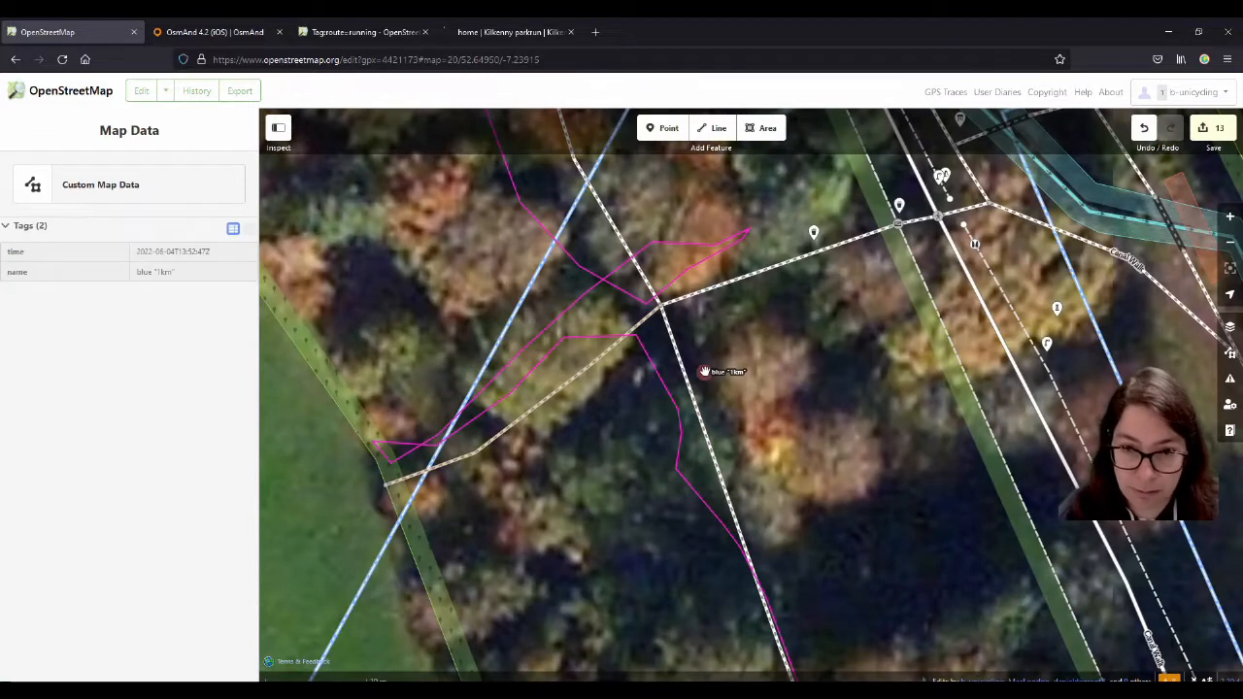
Tag the 1km waypoint marker inscription=1km and add it to Route Kilkenny parkrun.
{"action": "left_click", "coordinate": [704, 371]}
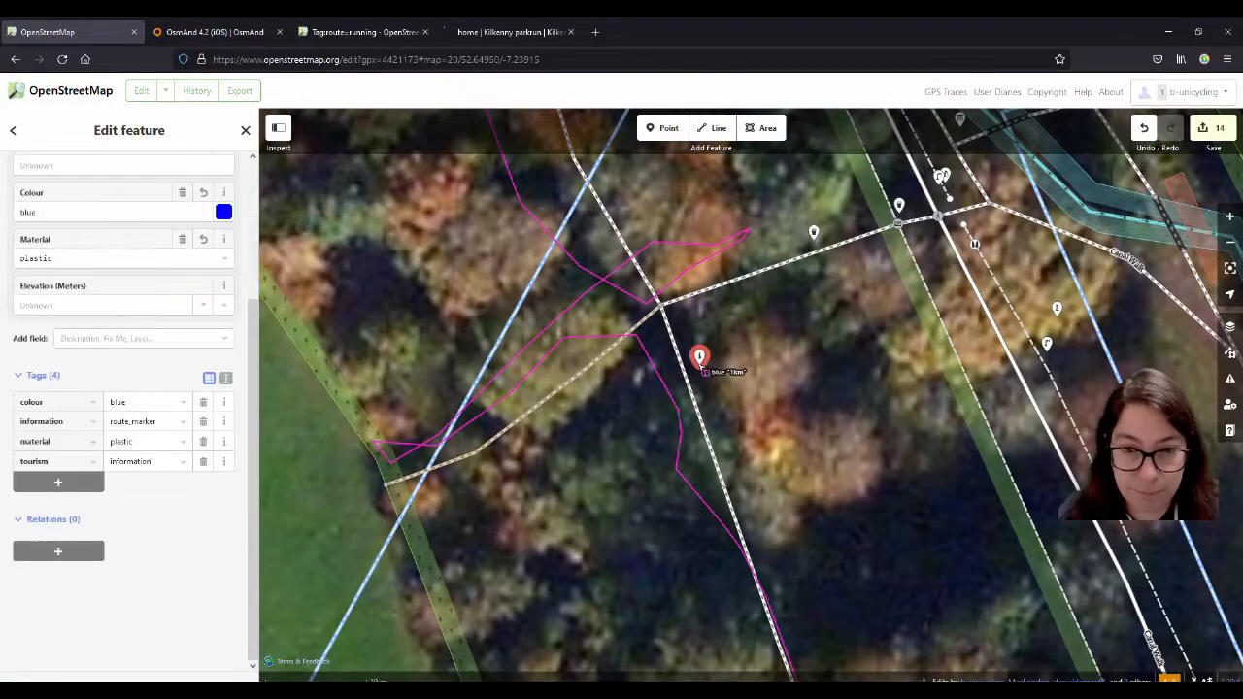
{"action": "left_click", "coordinate": [57, 483]}
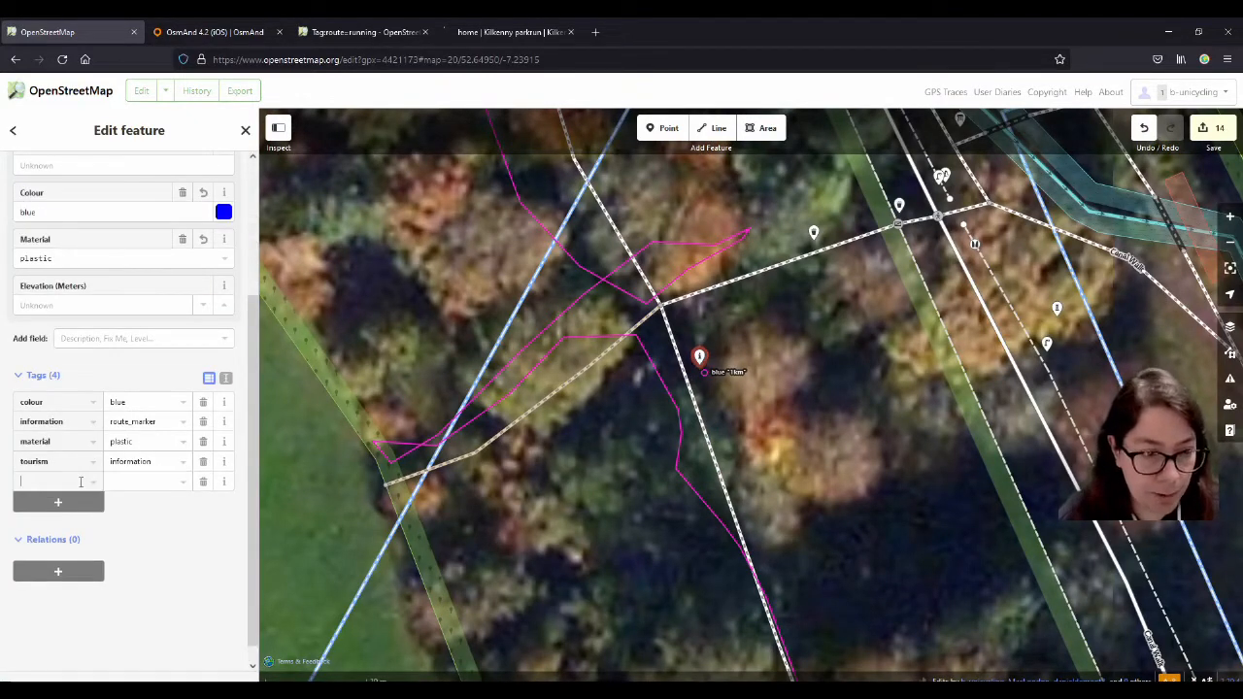
{"action": "type", "text": "inscription"}
{"action": "left_click", "coordinate": [147, 482]}
{"action": "type", "text": "1"}
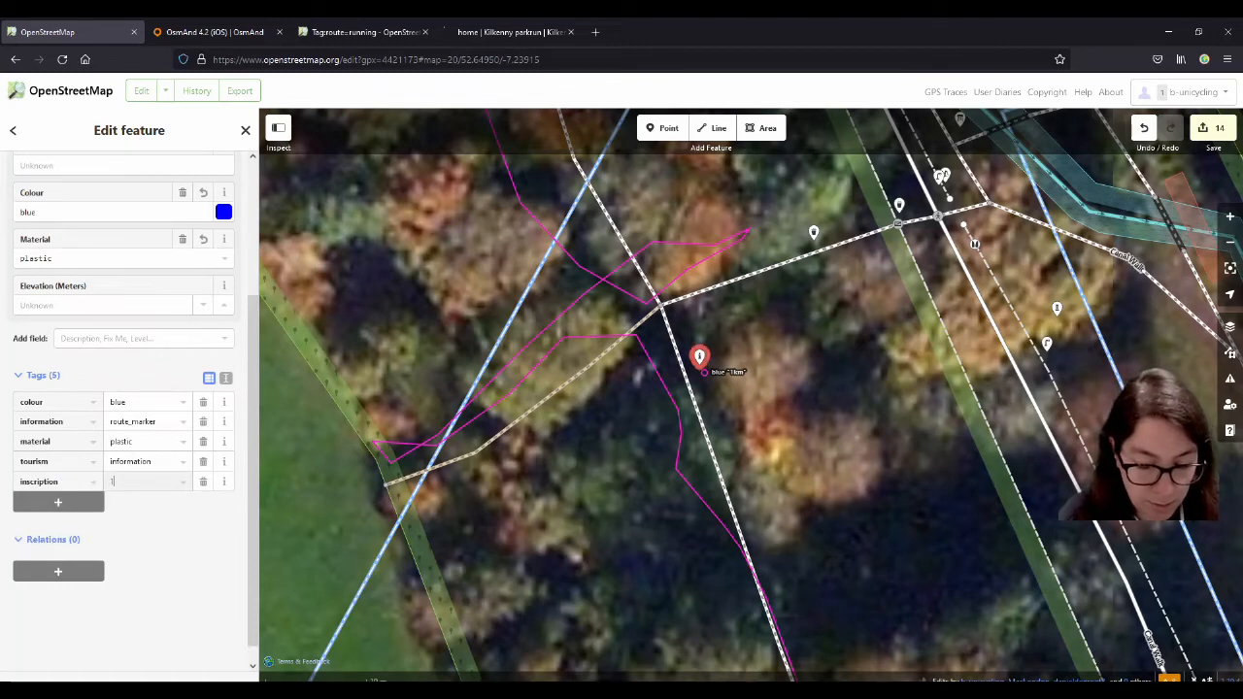
{"action": "type", "text": "km"}
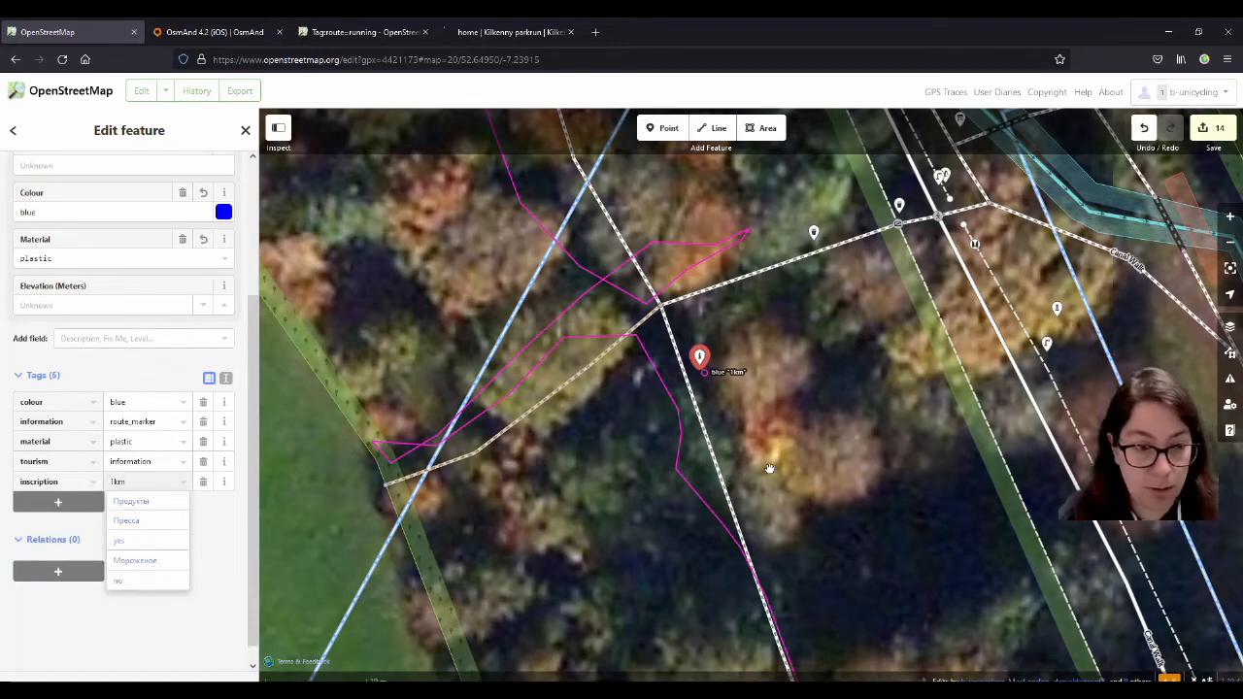
{"action": "left_click", "coordinate": [244, 131]}
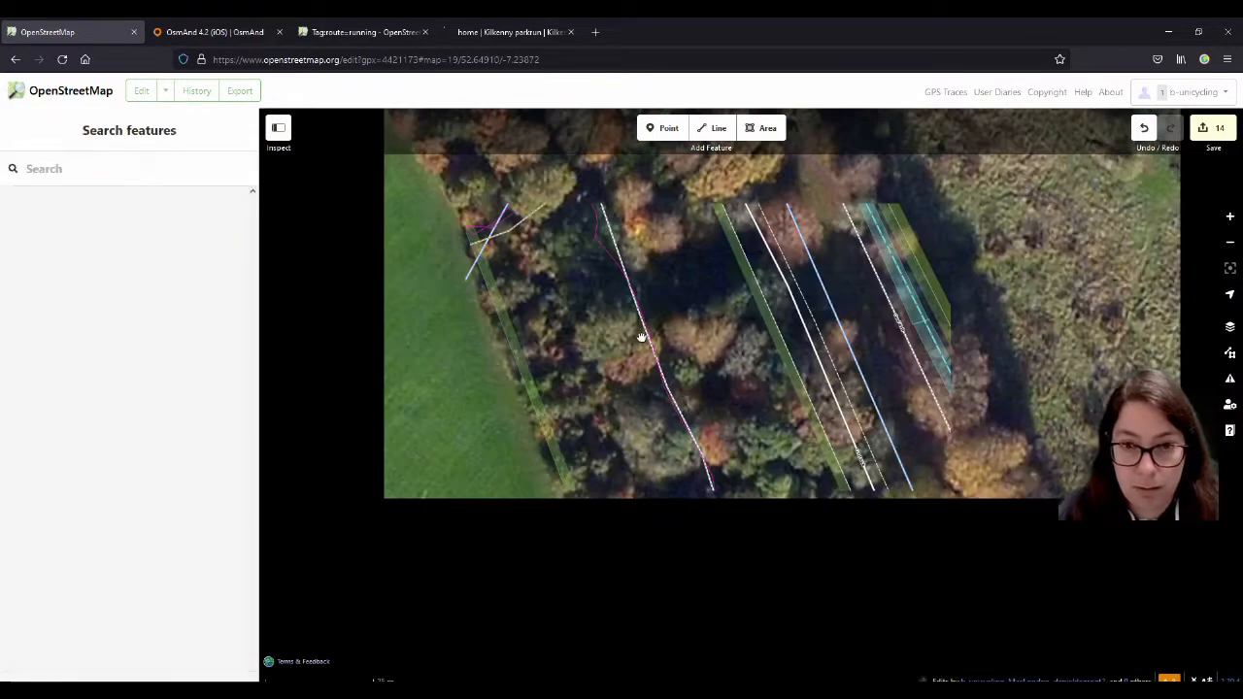
{"action": "left_click", "coordinate": [686, 395]}
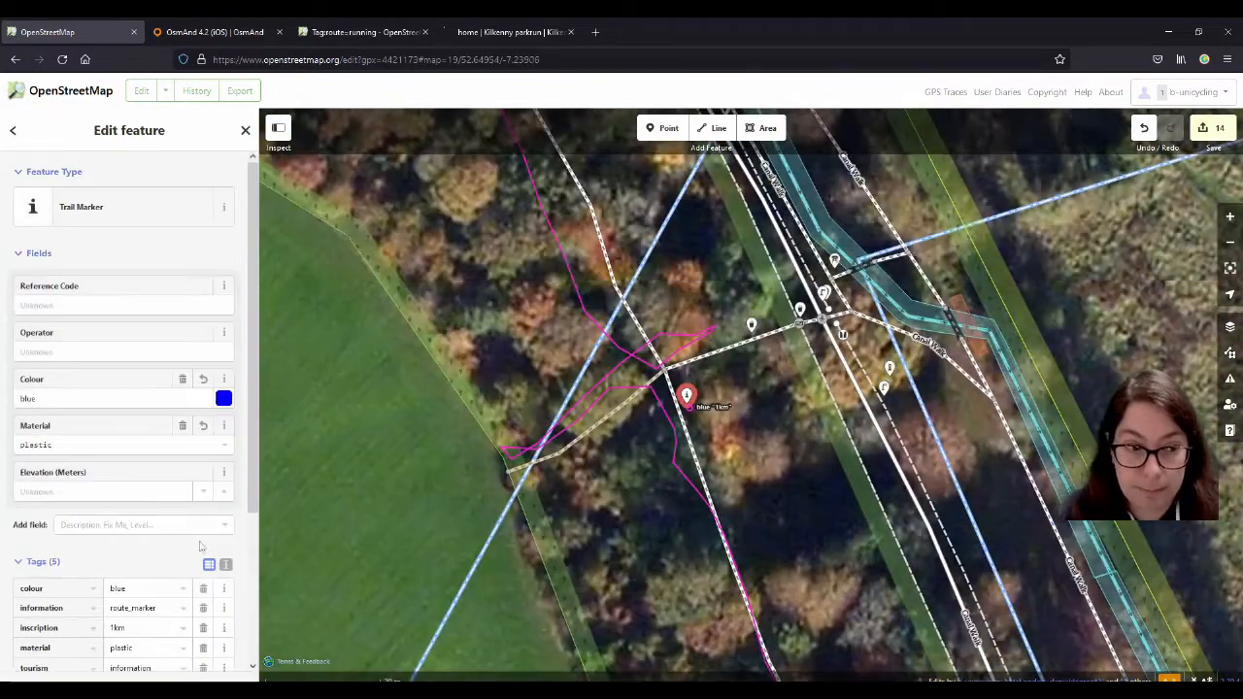
{"action": "left_click", "coordinate": [111, 549]}
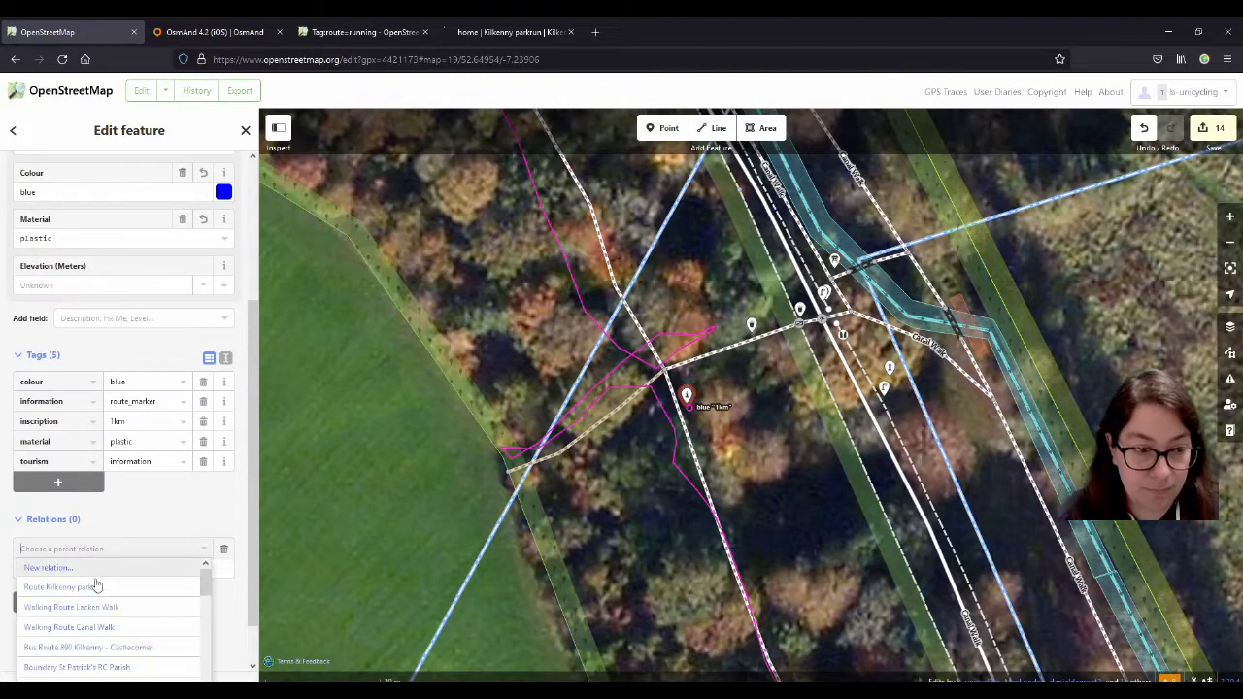
{"action": "left_click", "coordinate": [69, 587]}
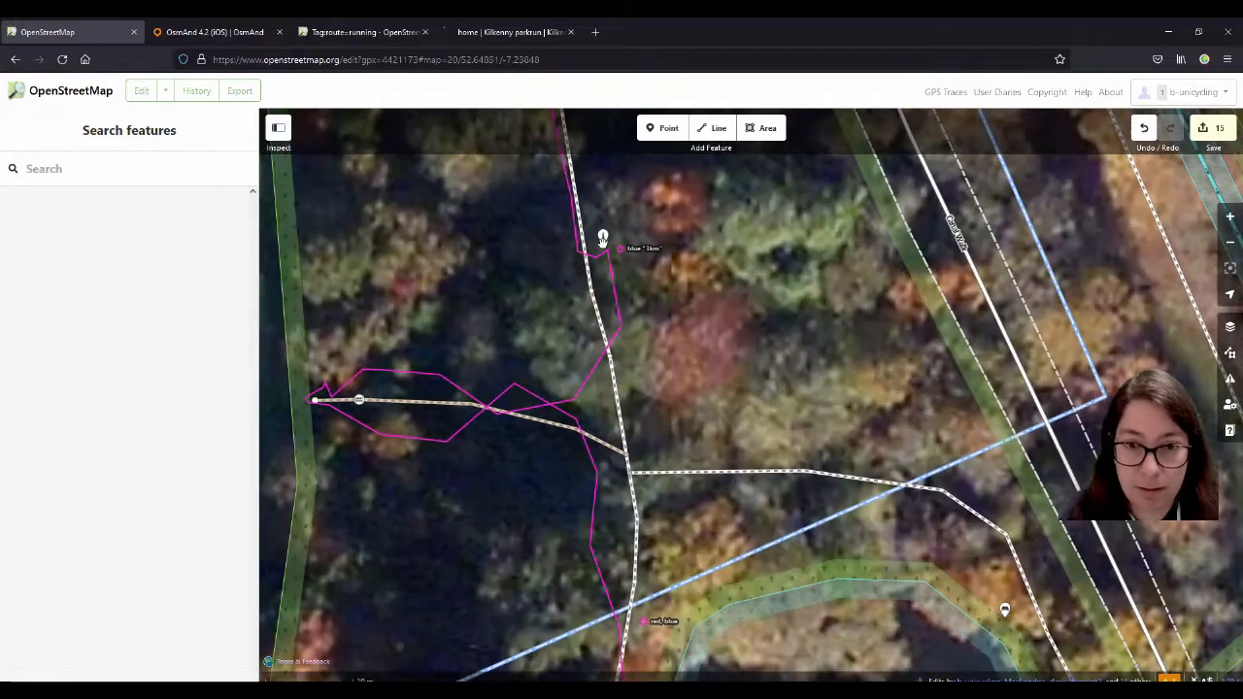
Select the 3km waypoint marker and check its blue colour and plastic material tags.
{"action": "left_click", "coordinate": [602, 240]}
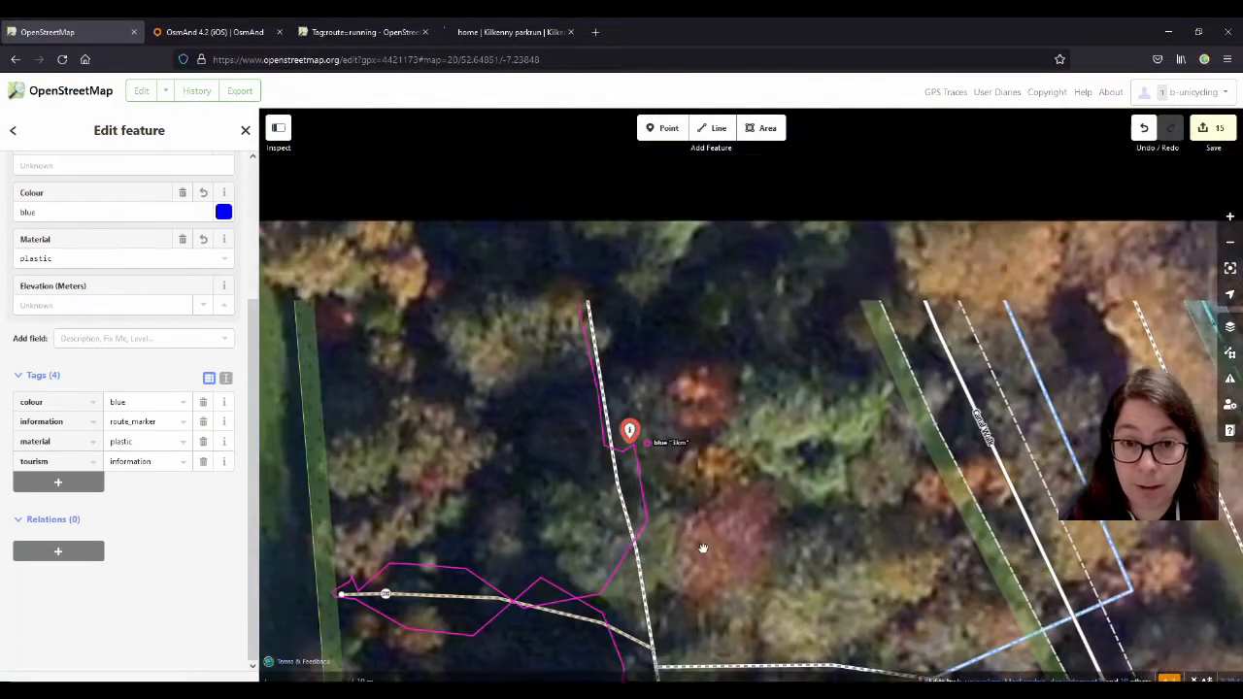
{"action": "scroll", "scroll_direction": "down", "scroll_amount": 3}
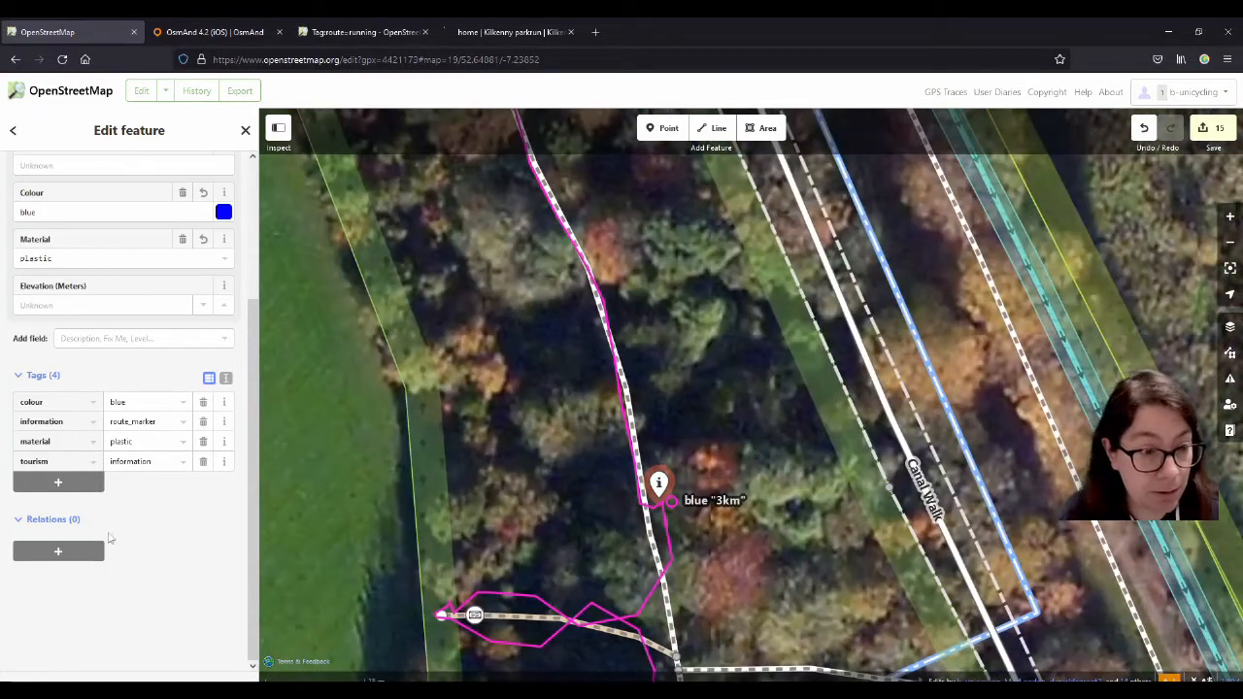
{"action": "left_click", "coordinate": [57, 482]}
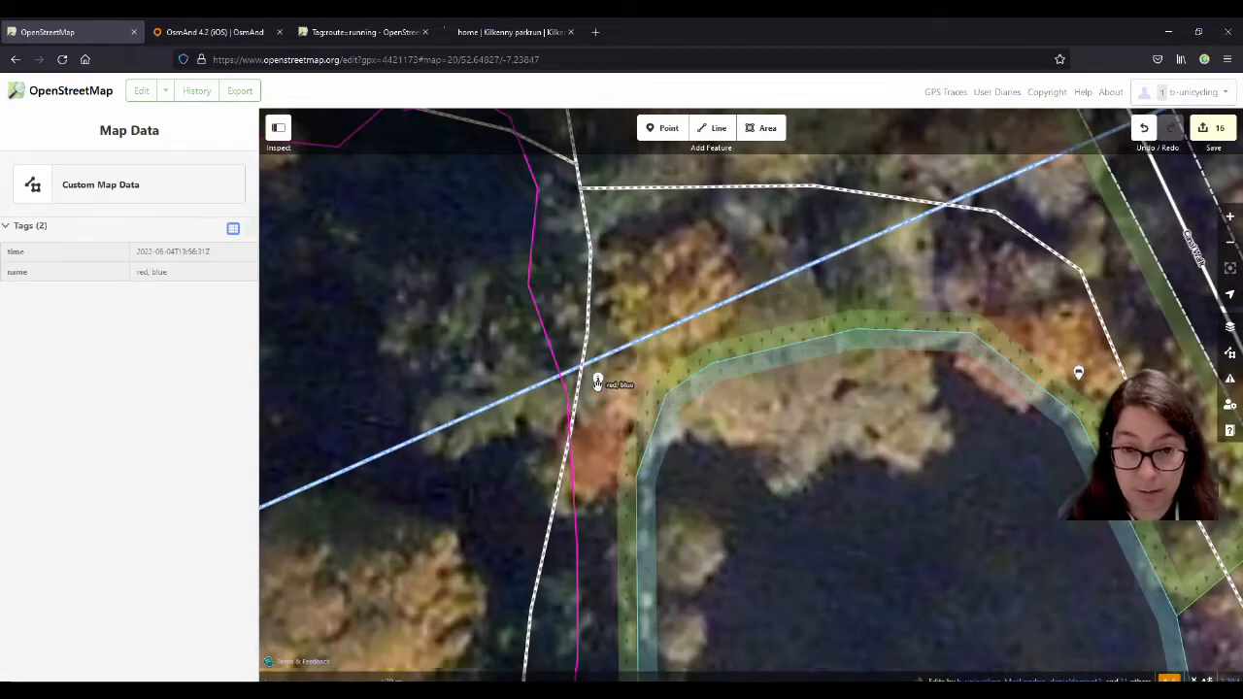
Add the duck pond footway to Route Kilkenny parkrun with role main.
{"action": "left_click", "coordinate": [599, 380]}
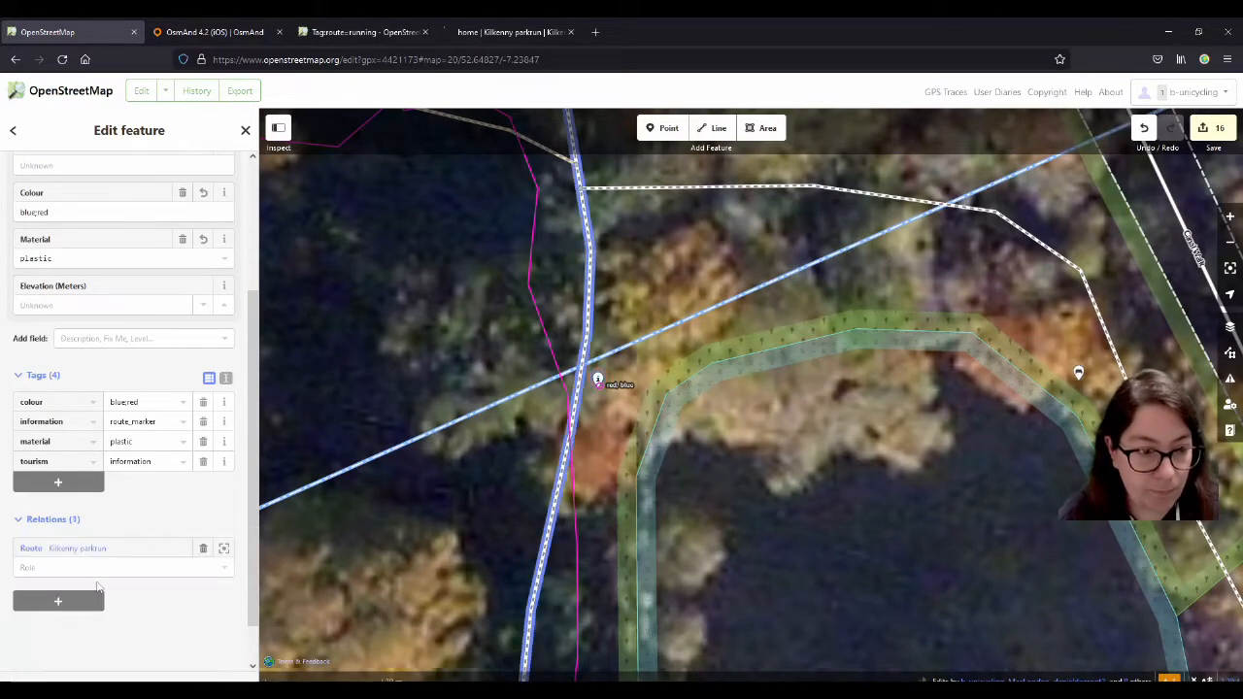
{"action": "type", "text": "route"}
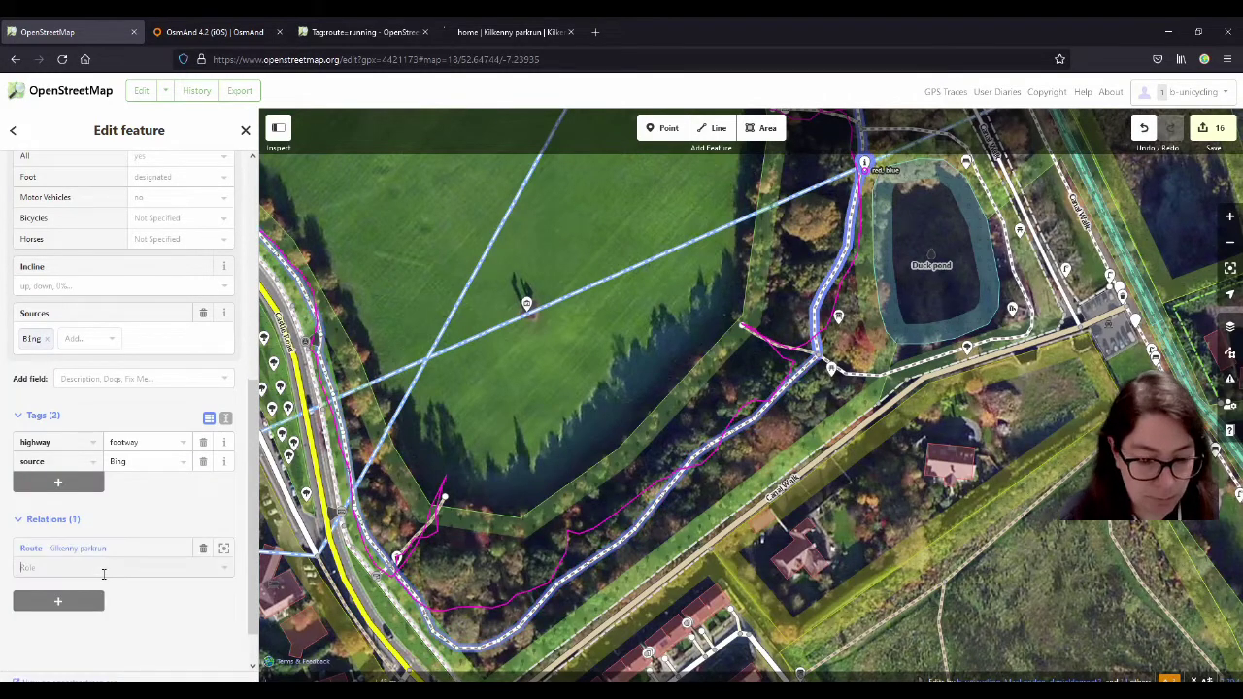
{"action": "type", "text": "main"}
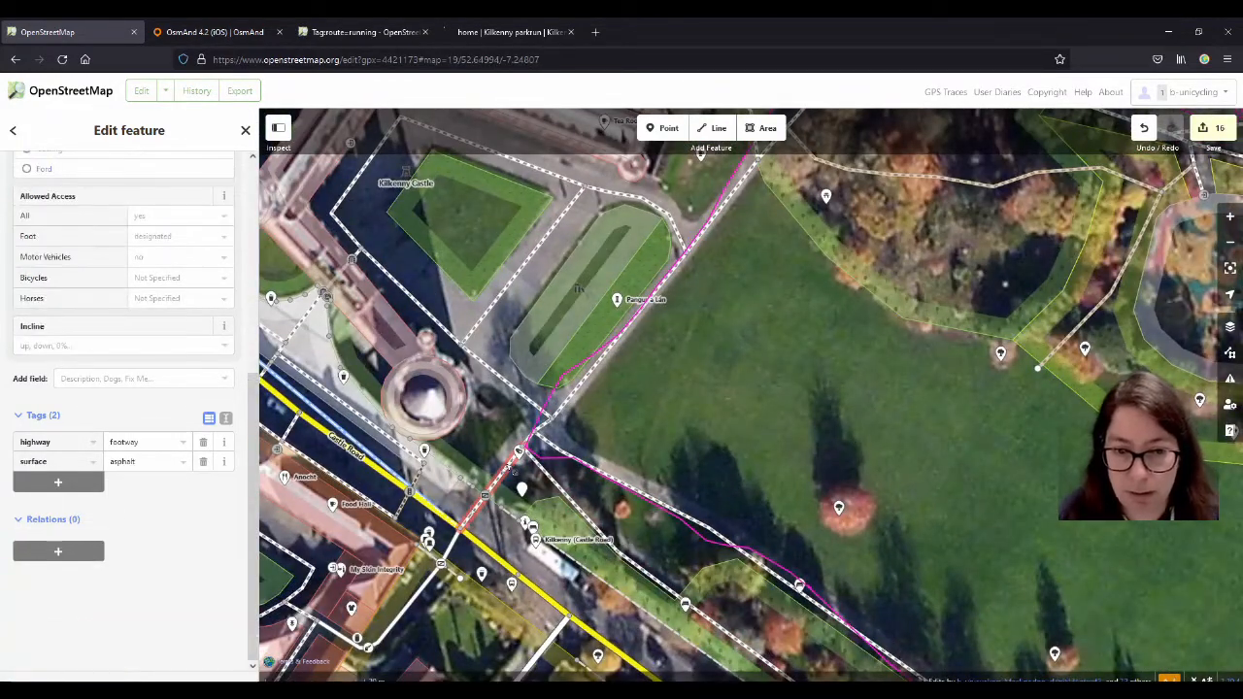
Add the Castle Road footway to the parkrun route with role approach, then start Save.
{"action": "left_click", "coordinate": [57, 552]}
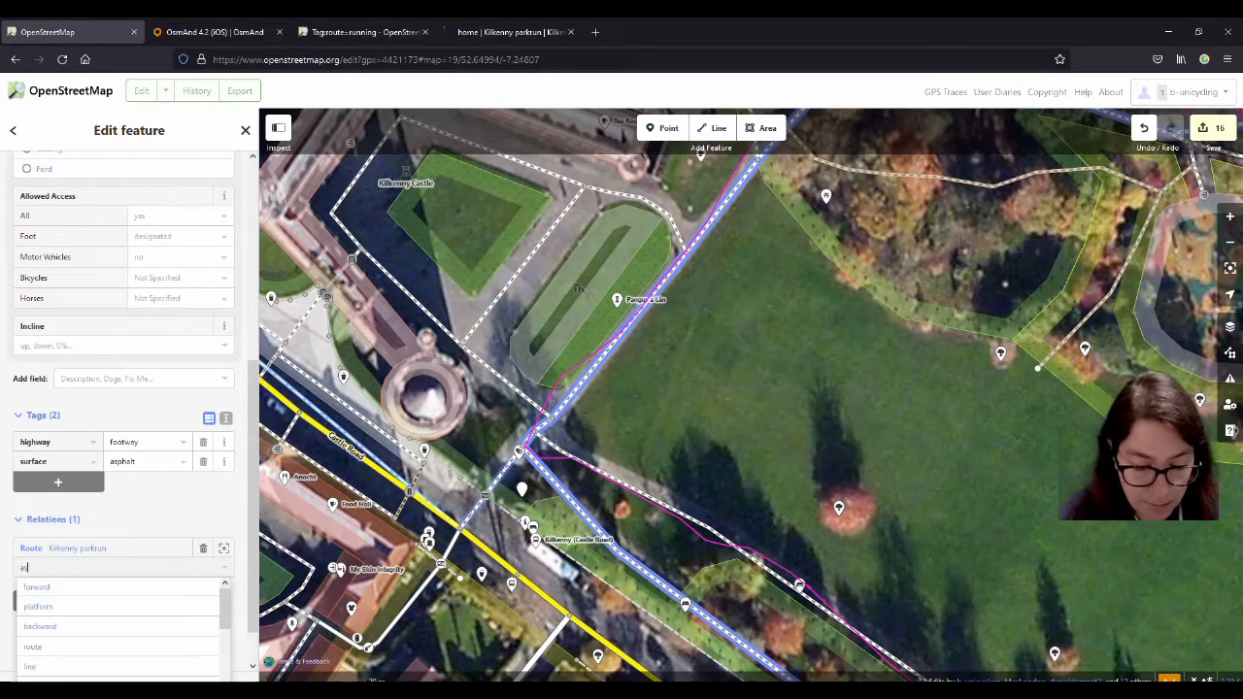
{"action": "type", "text": "pproach"}
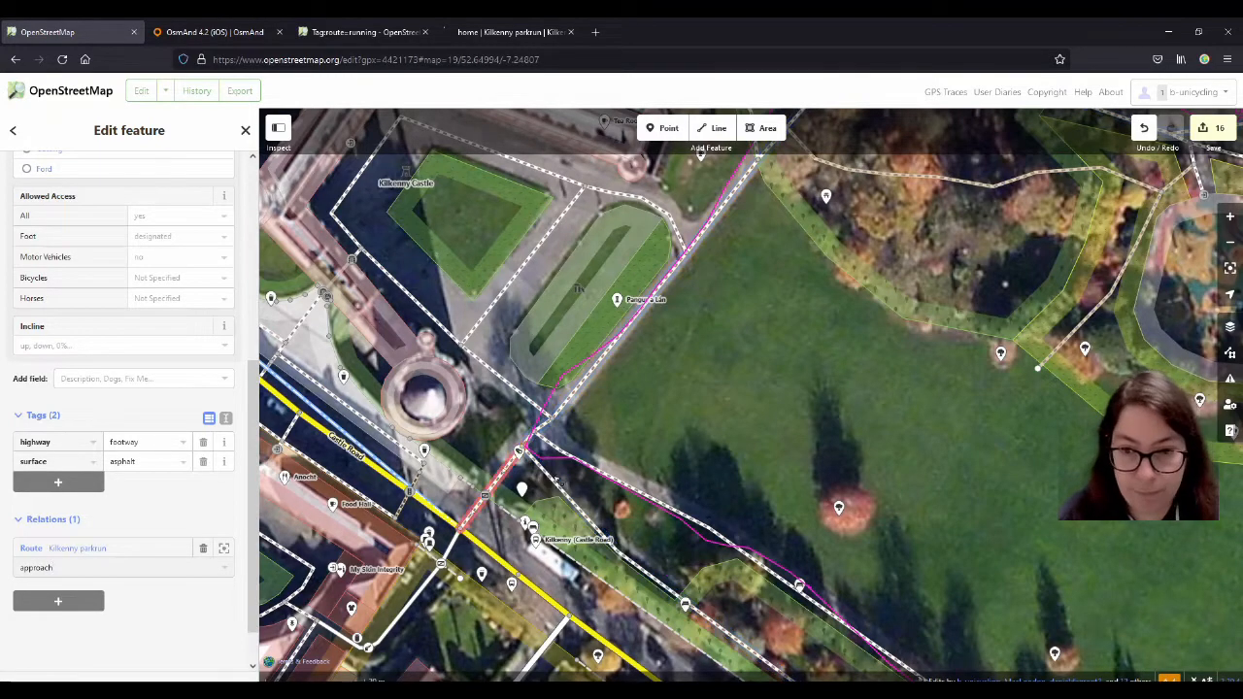
{"action": "left_click", "coordinate": [244, 130]}
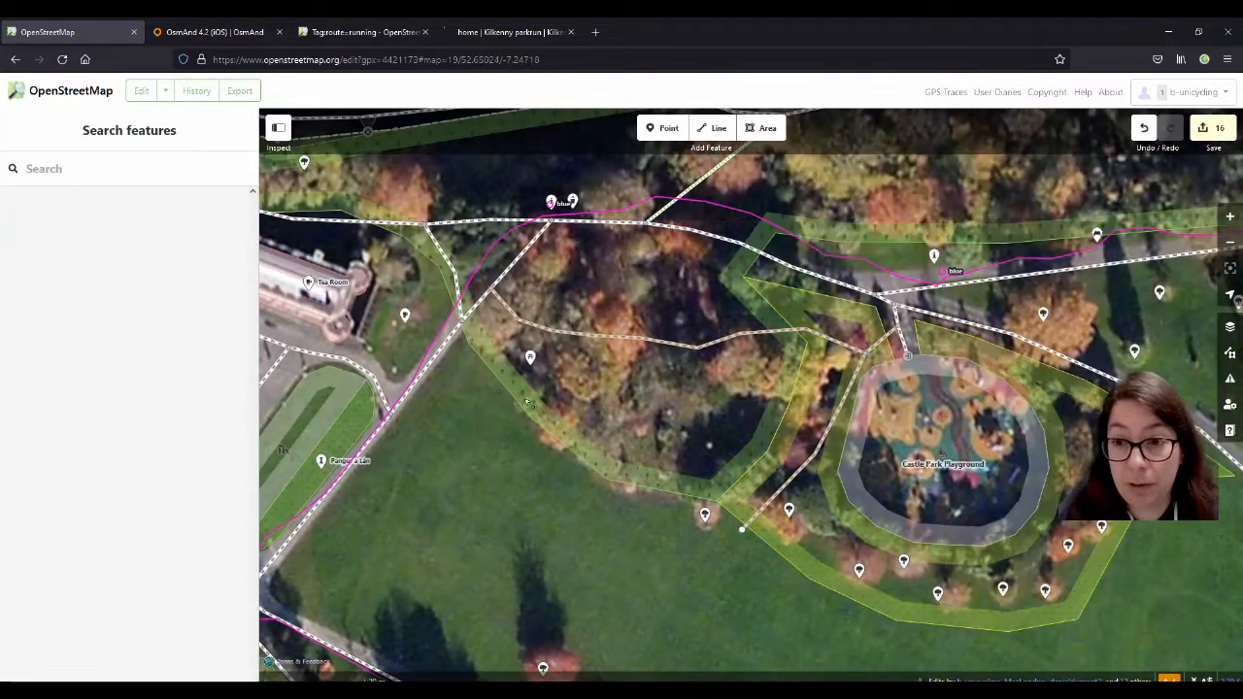
{"action": "scroll", "scroll_direction": "down", "scroll_amount": 3}
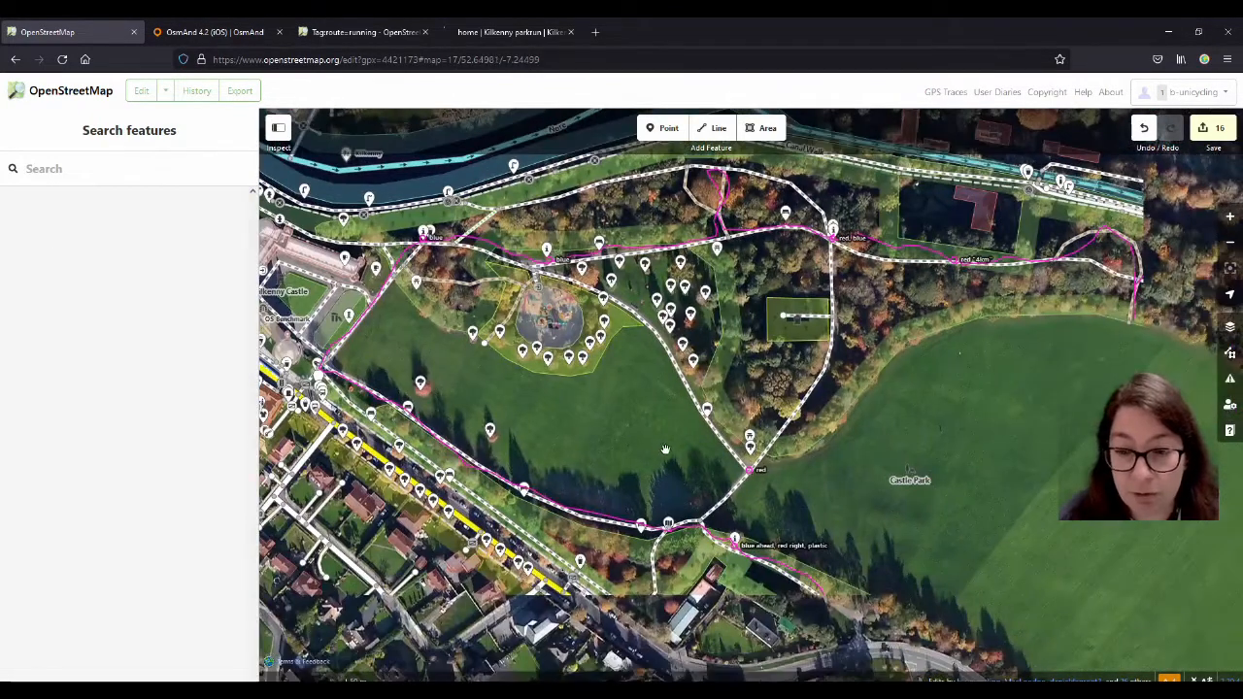
{"action": "left_click_drag", "start_coordinate": [666, 449], "coordinate": [575, 425]}
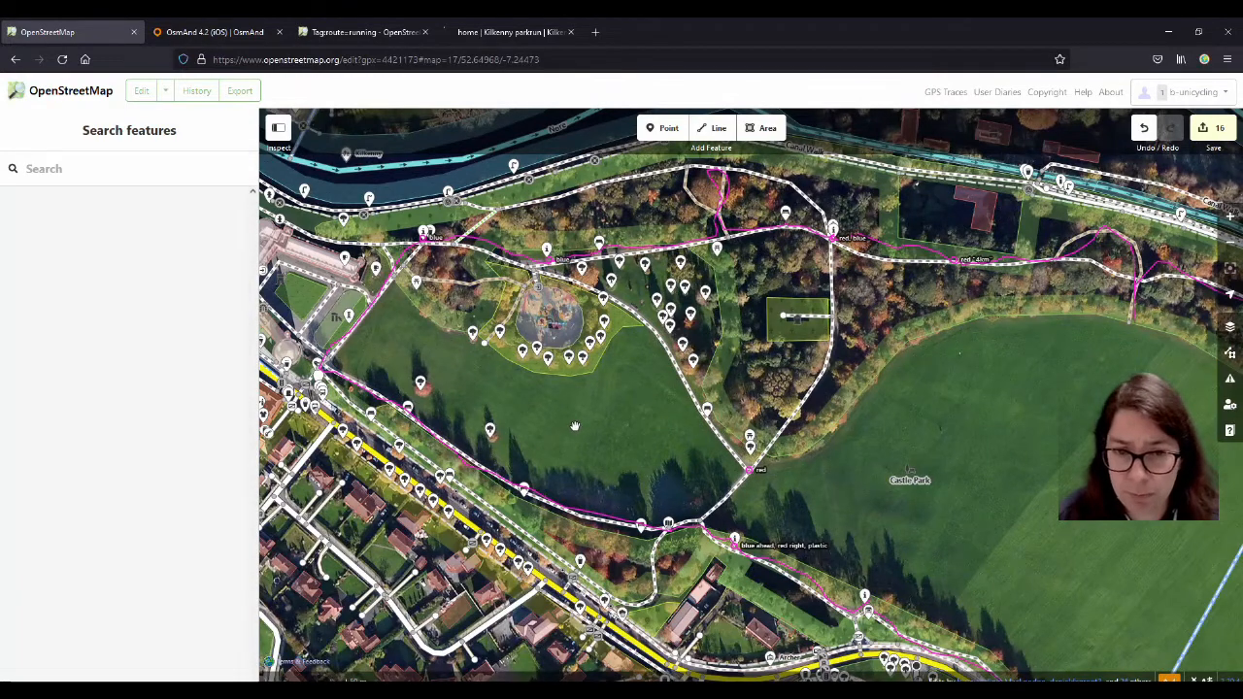
{"action": "left_click", "coordinate": [1213, 132]}
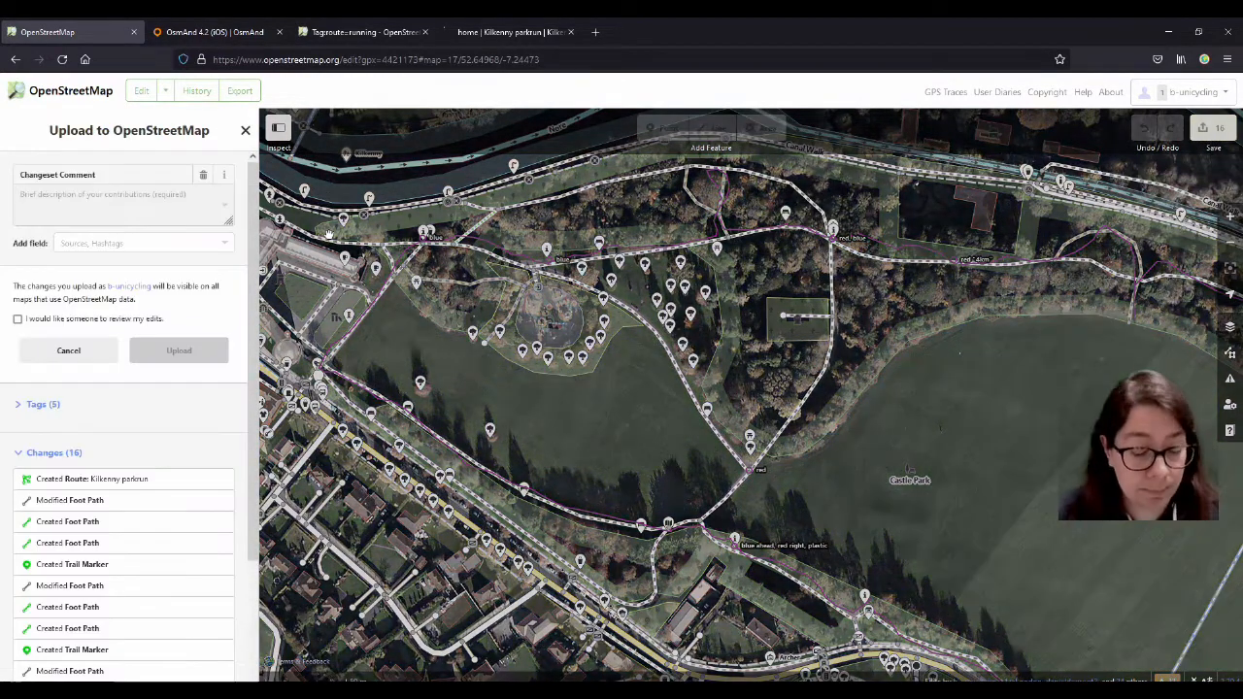
Upload the 16 changes with comment 'added new running route relation' and source GPS.
{"action": "type", "text": "added new"}
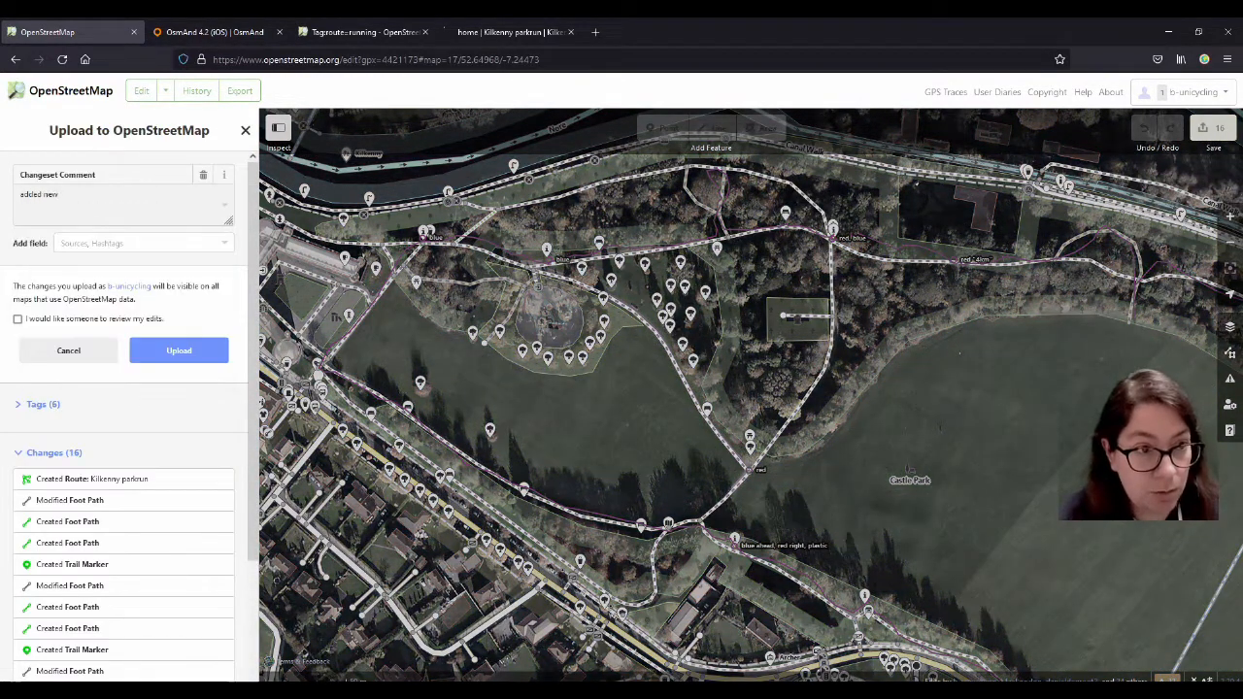
{"action": "type", "text": "running"}
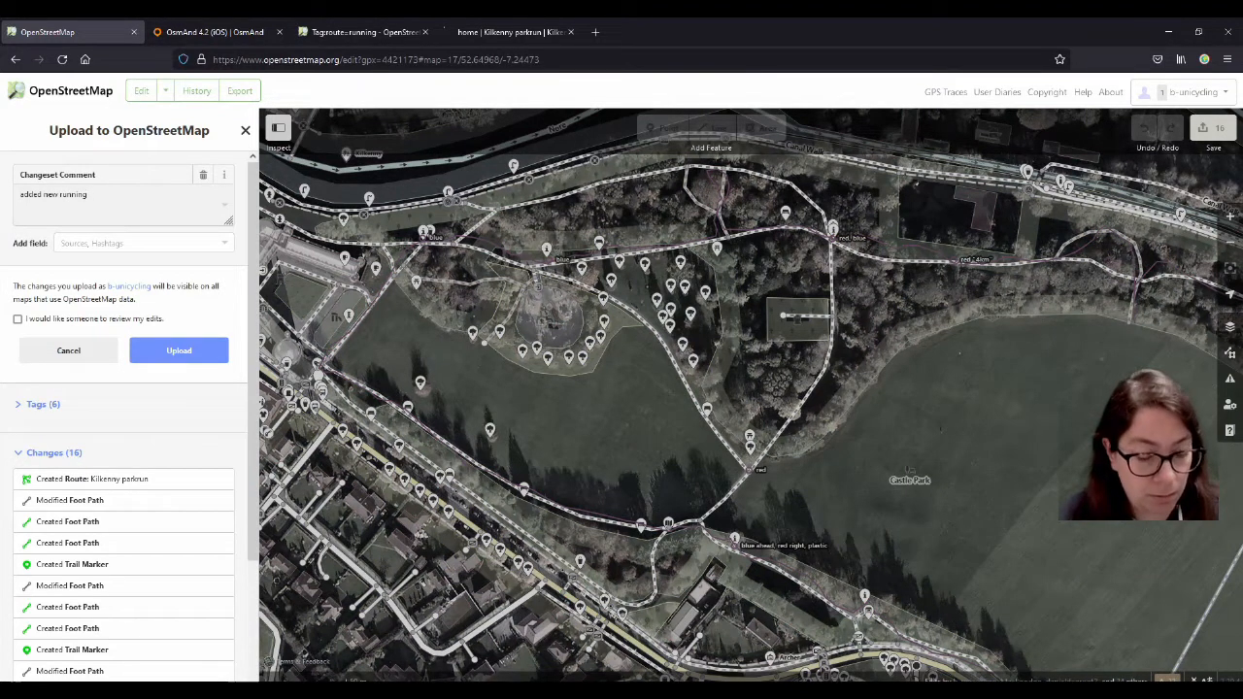
{"action": "type", "text": "route relation"}
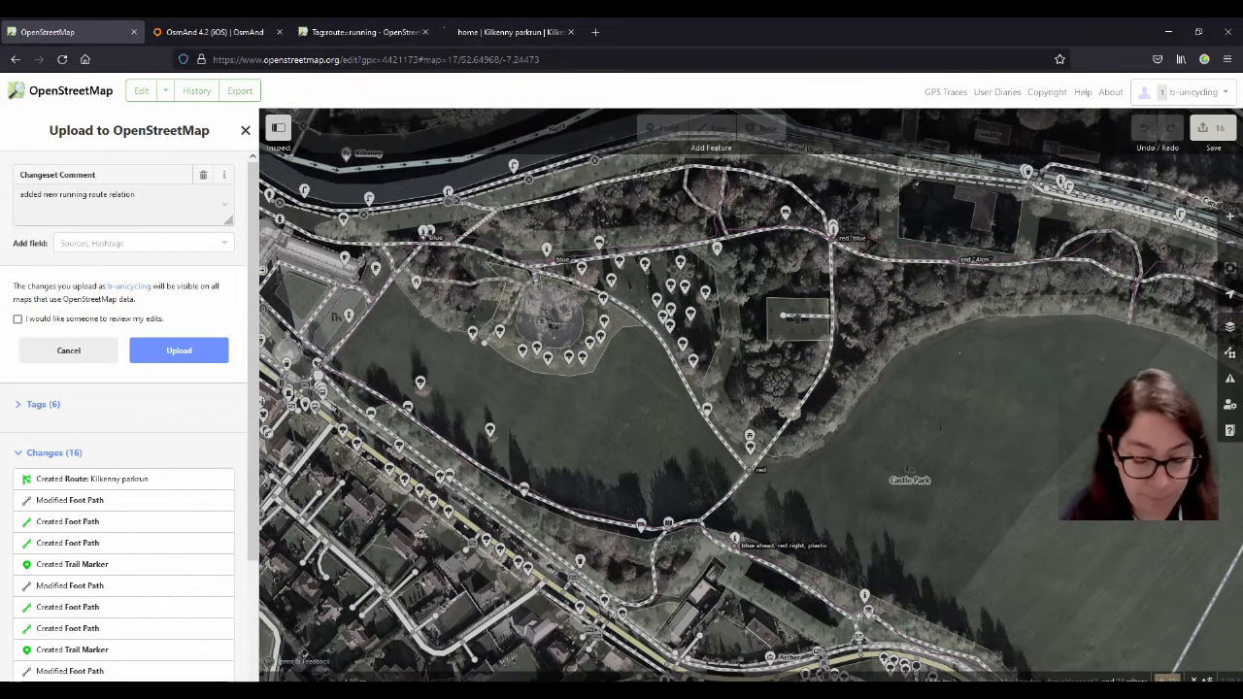
{"action": "type", "text": "#"}
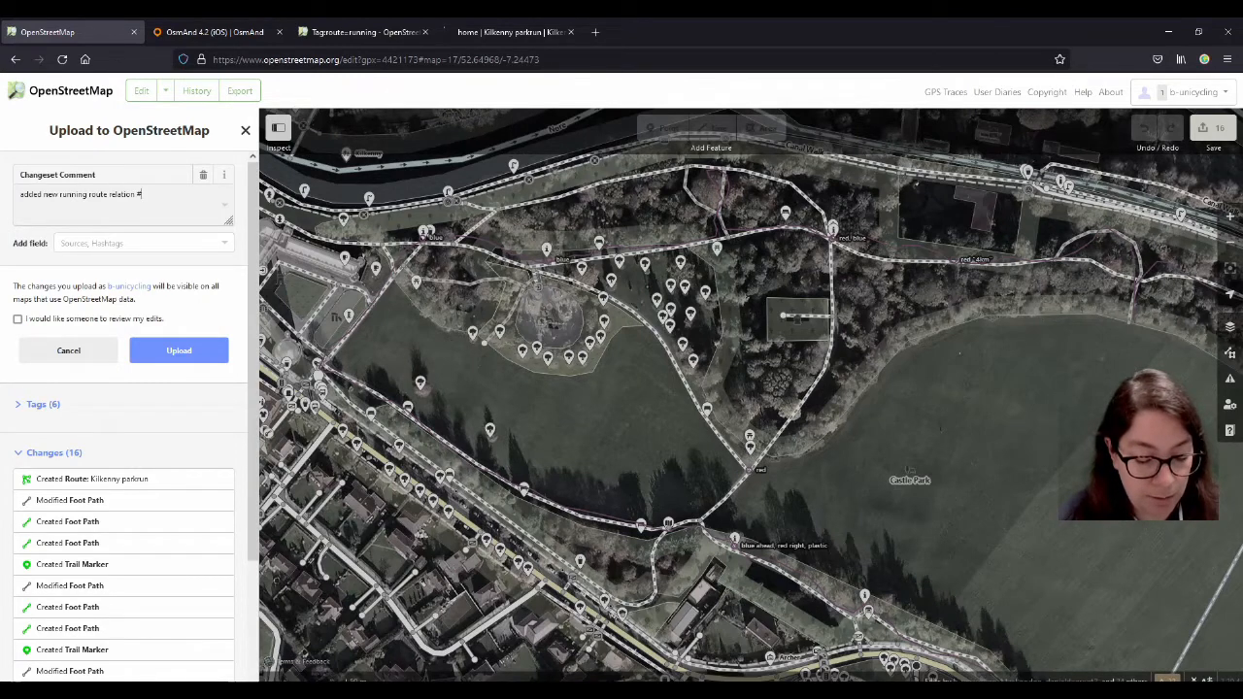
{"action": "type", "text": "rt"}
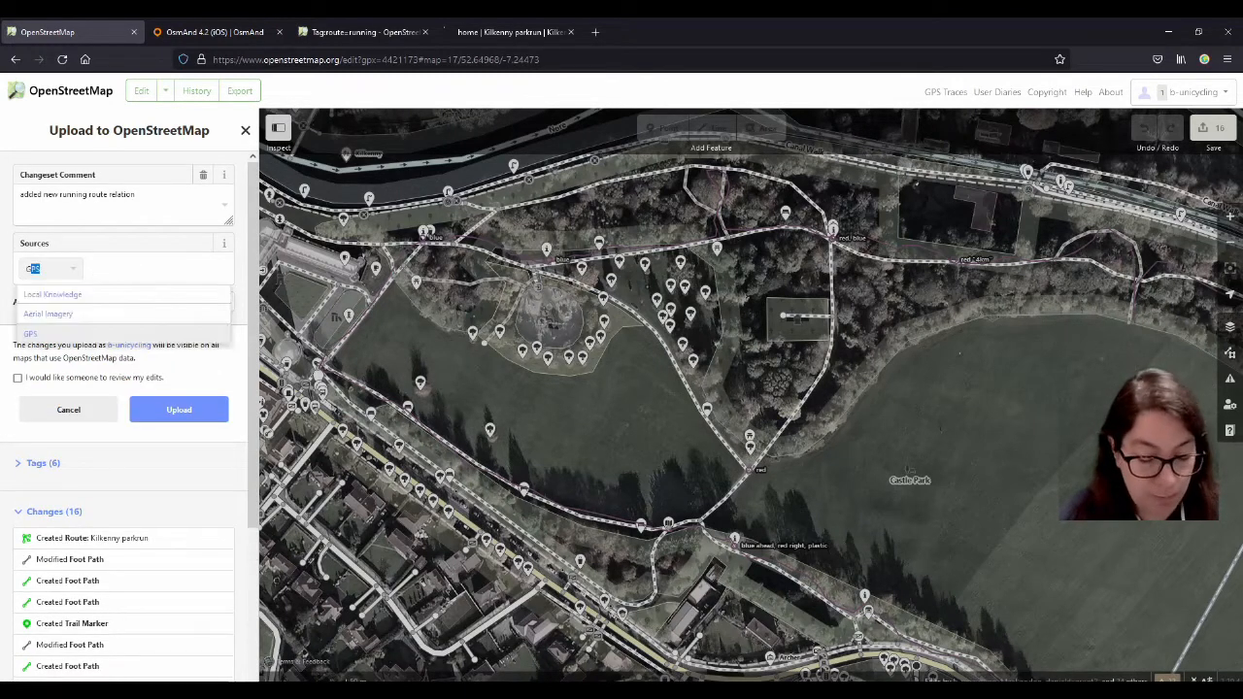
{"action": "left_click", "coordinate": [30, 333]}
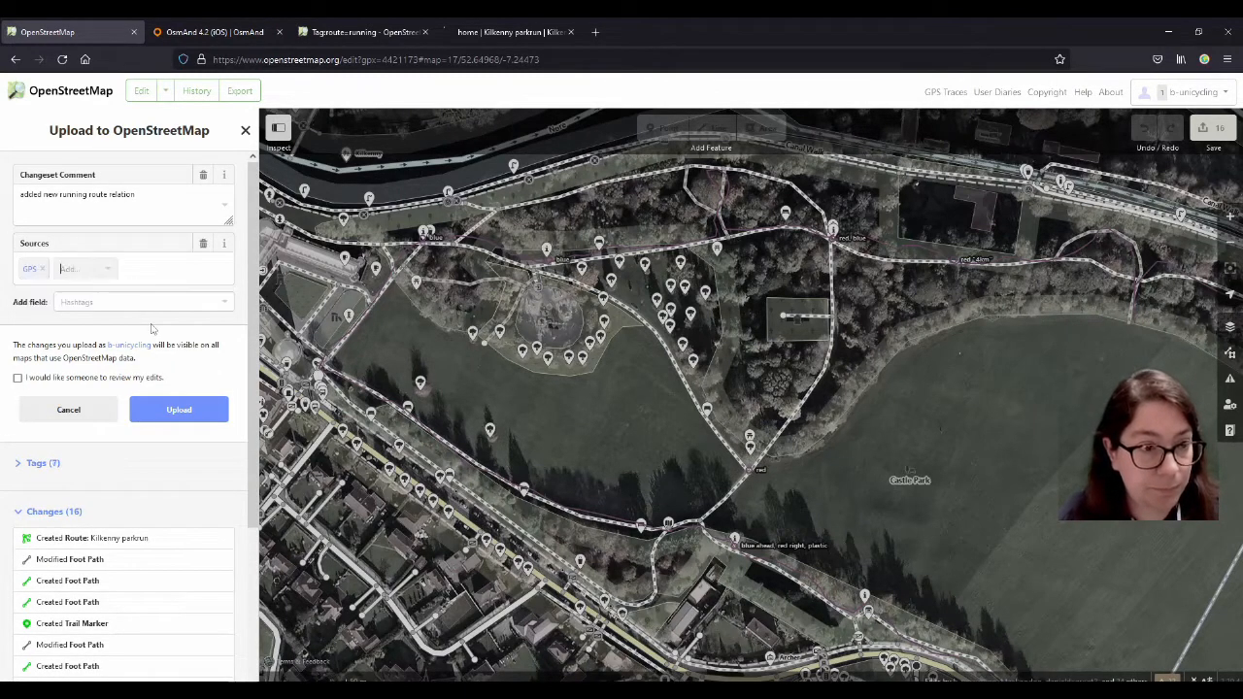
{"action": "left_click", "coordinate": [179, 409]}
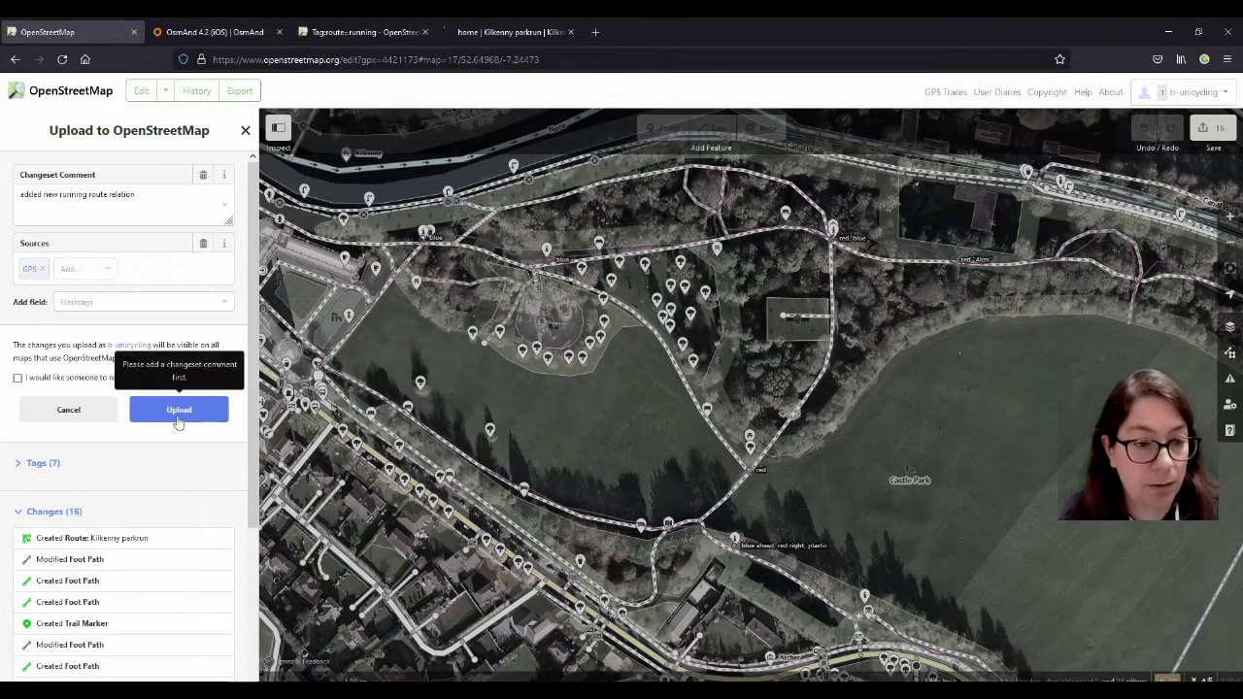
{"action": "left_click", "coordinate": [178, 409]}
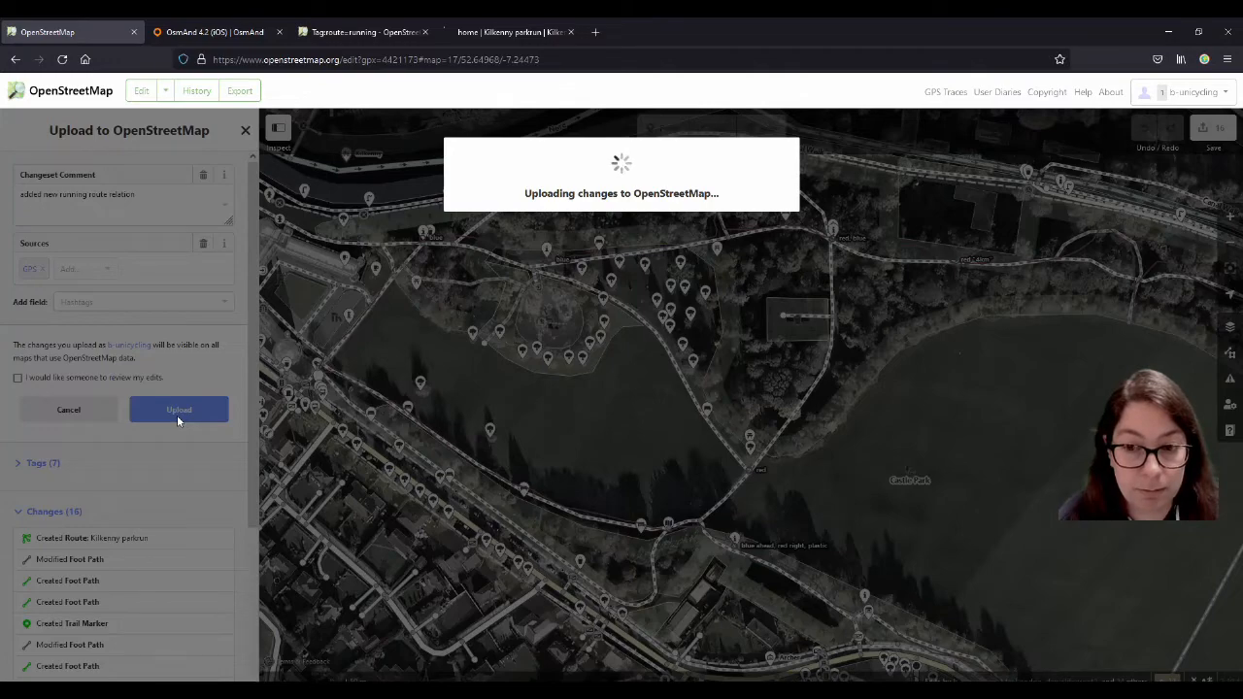
{"action": "left_click", "coordinate": [179, 409]}
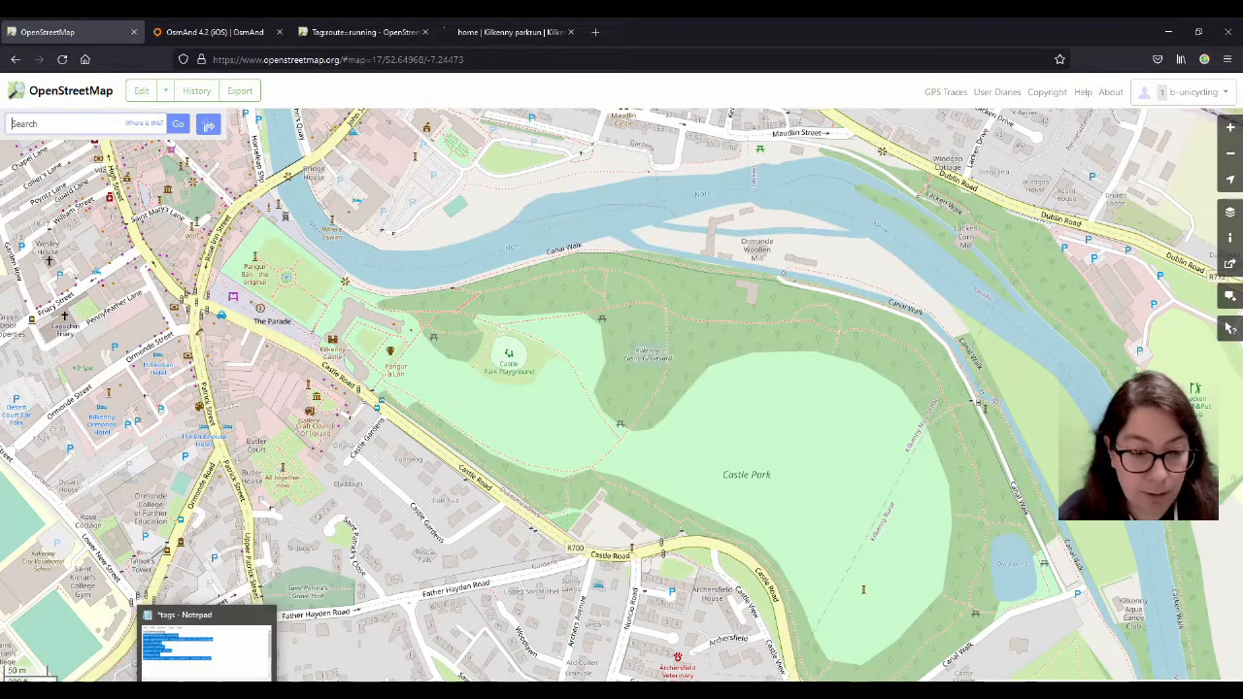
Bring up the Notepad list of route tags and select a word in it.
{"action": "left_click", "coordinate": [204, 641]}
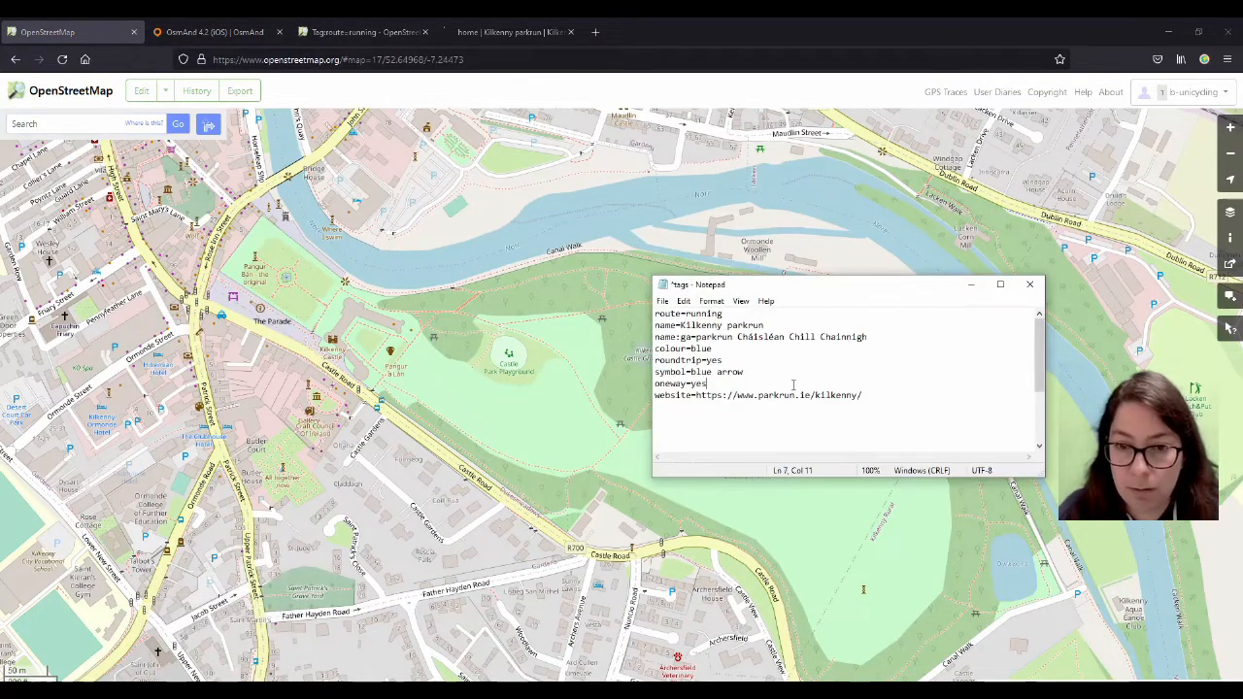
{"action": "double_click", "coordinate": [724, 324]}
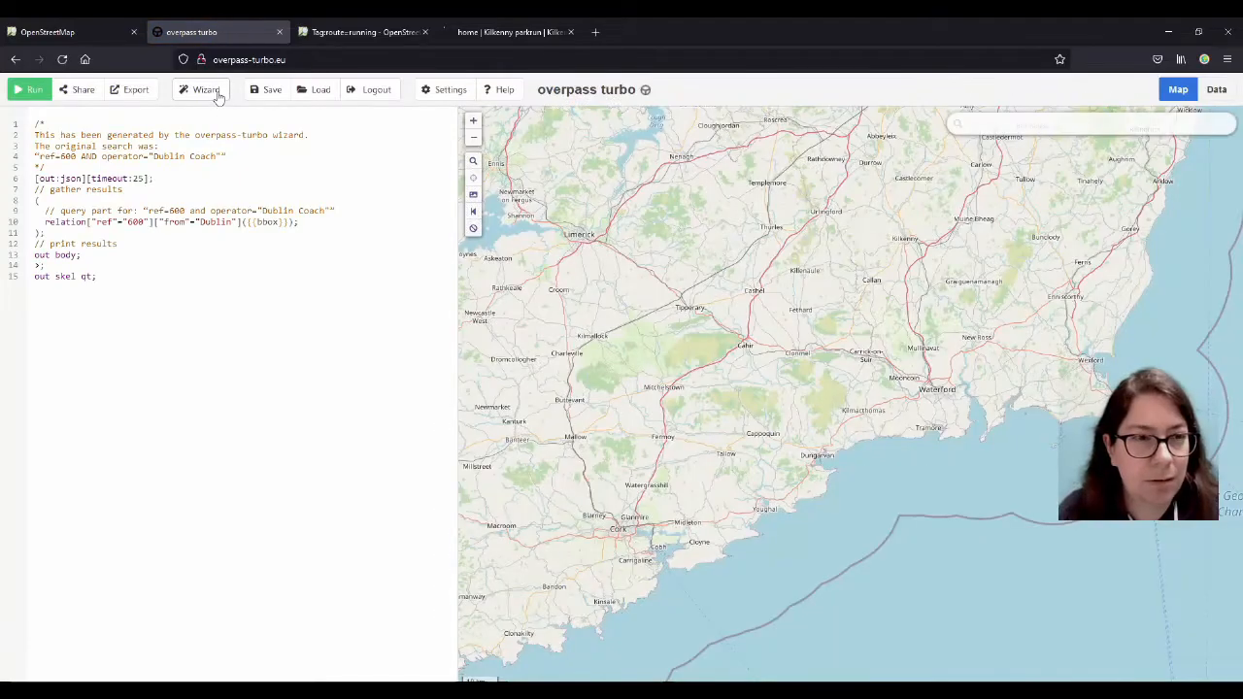
Build a wizard query for name="Kilkenny parkrun" and centre the map on Castle Park.
{"action": "left_click", "coordinate": [199, 89]}
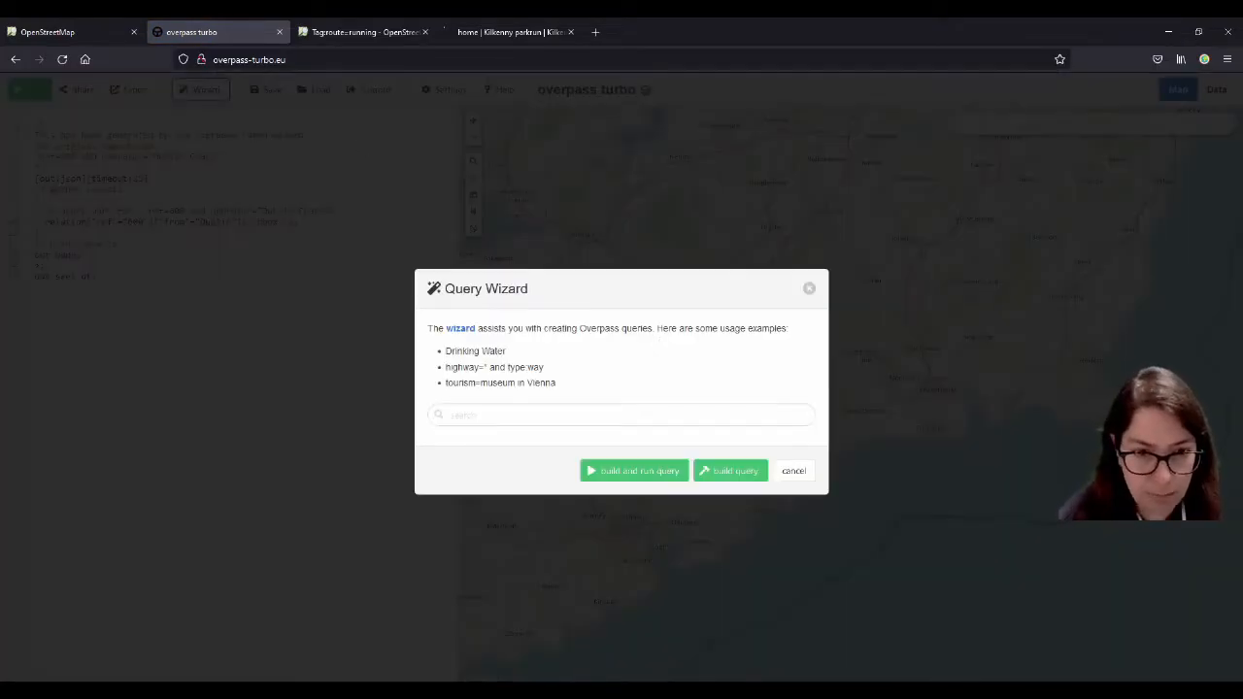
{"action": "type", "text": "name=\"Kilkenny parkrun"}
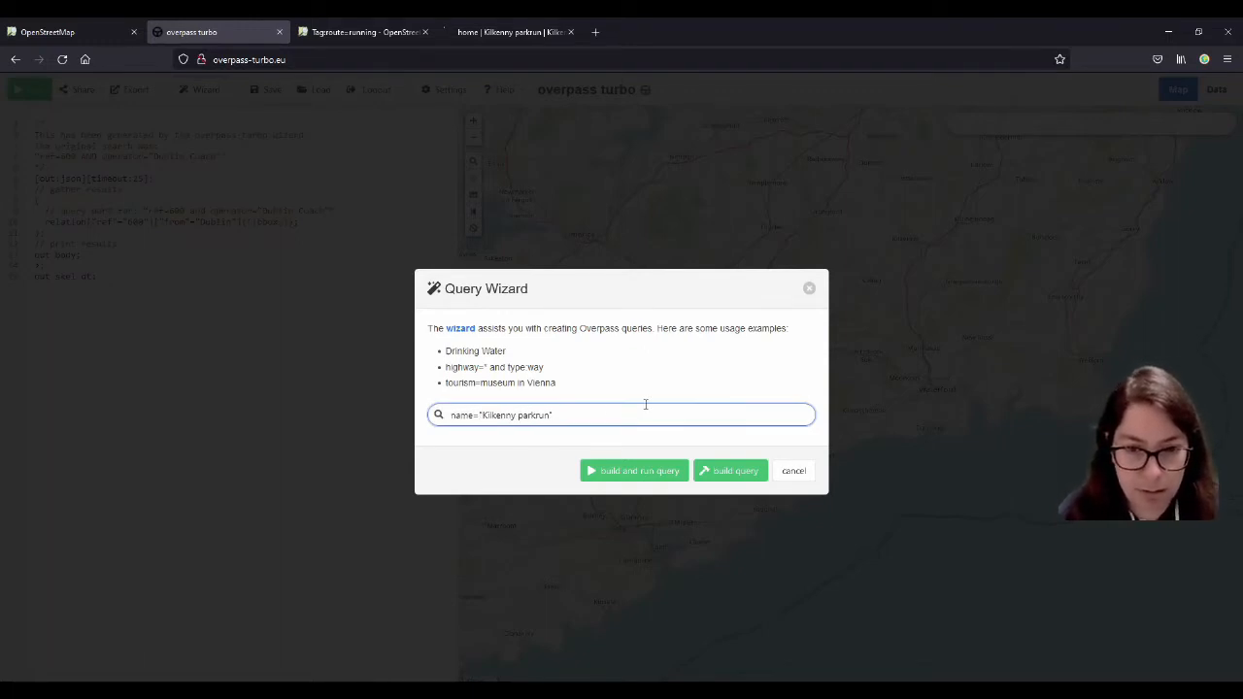
{"action": "left_click", "coordinate": [729, 470]}
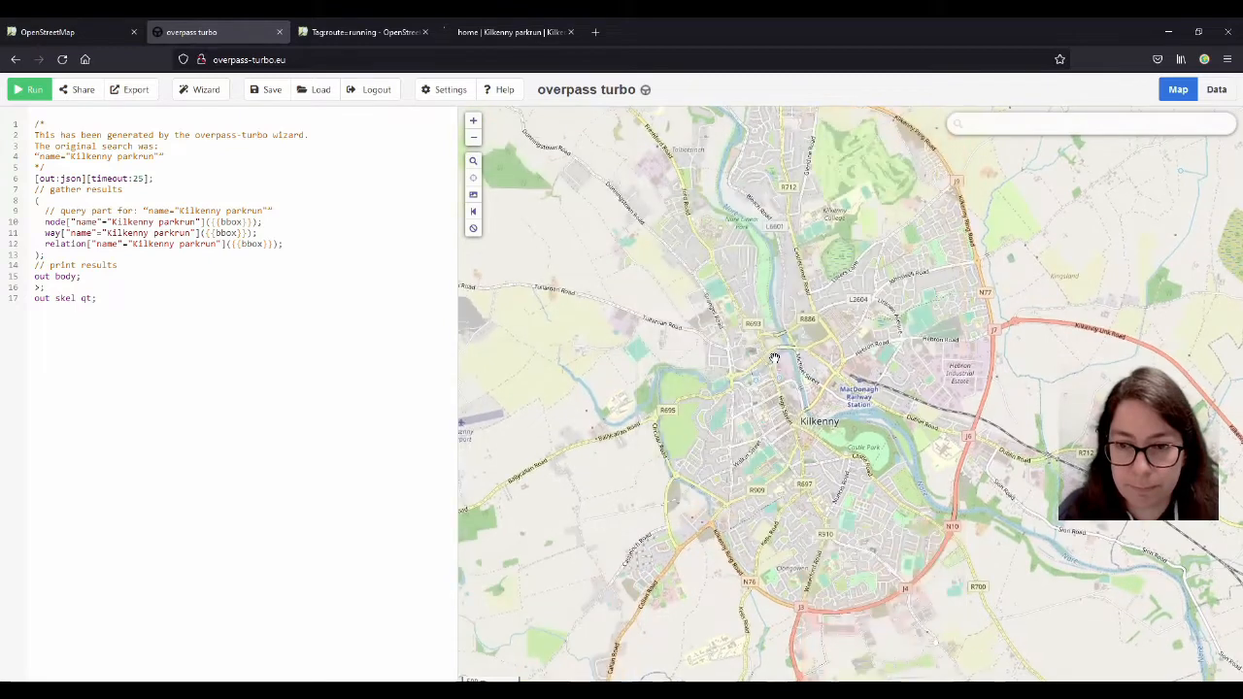
{"action": "left_click_drag", "start_coordinate": [44, 221], "coordinate": [282, 233]}
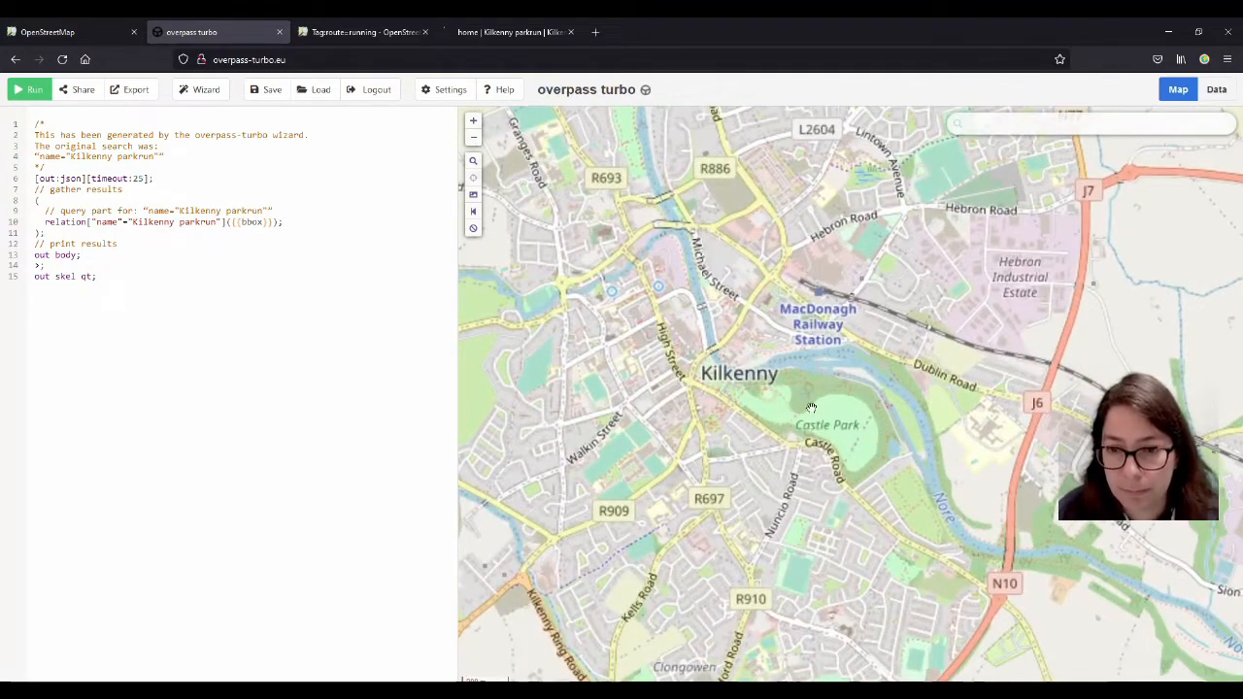
{"action": "left_click", "coordinate": [29, 89]}
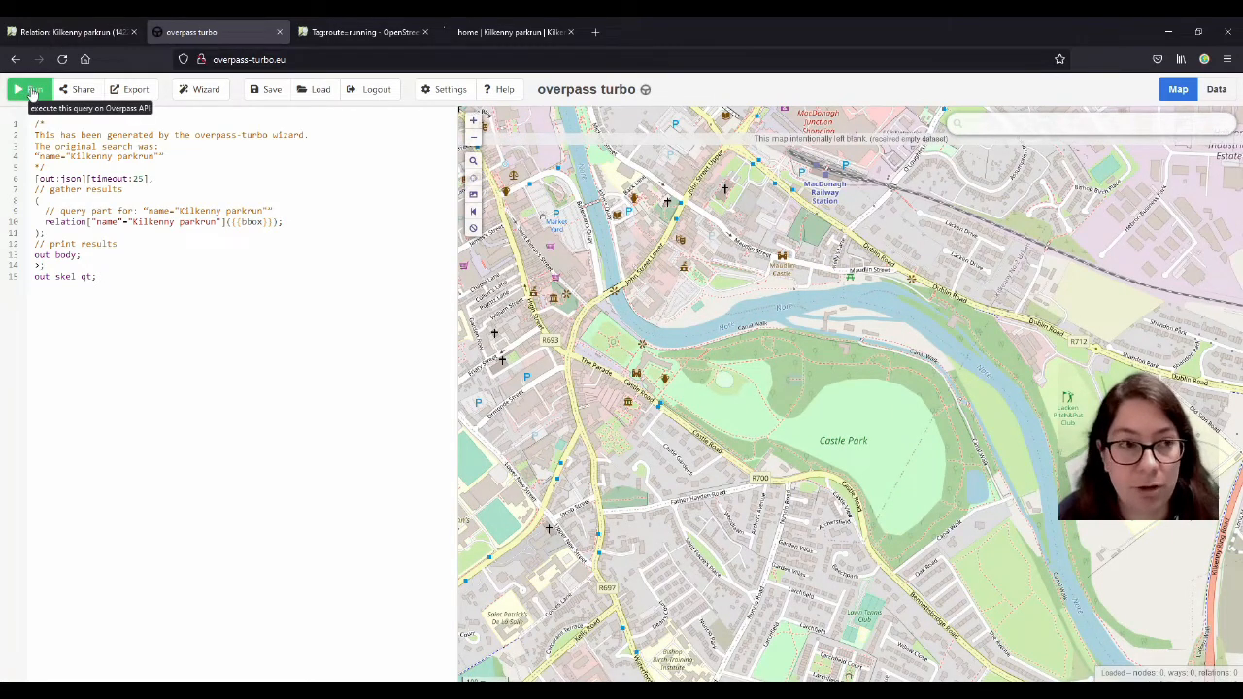
Run the query and show the tags of relation 14220889 on the route loop.
{"action": "left_click", "coordinate": [20, 89]}
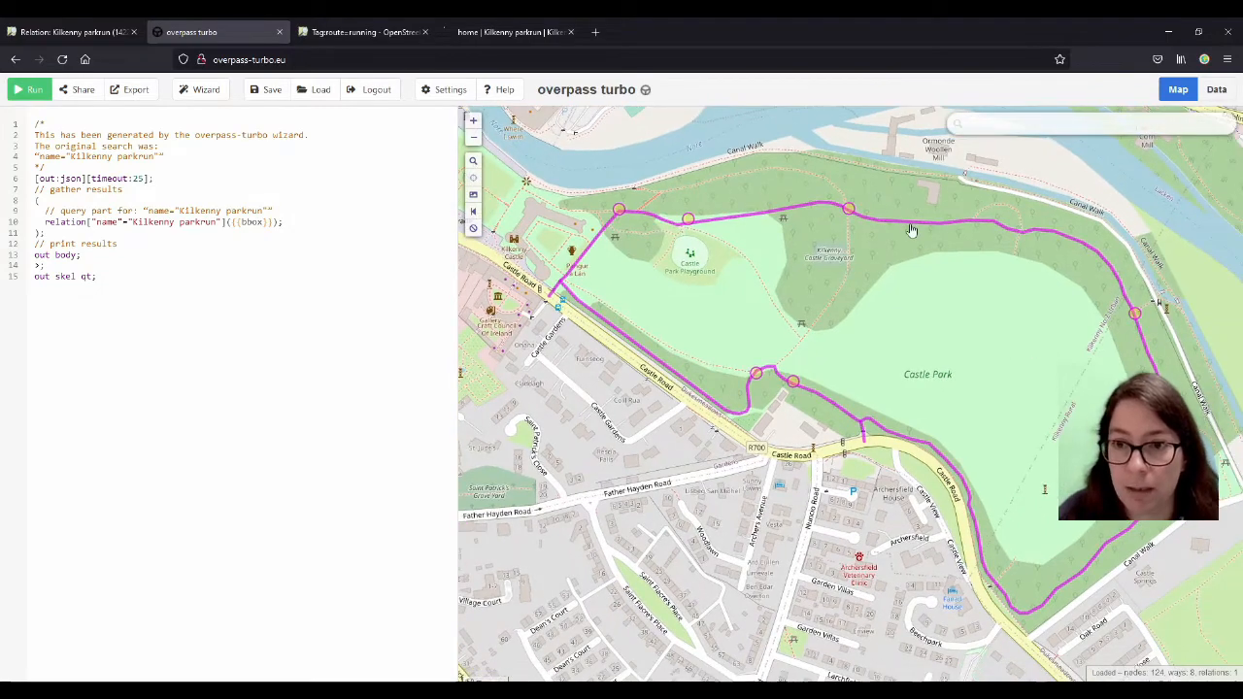
{"action": "left_click", "coordinate": [912, 231]}
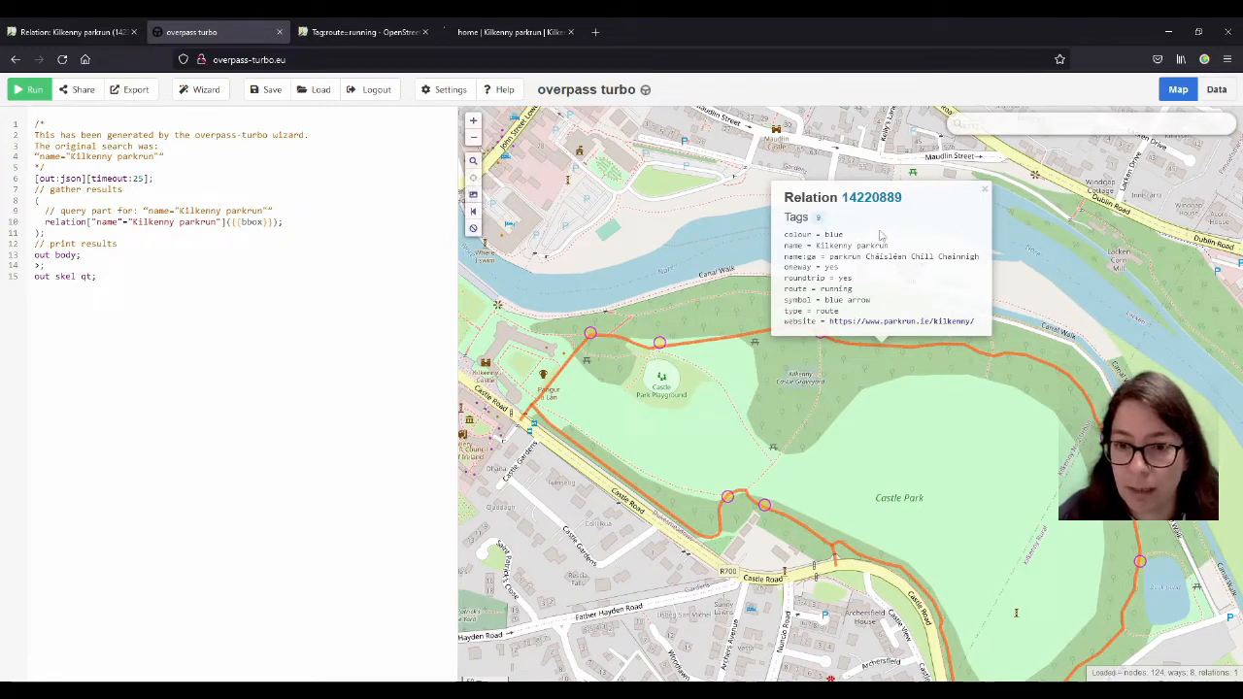
{"action": "mouse_move", "coordinate": [829, 349]}
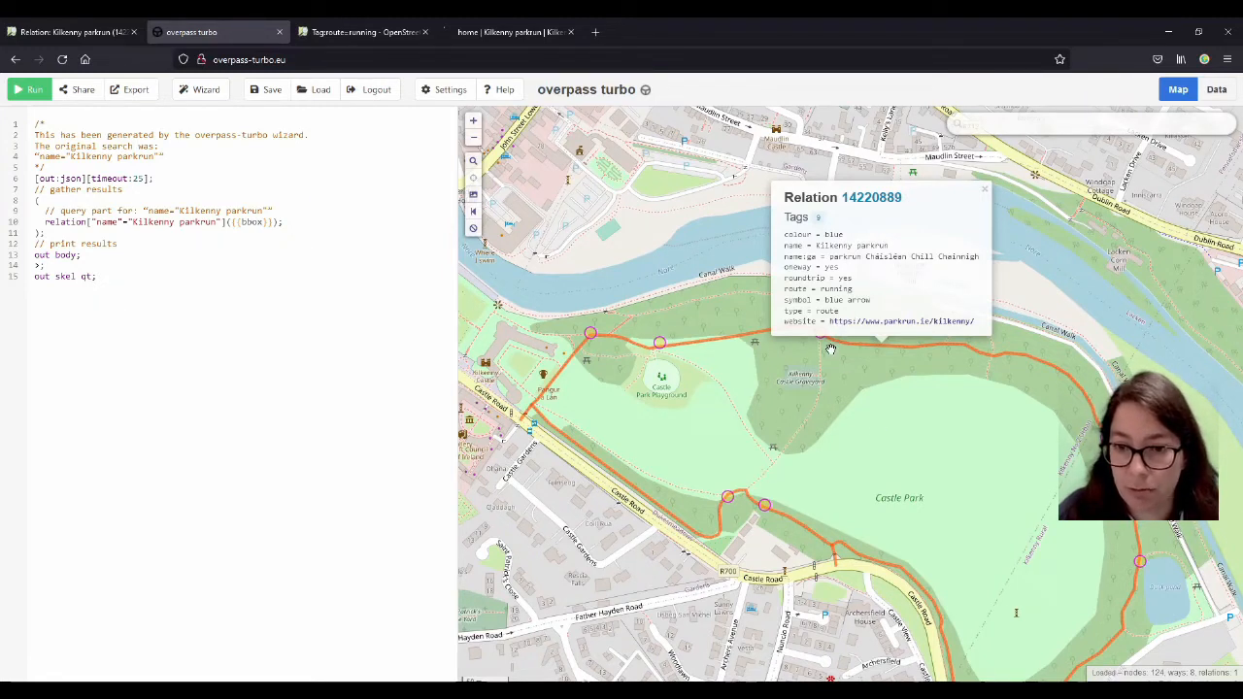
{"action": "mouse_move", "coordinate": [980, 214]}
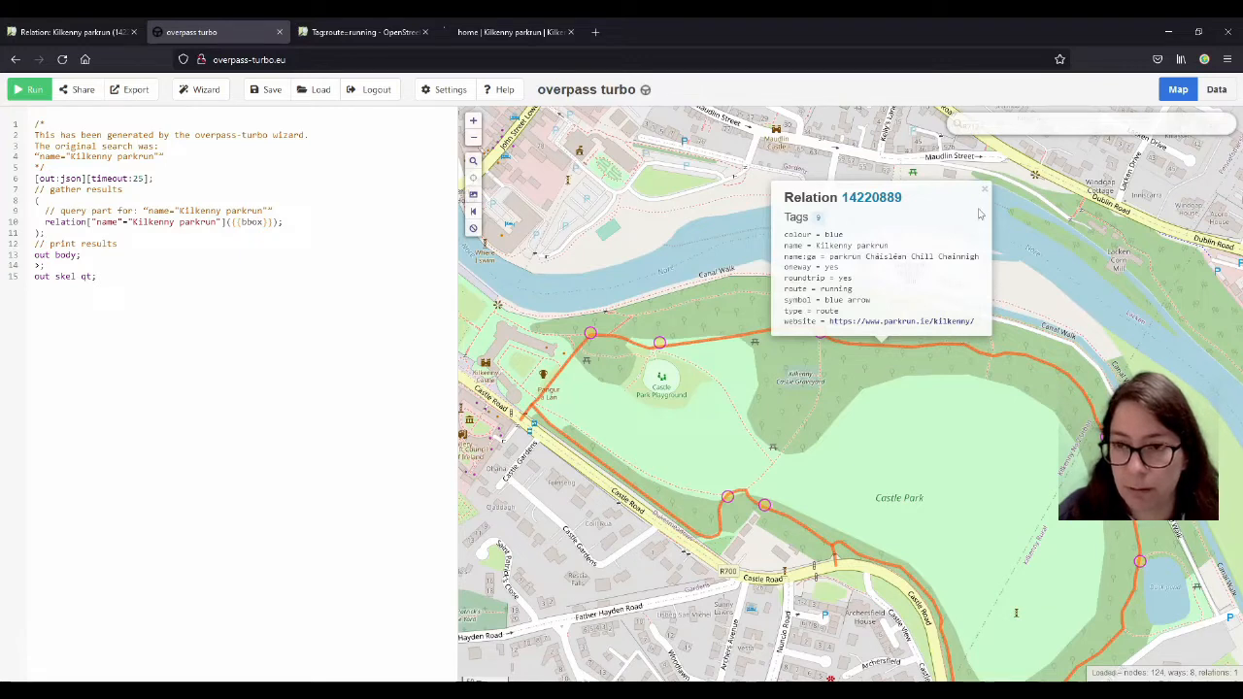
{"action": "mouse_move", "coordinate": [912, 425]}
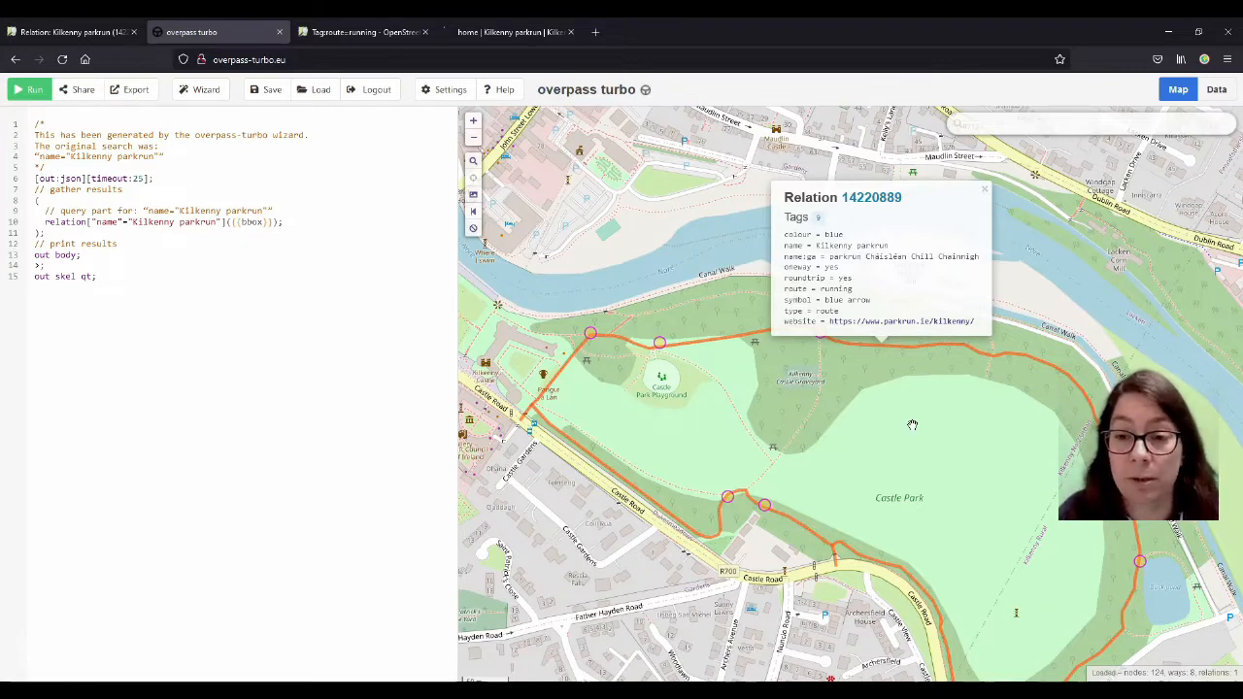